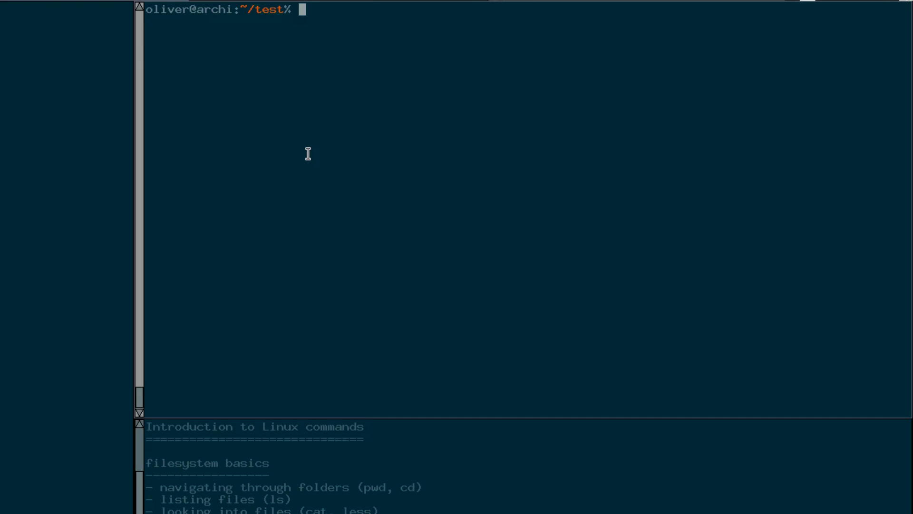
mouse_move(366, 181)
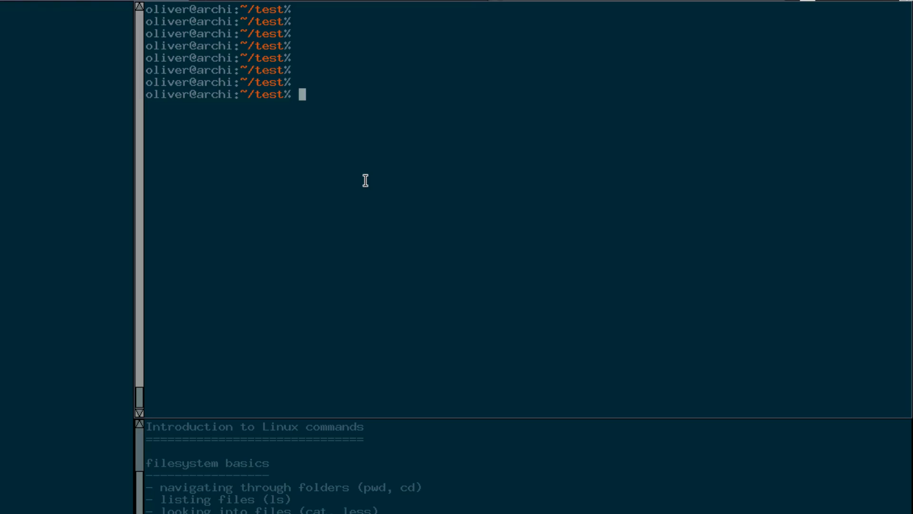
Start typing an ls command below the column of empty prompts.
type("ls")
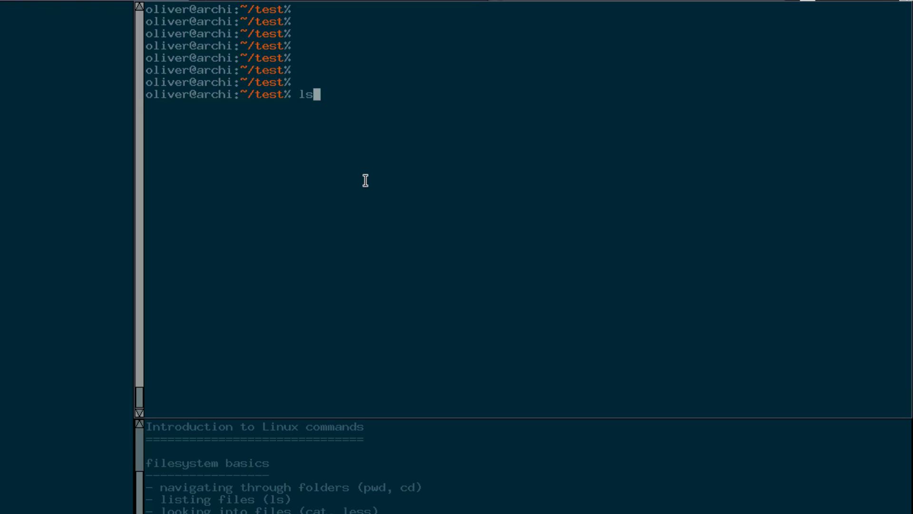
mouse_move(226, 104)
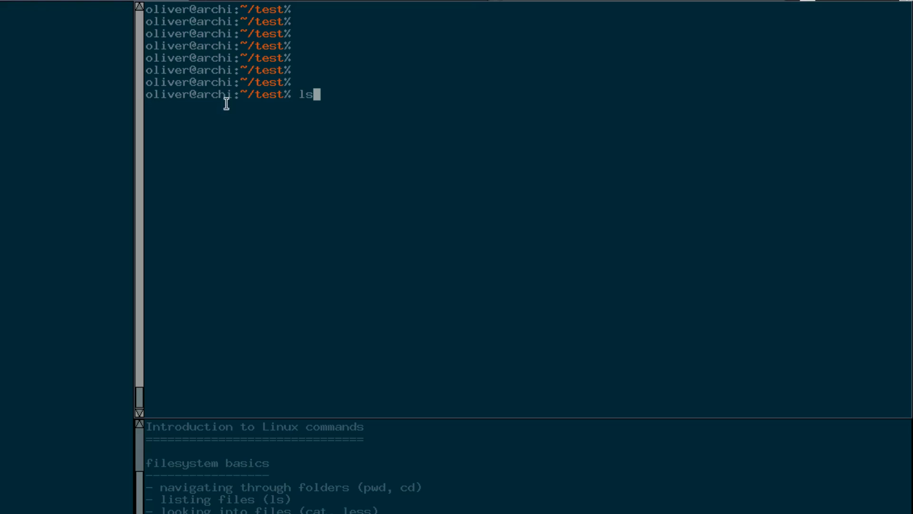
mouse_move(365, 124)
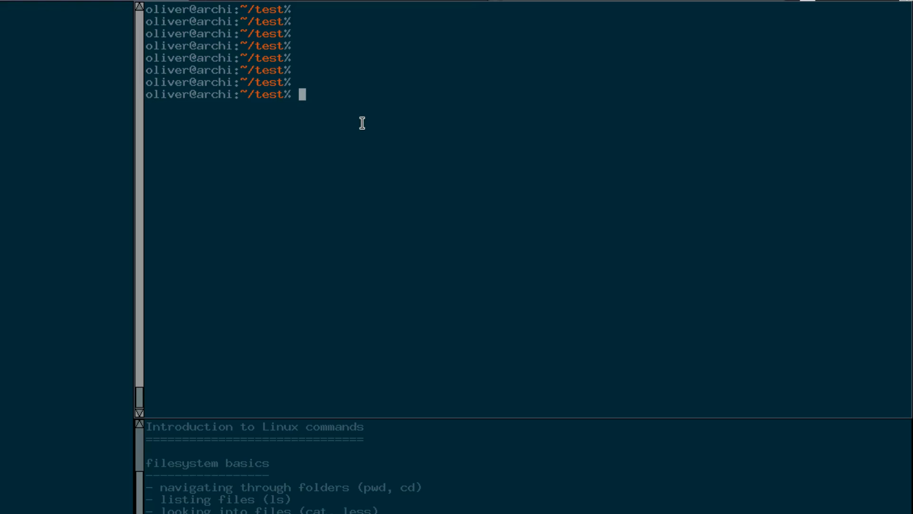
Run pwd to print the test folder's full path and highlight it.
type("pwd")
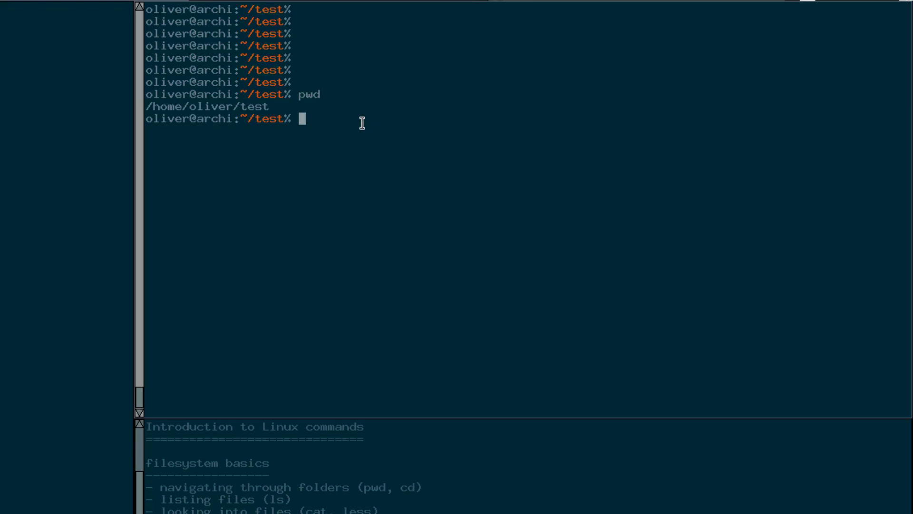
double_click(233, 106)
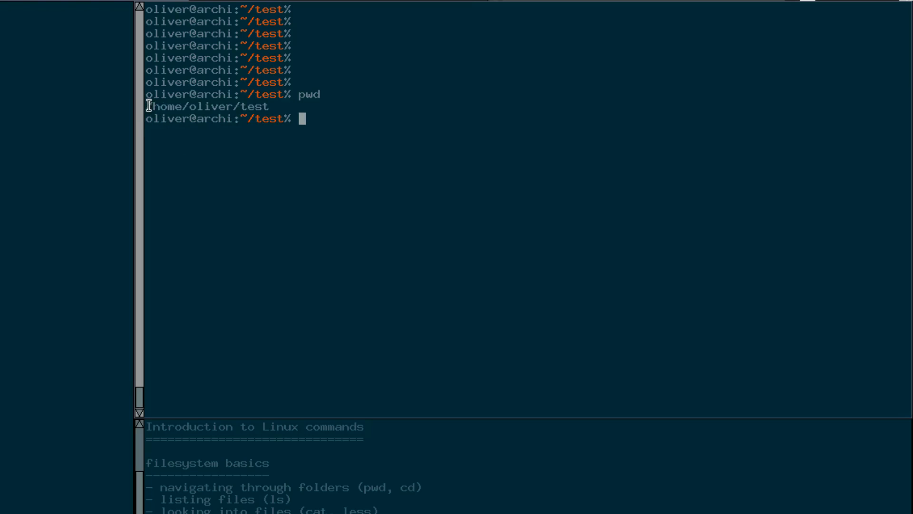
double_click(210, 106)
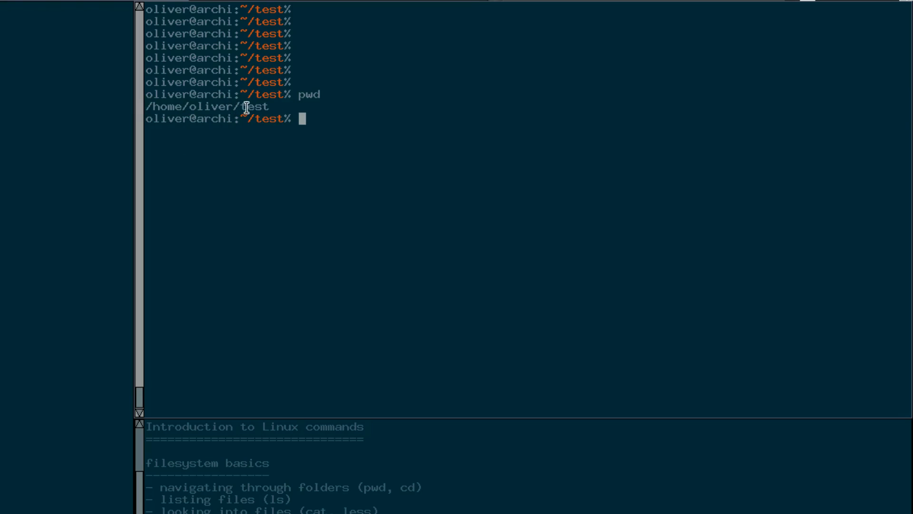
mouse_move(480, 123)
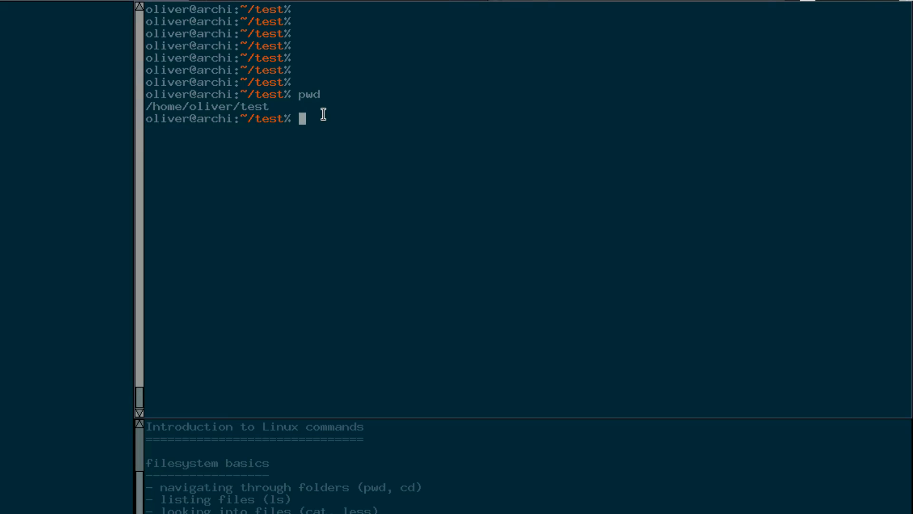
mouse_move(153, 106)
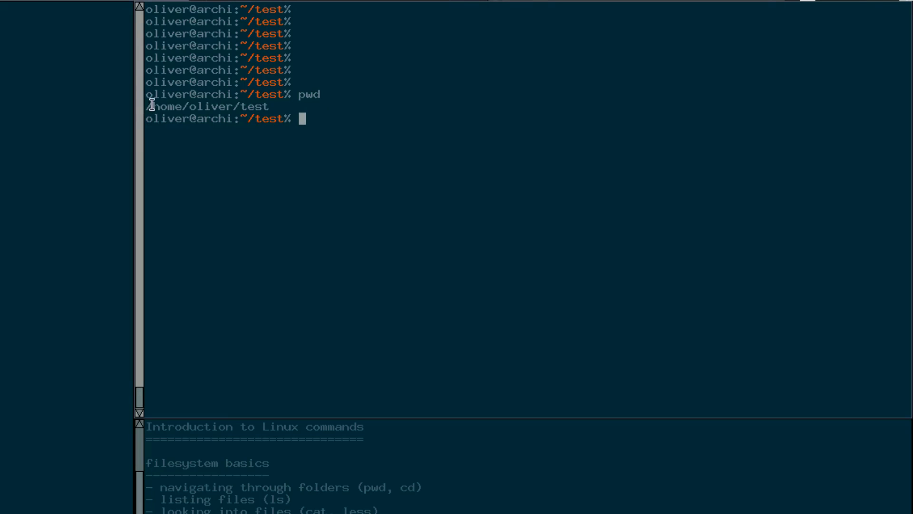
mouse_move(473, 152)
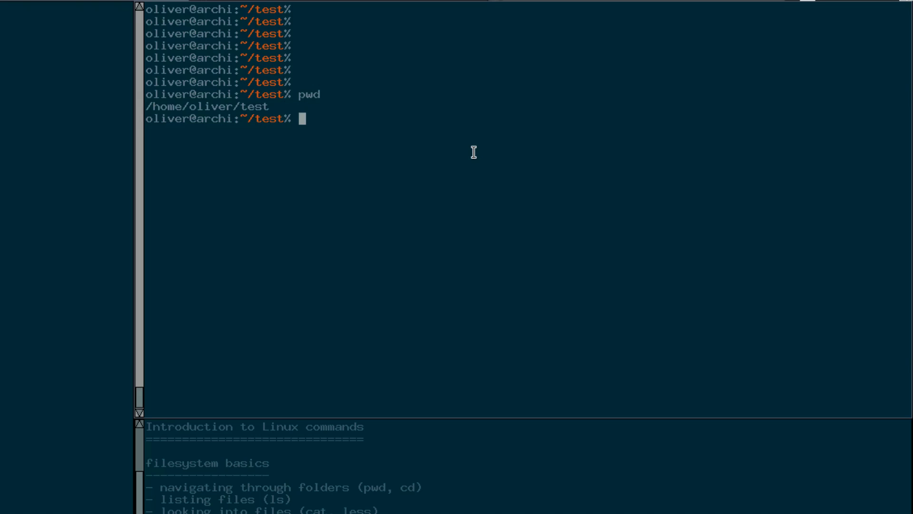
List file1, file2, folder1, largefile and topics with ls, marking file2.
type("ls")
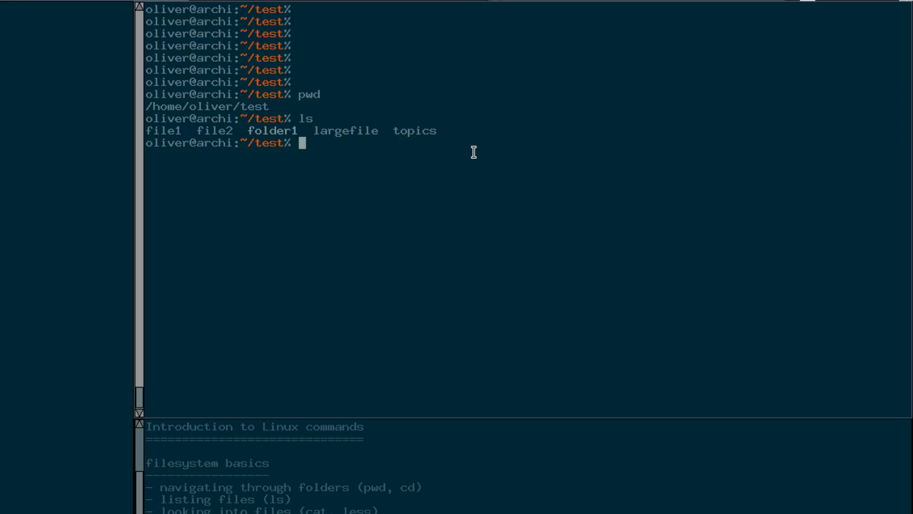
mouse_move(151, 133)
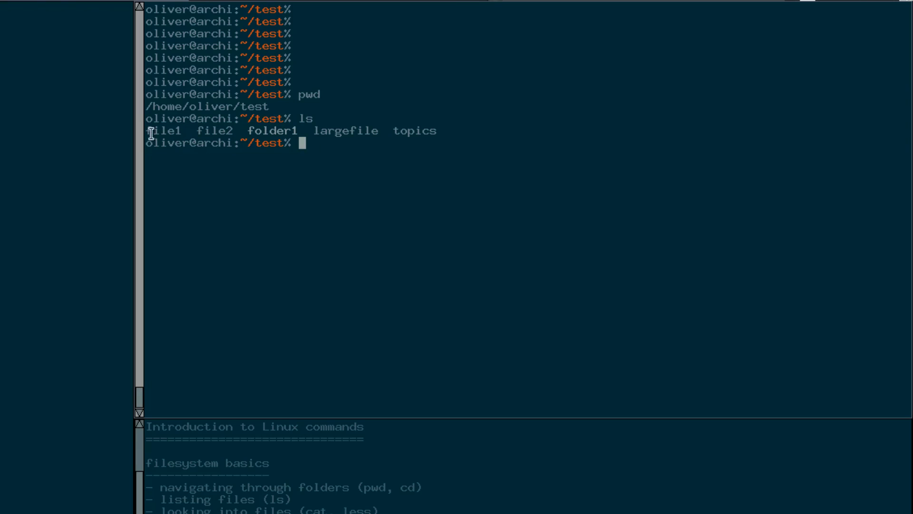
double_click(163, 129)
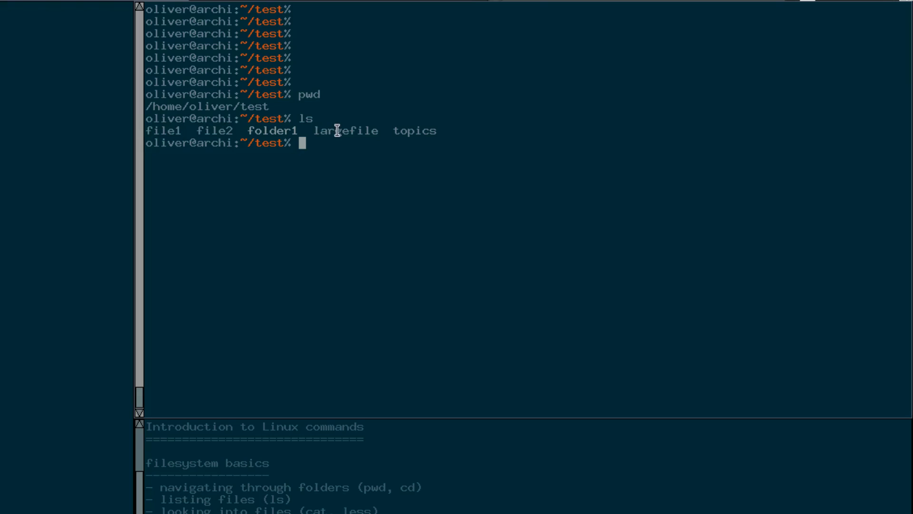
double_click(414, 131)
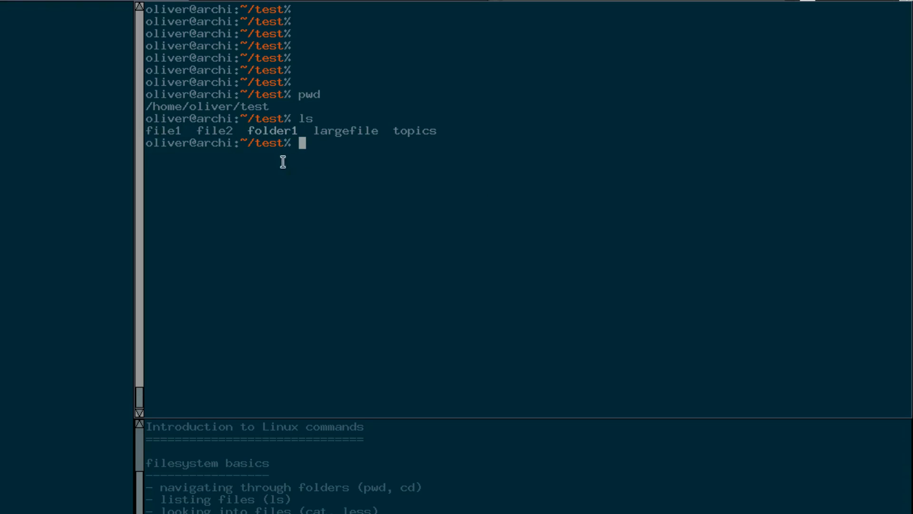
double_click(164, 130)
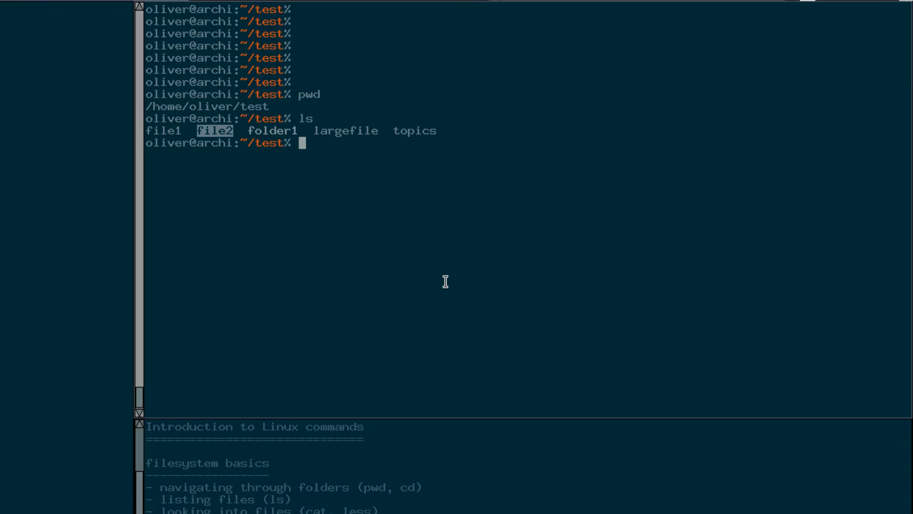
type("cat")
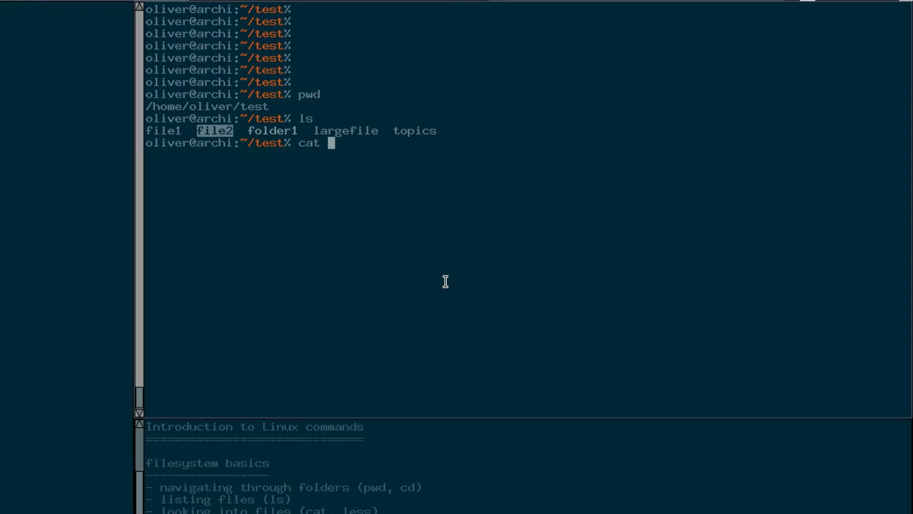
Print file2's content2 line with cat, then mark content2 and largefile.
type("file")
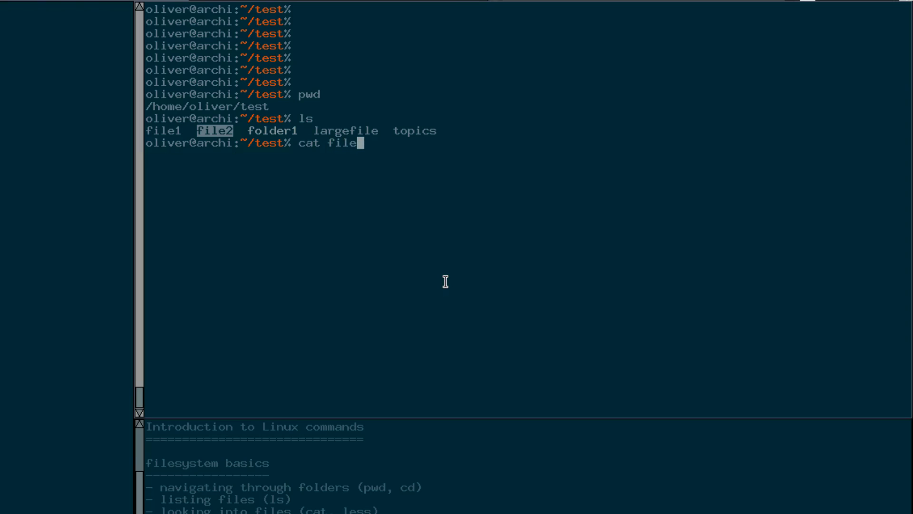
type("2")
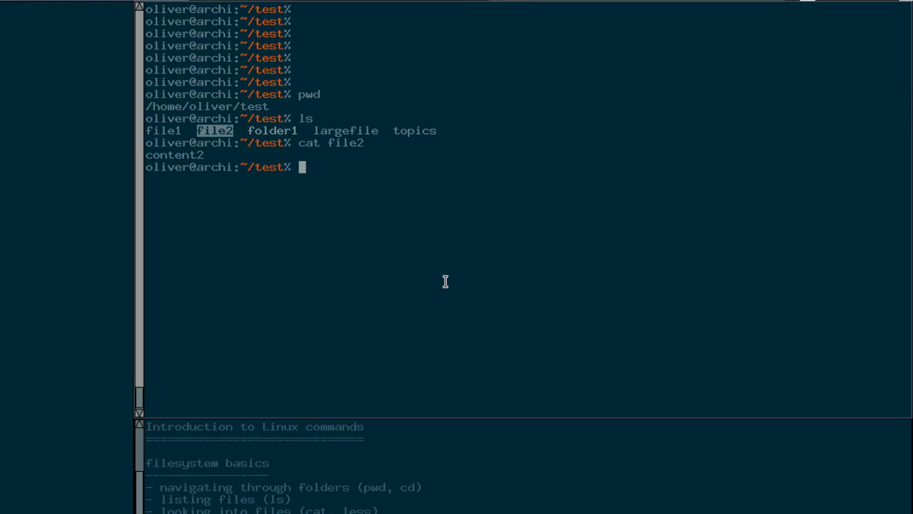
mouse_move(175, 155)
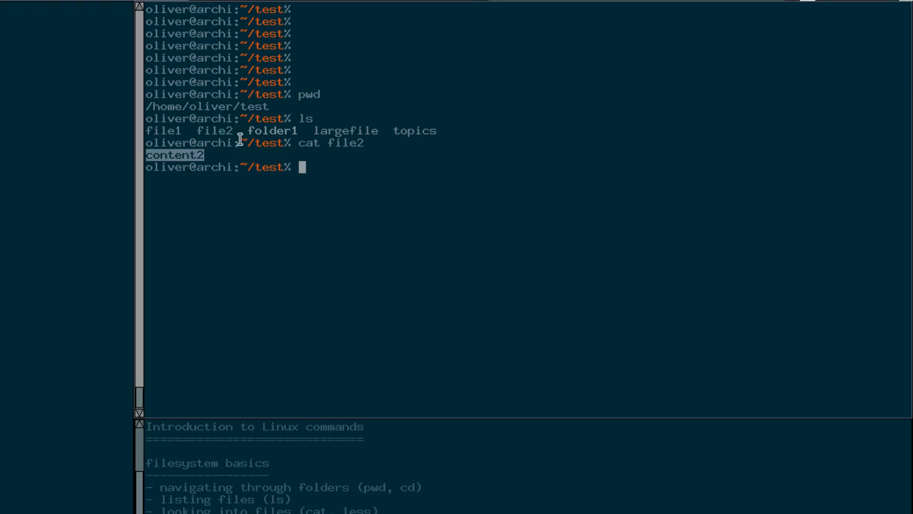
double_click(215, 130)
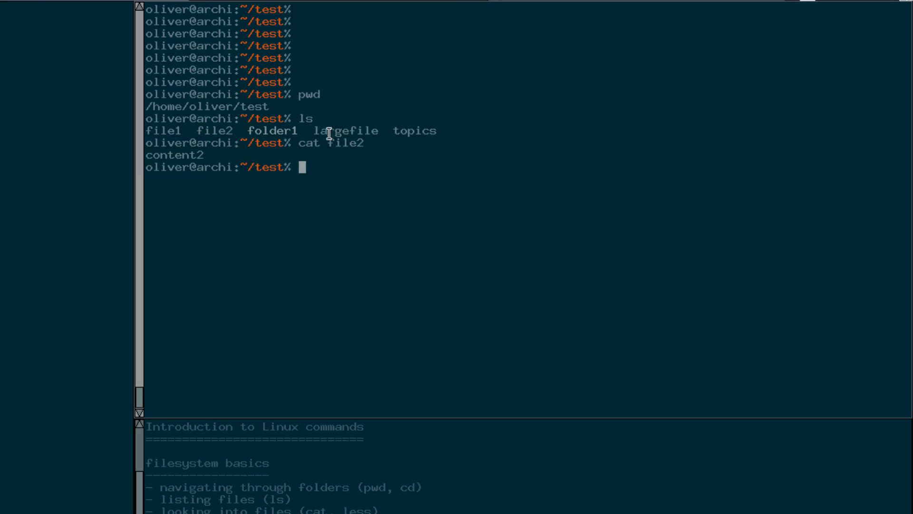
double_click(345, 129)
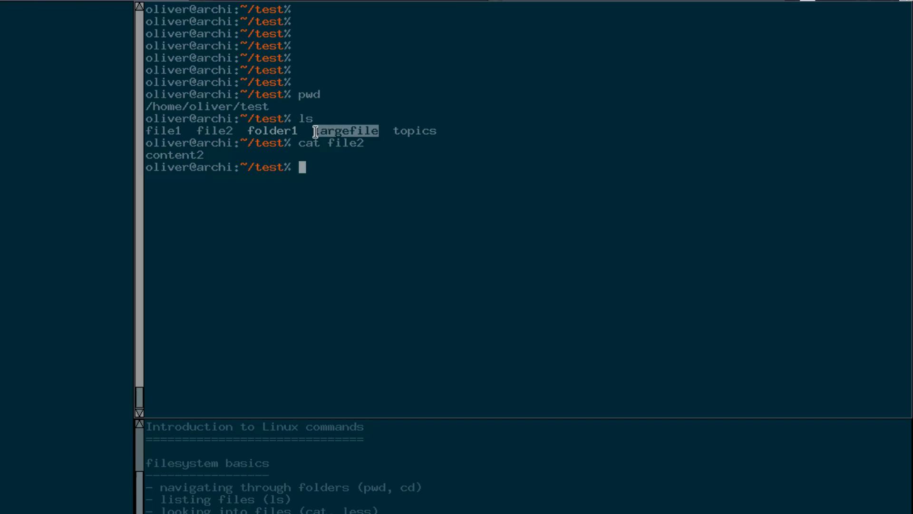
Cat largefile, printing repeated aaaa bbbb cccc dddd eeee lines.
type("cat")
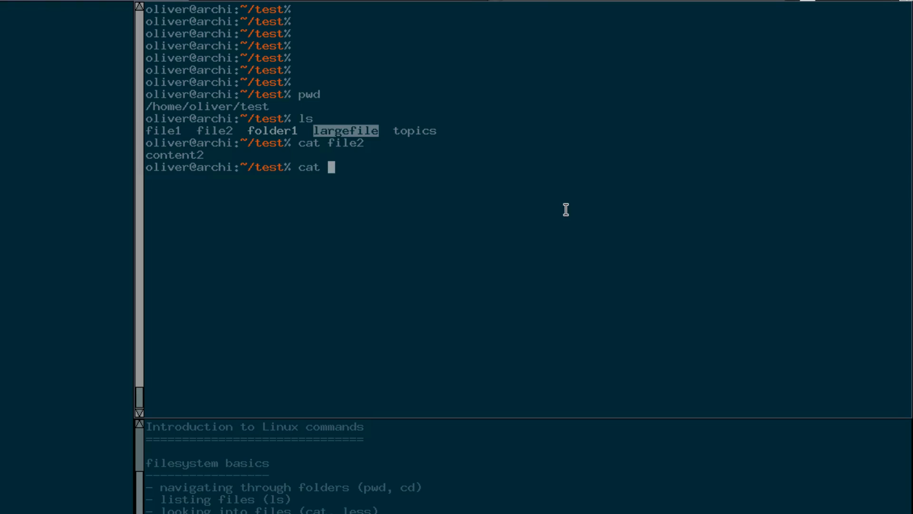
type("large")
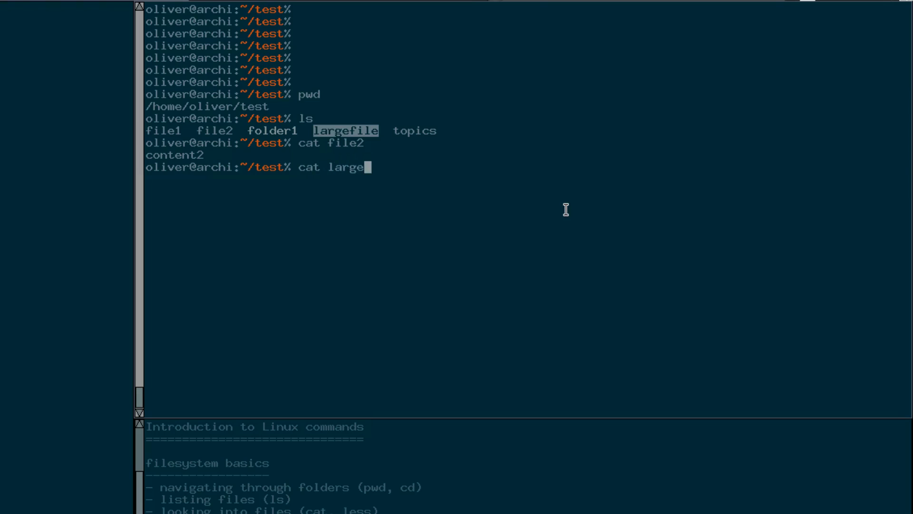
key("BackSpace")
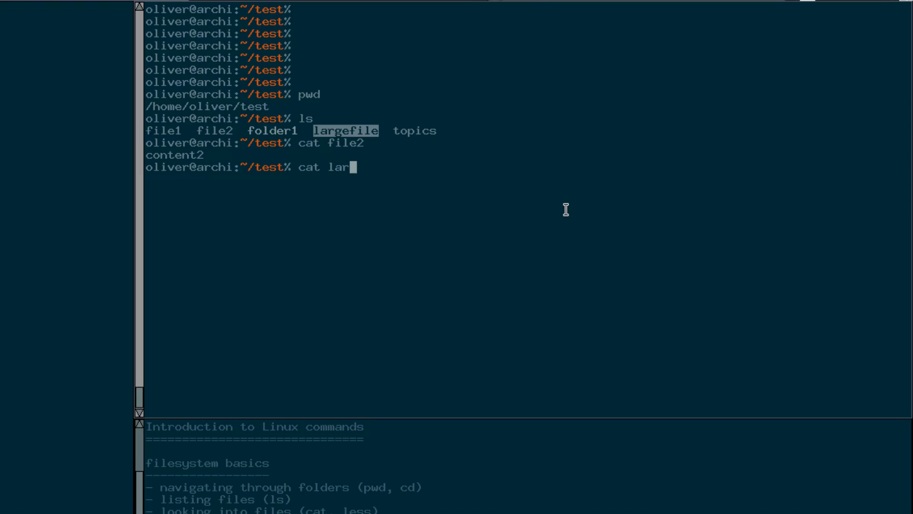
key("BackSpace")
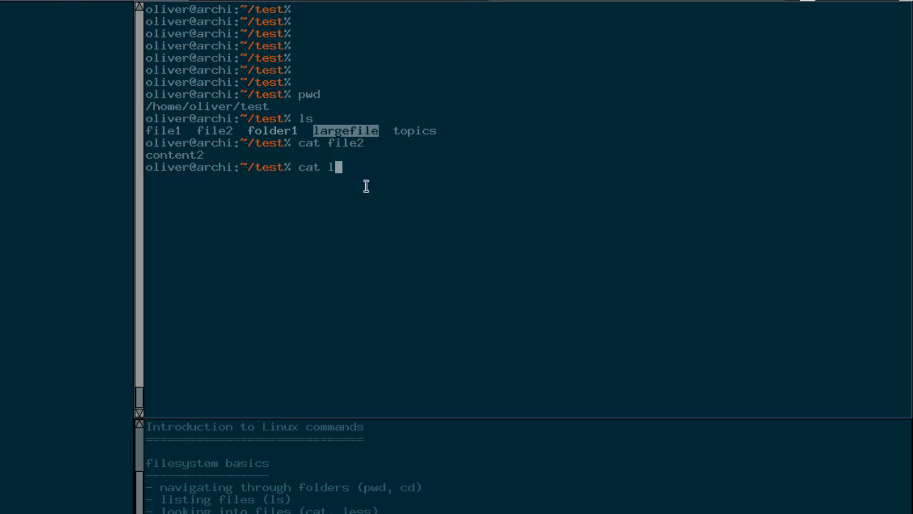
mouse_move(465, 191)
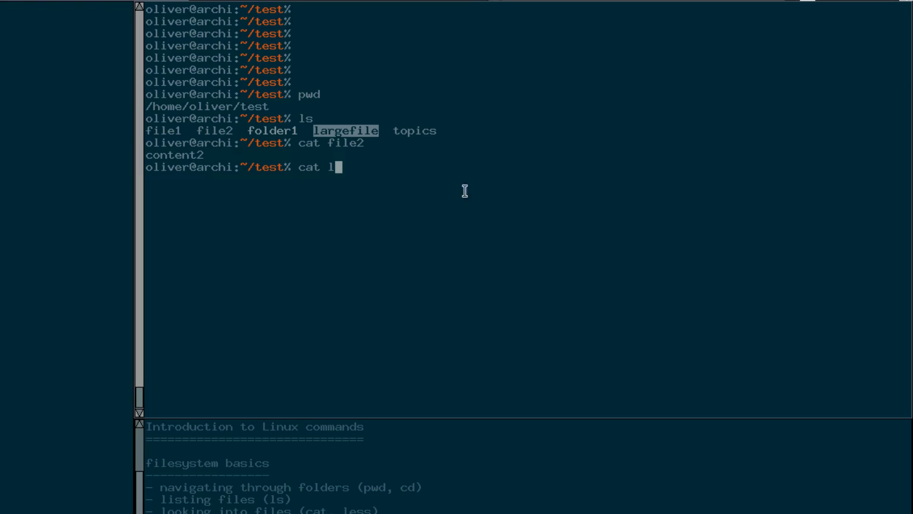
mouse_move(473, 194)
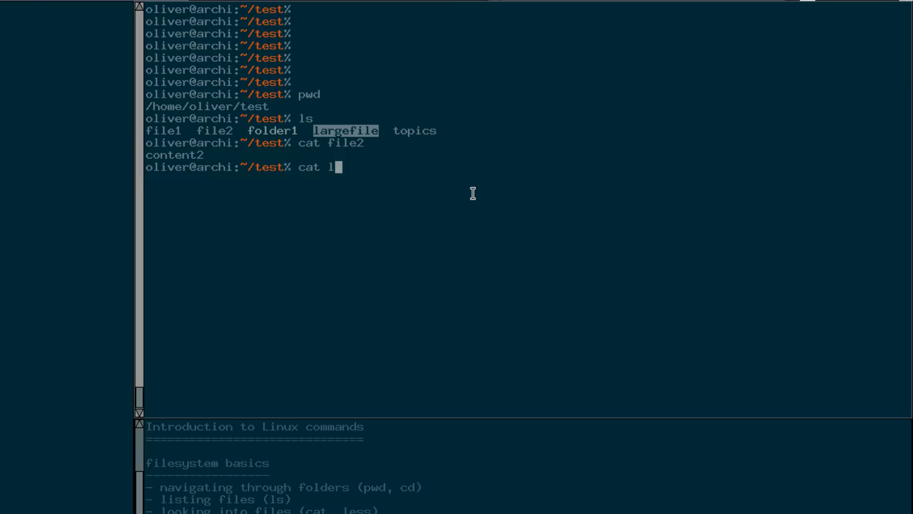
type("arg")
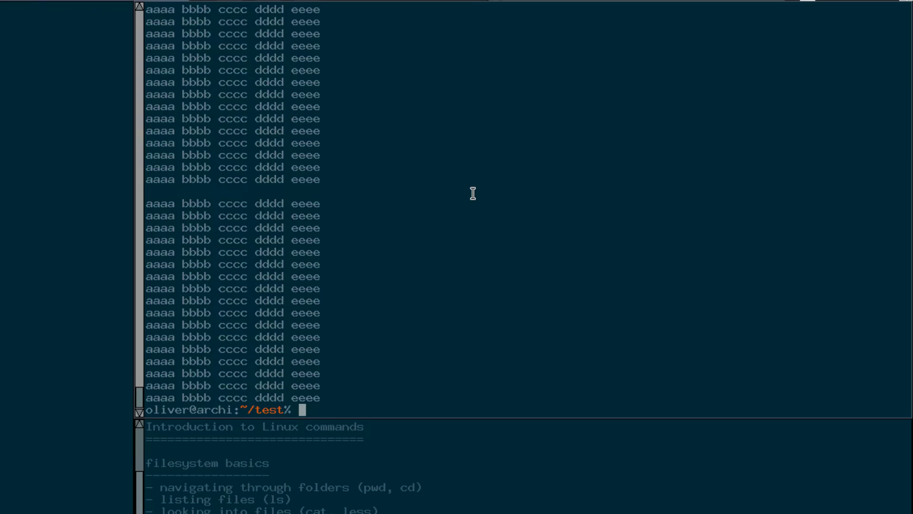
mouse_move(298, 252)
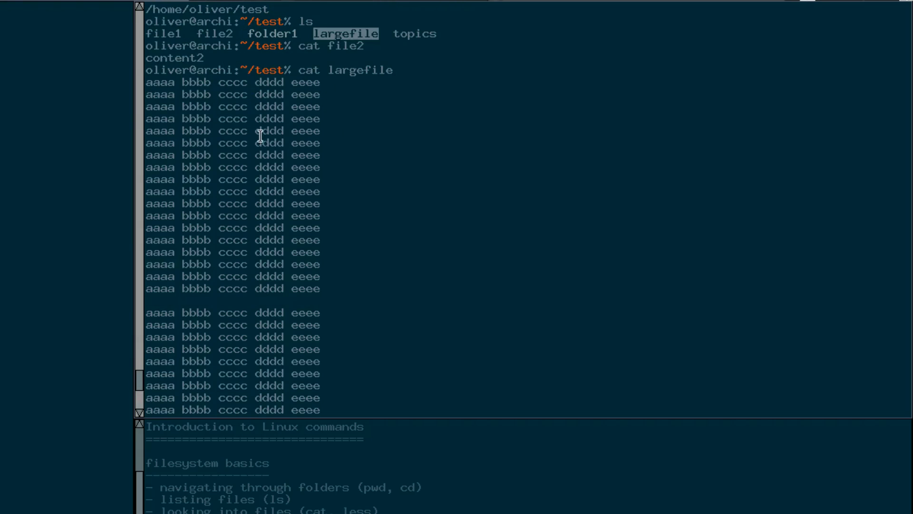
Scroll down through largefile's repeated output to the fresh prompt.
scroll("down", 3)
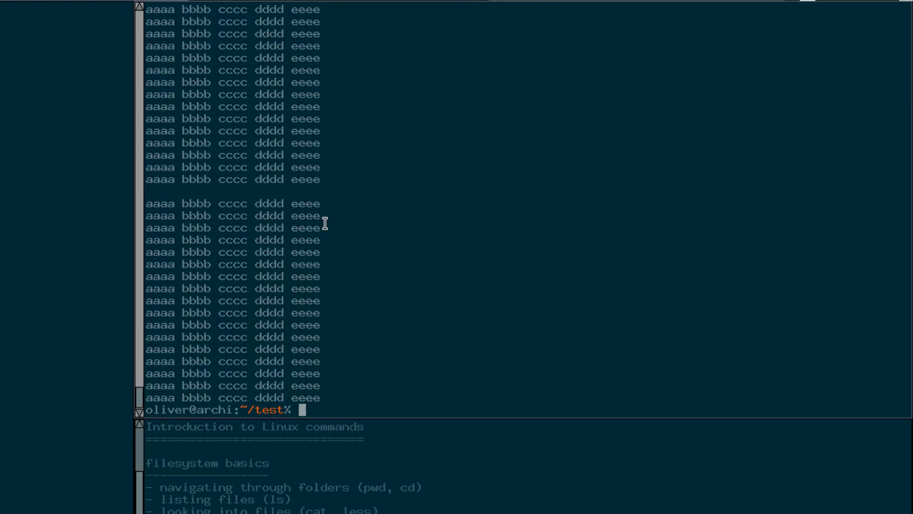
mouse_move(427, 228)
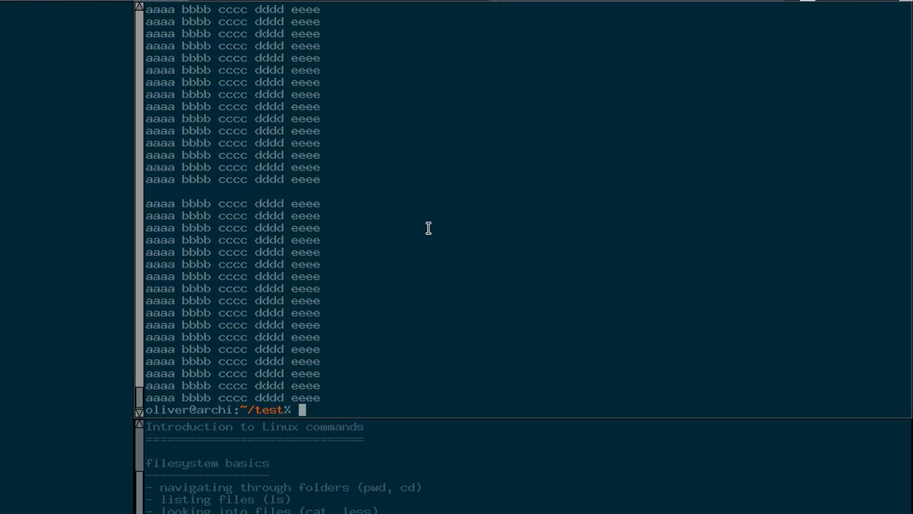
Open largefile in the less pager and page down to its end.
type("less")
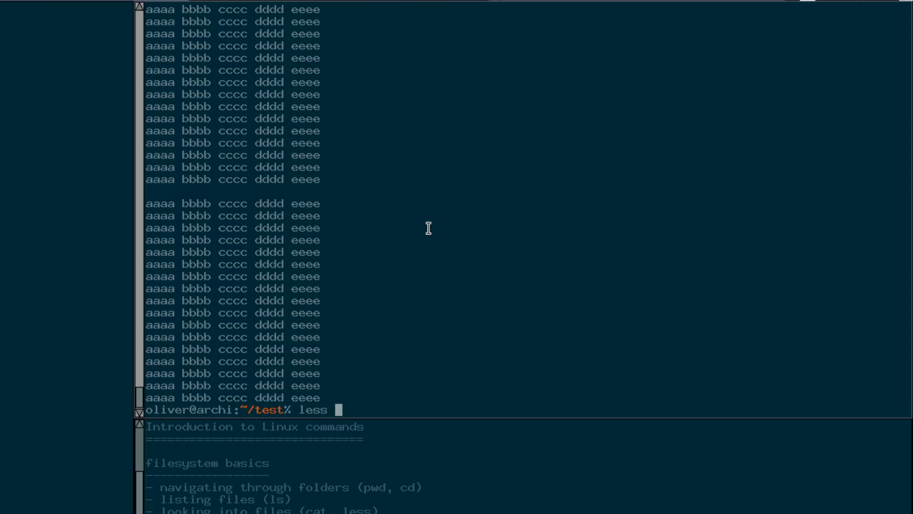
type("largefile")
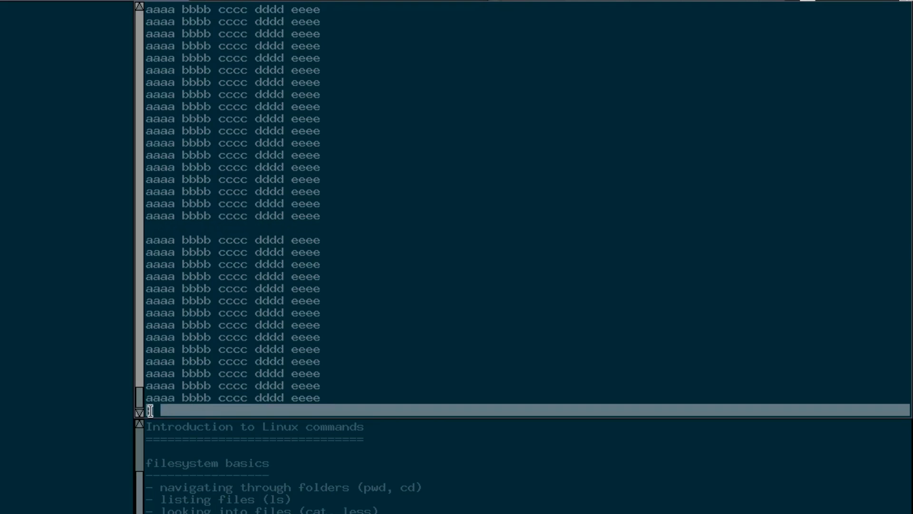
type(":")
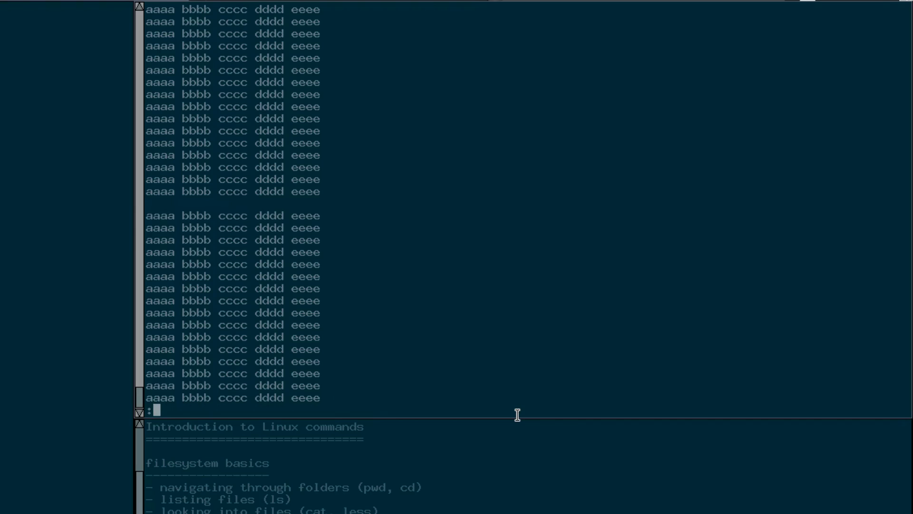
scroll("down", 3)
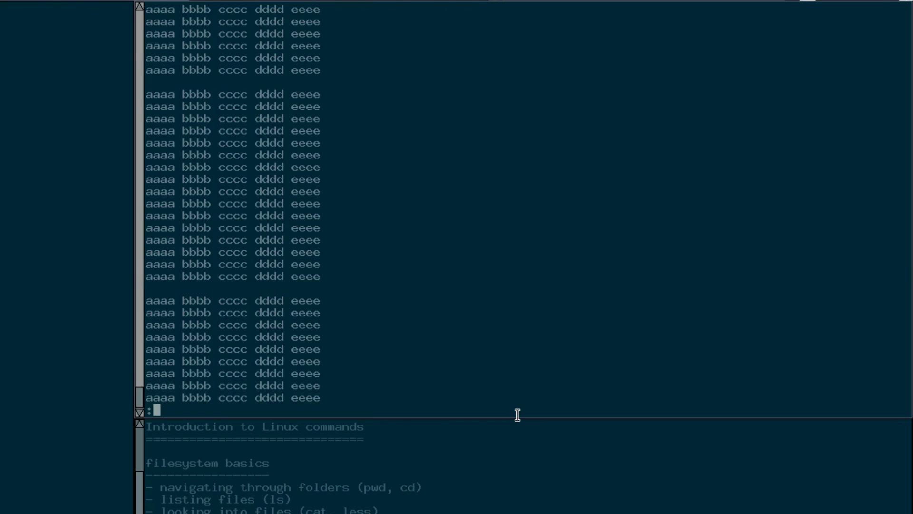
scroll("down", 3)
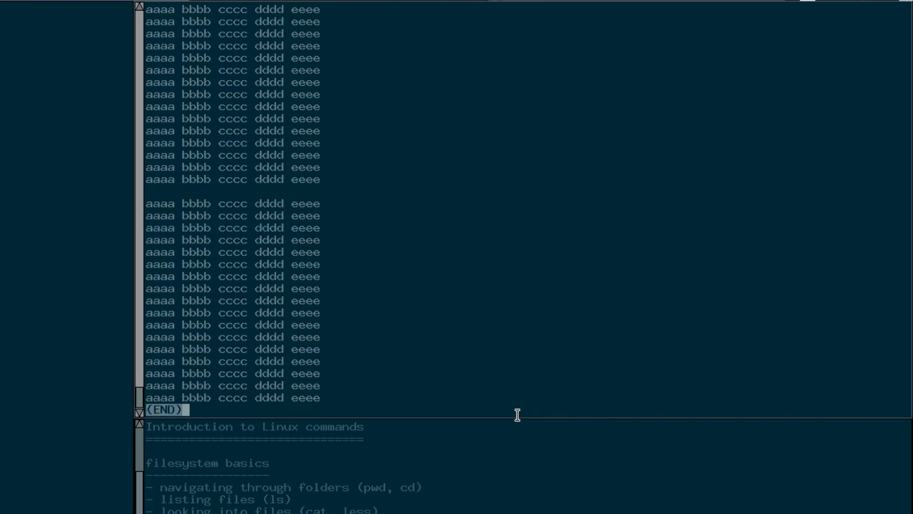
mouse_move(252, 268)
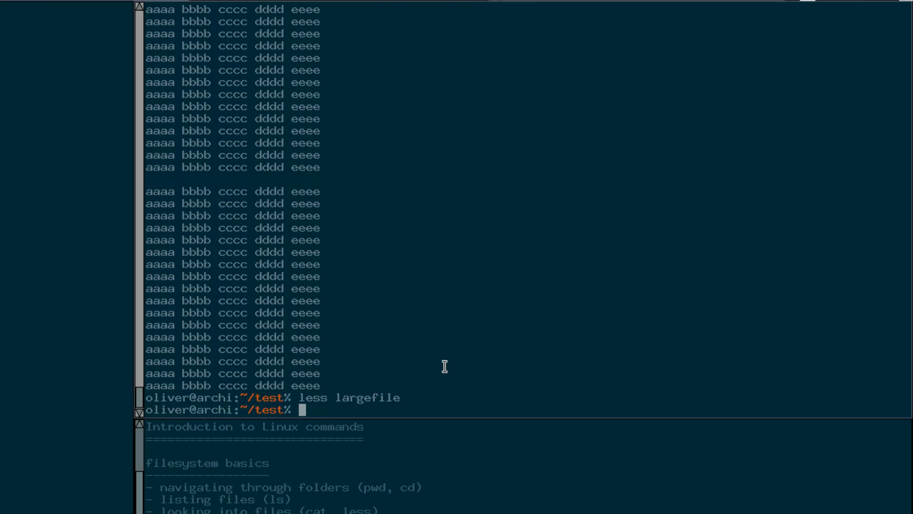
mouse_move(480, 380)
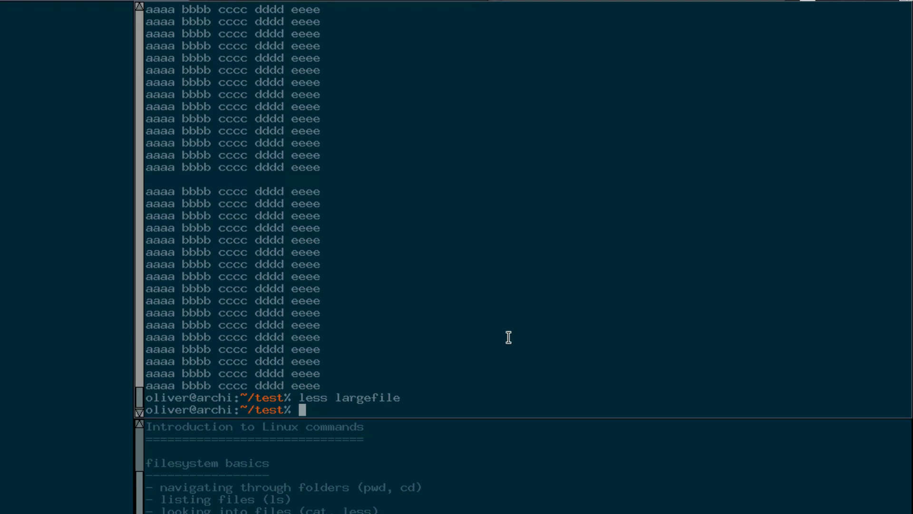
List ~/test again with ls and highlight folder1 in the output.
type("ls")
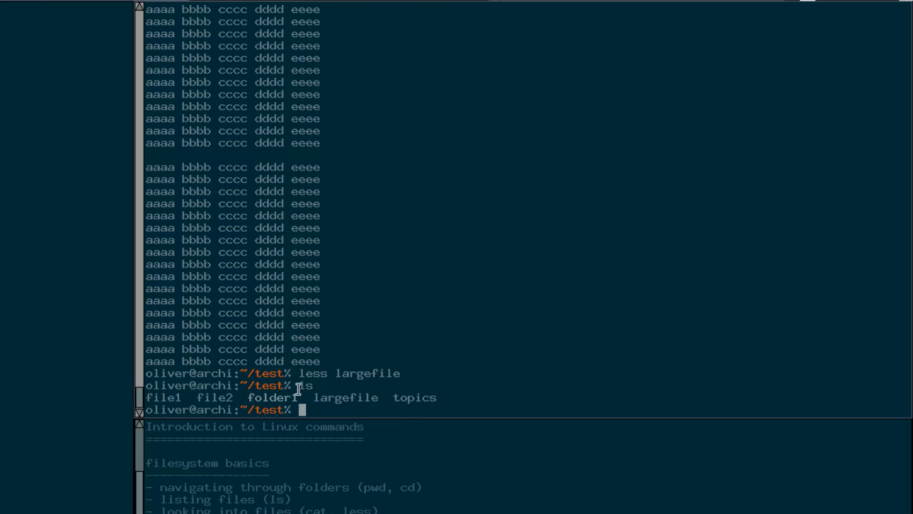
double_click(272, 397)
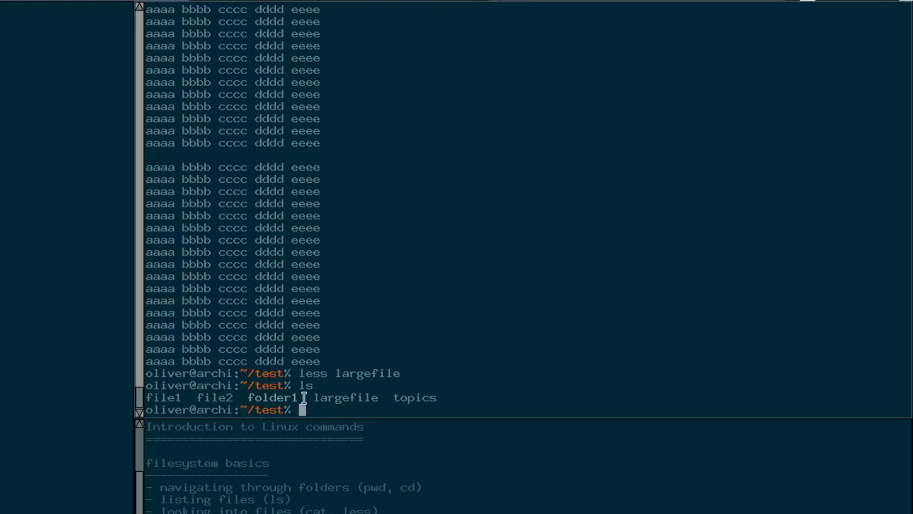
mouse_move(268, 397)
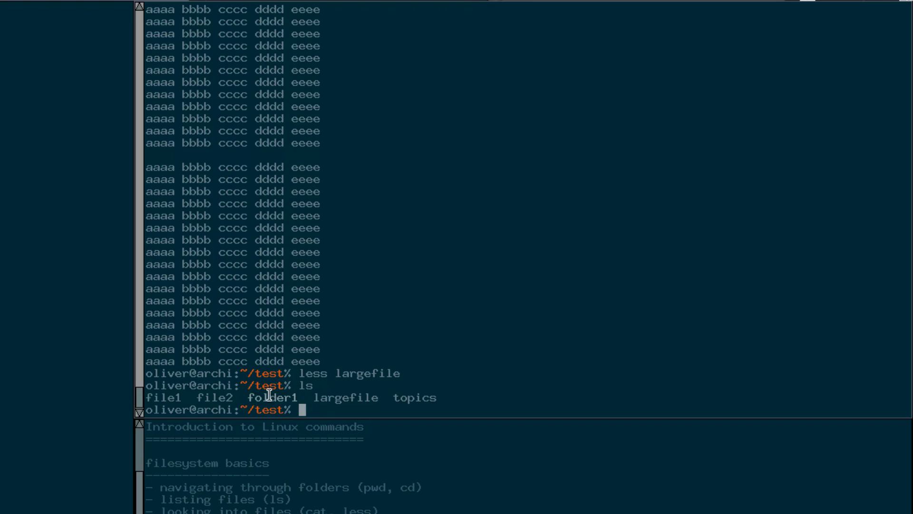
double_click(272, 397)
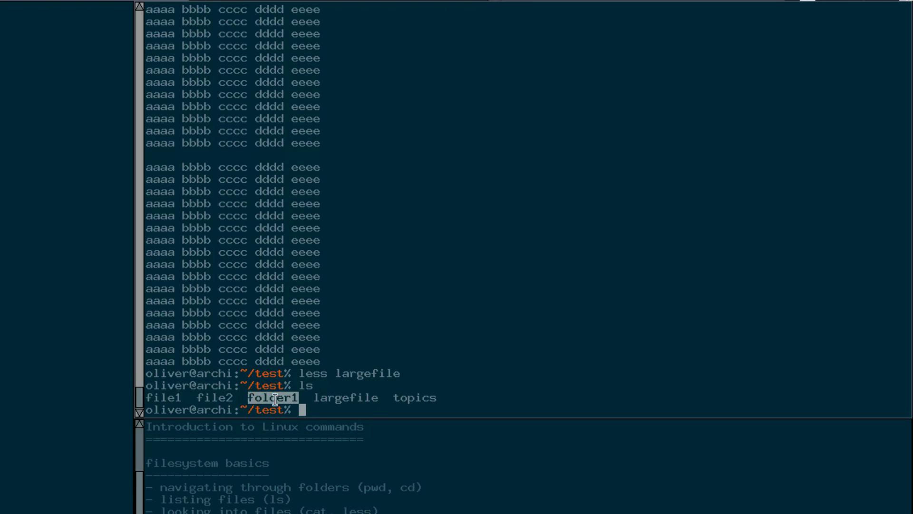
mouse_move(300, 399)
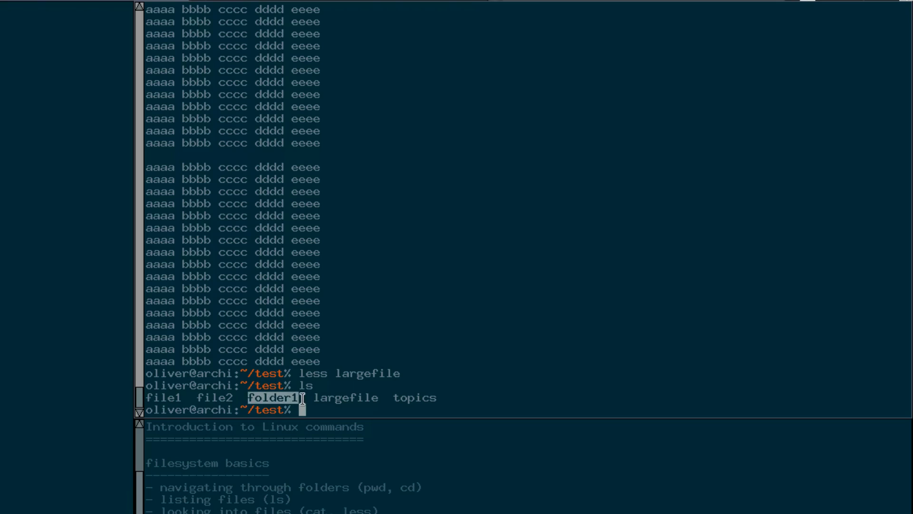
mouse_move(489, 336)
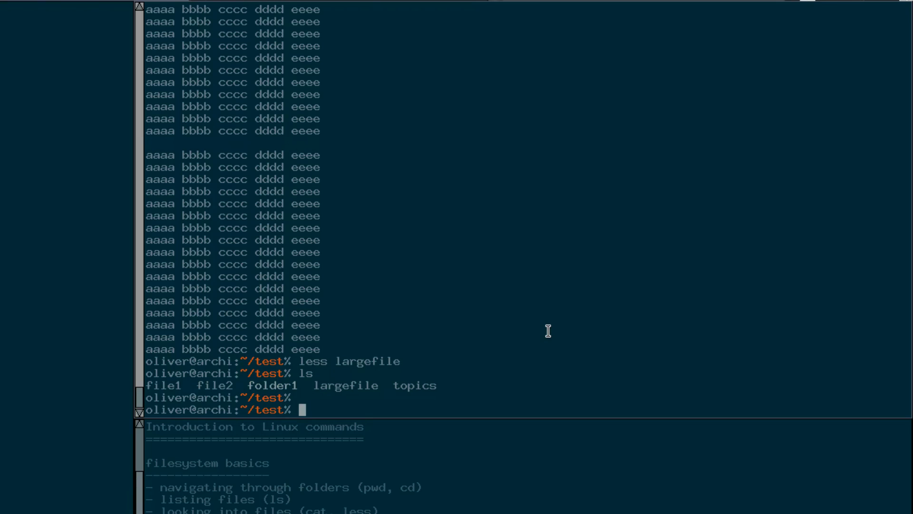
Show the ls -l listing with permissions, owners, sizes and dates.
type("ls")
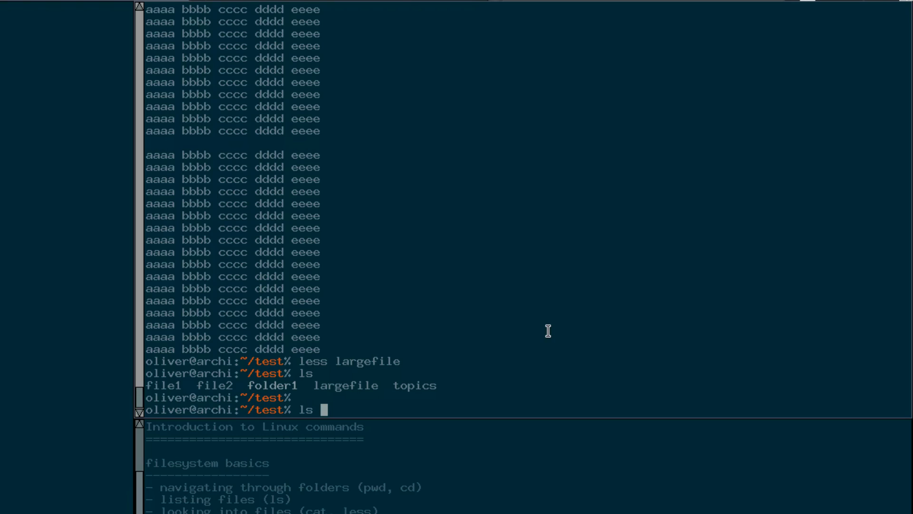
type("-")
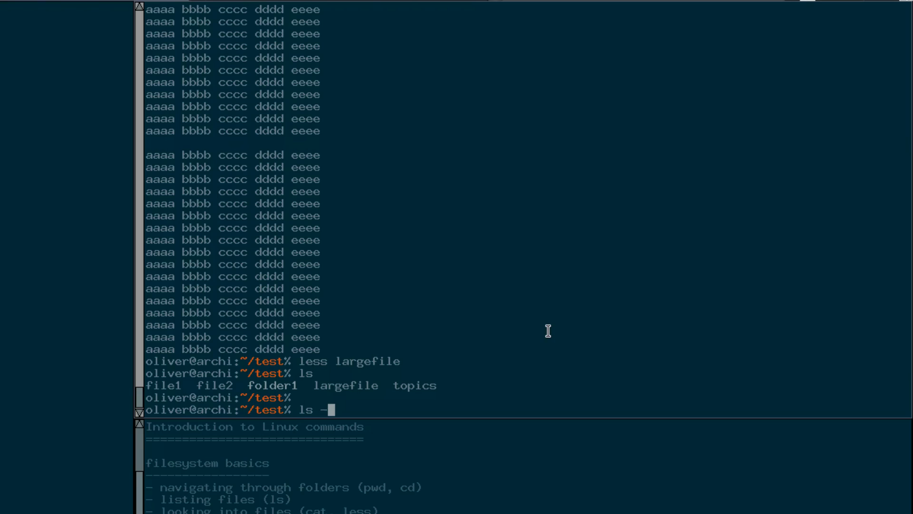
type("l")
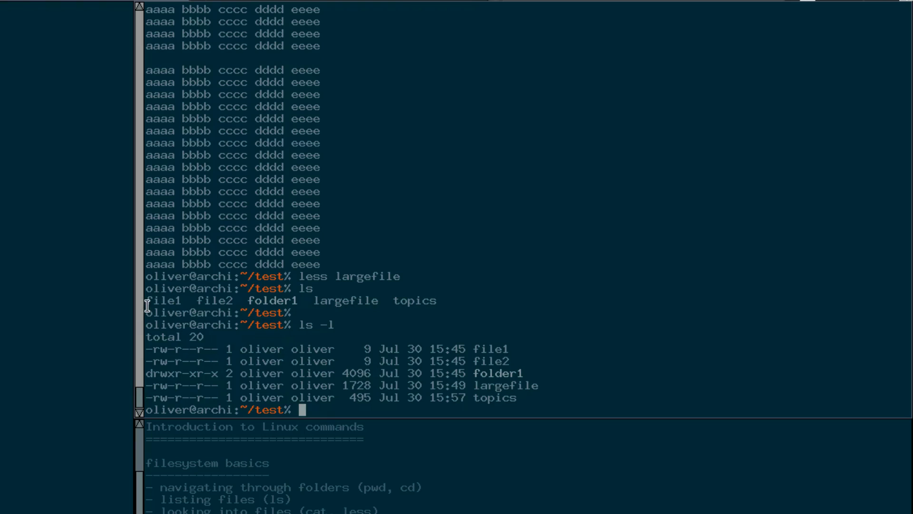
left_click_drag(145, 300, 443, 300)
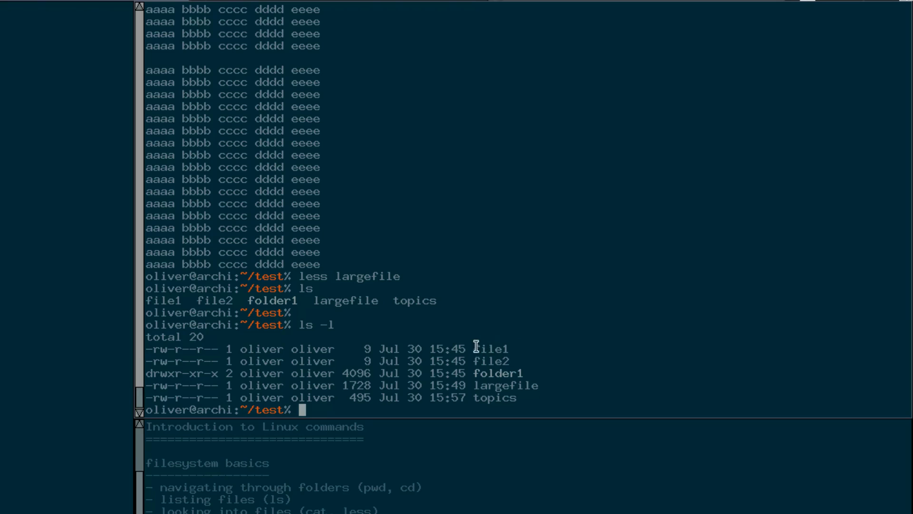
left_click_drag(380, 348, 469, 348)
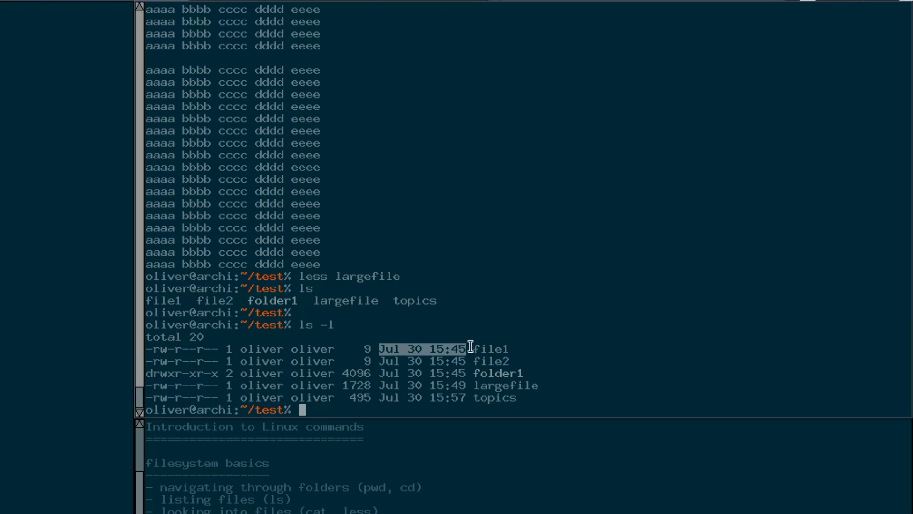
mouse_move(382, 360)
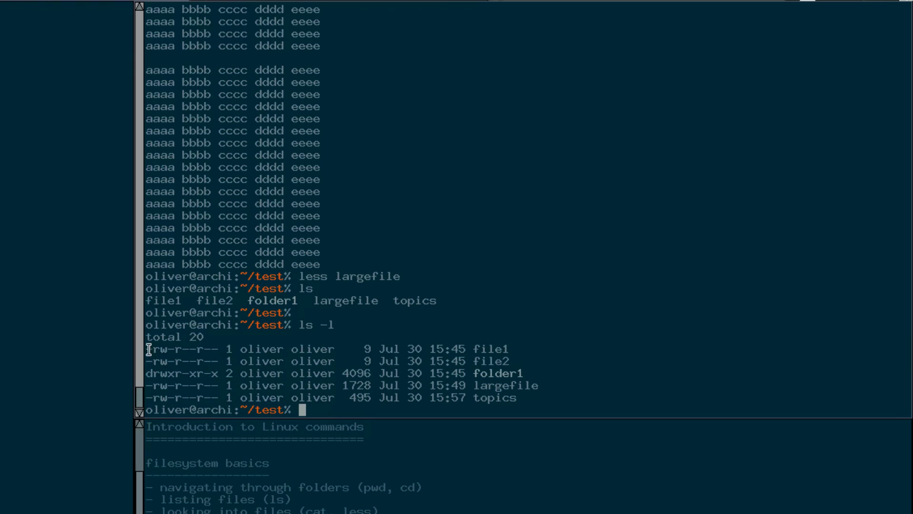
double_click(183, 349)
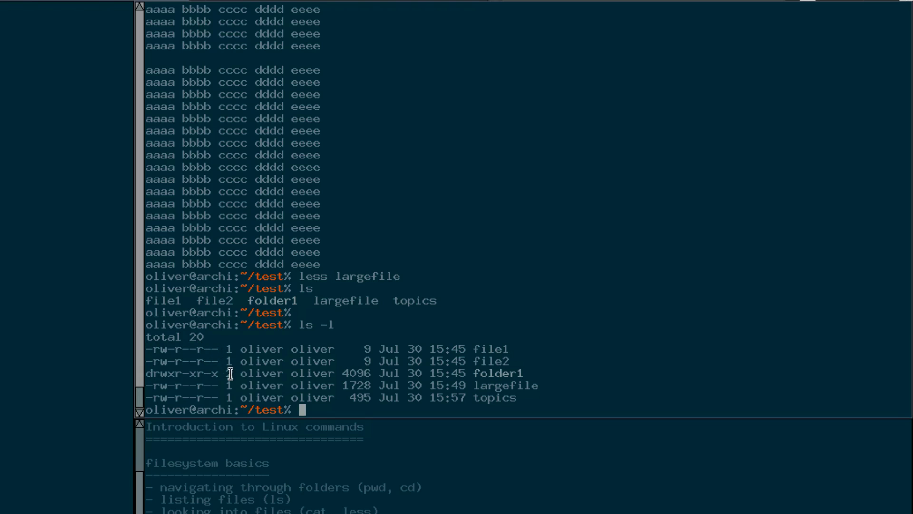
mouse_move(210, 373)
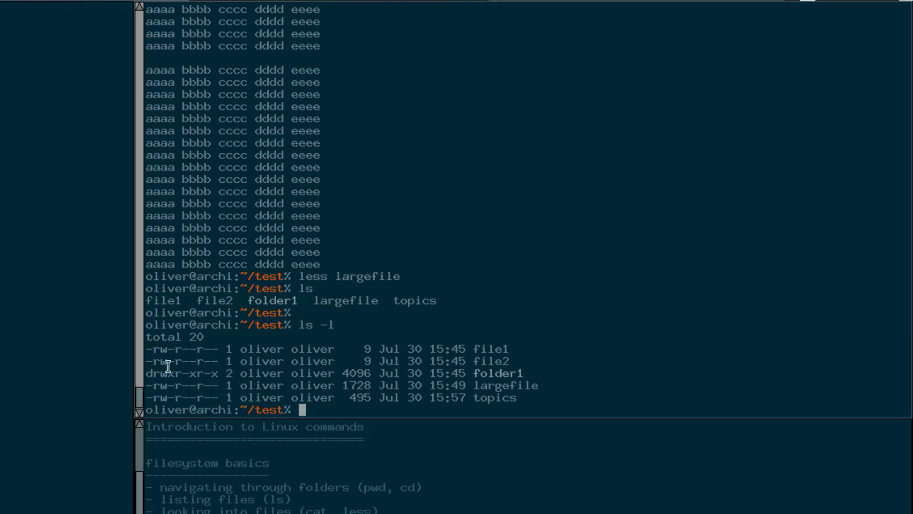
mouse_move(232, 369)
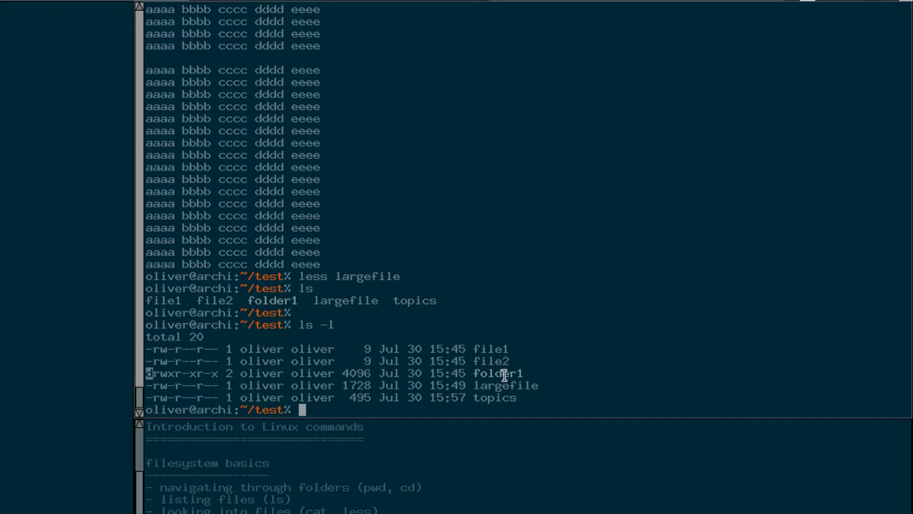
mouse_move(149, 373)
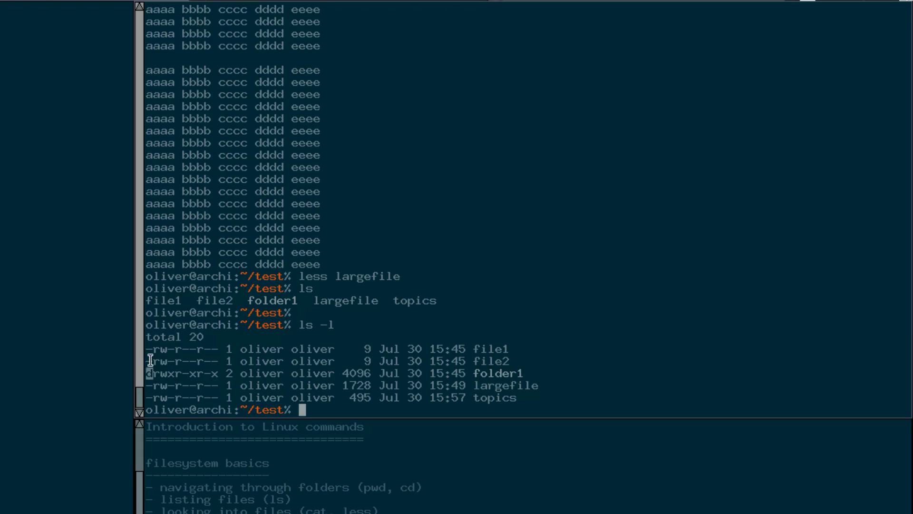
mouse_move(410, 379)
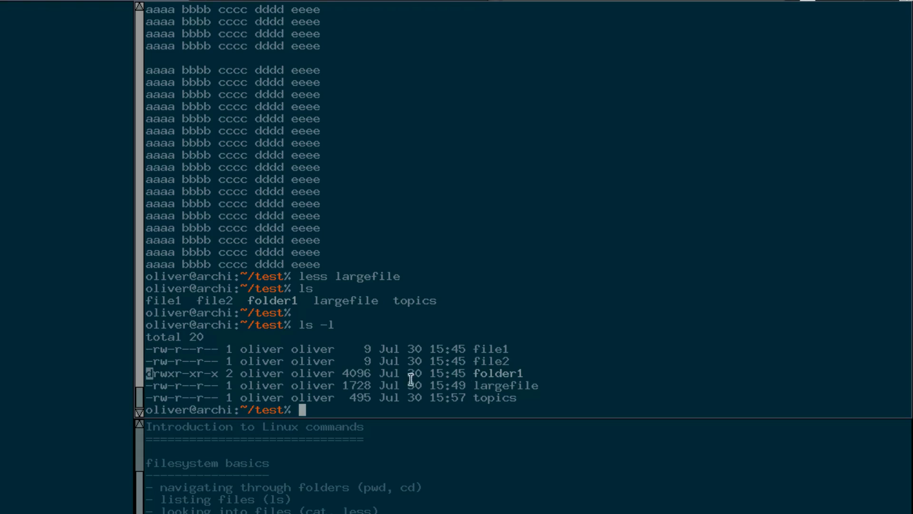
mouse_move(664, 349)
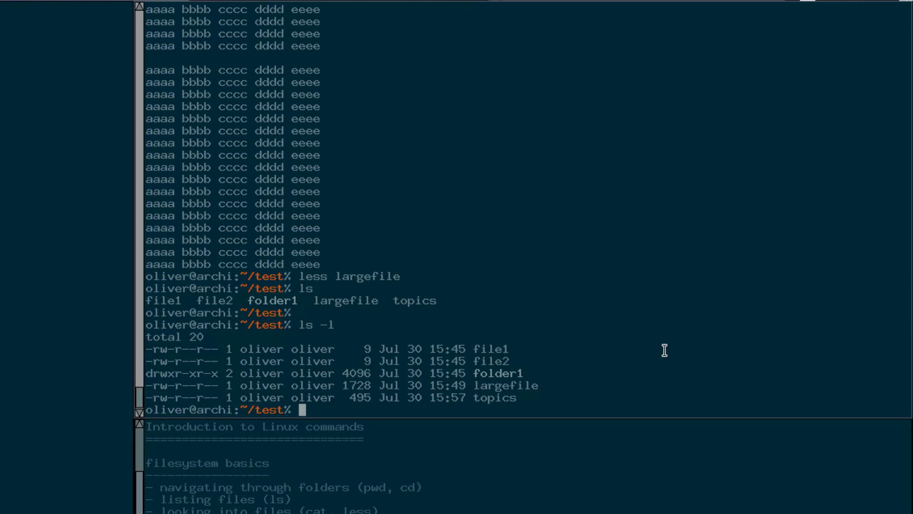
Change into folder1 and confirm /home/oliver/test/folder1 with pwd.
type("pwd")
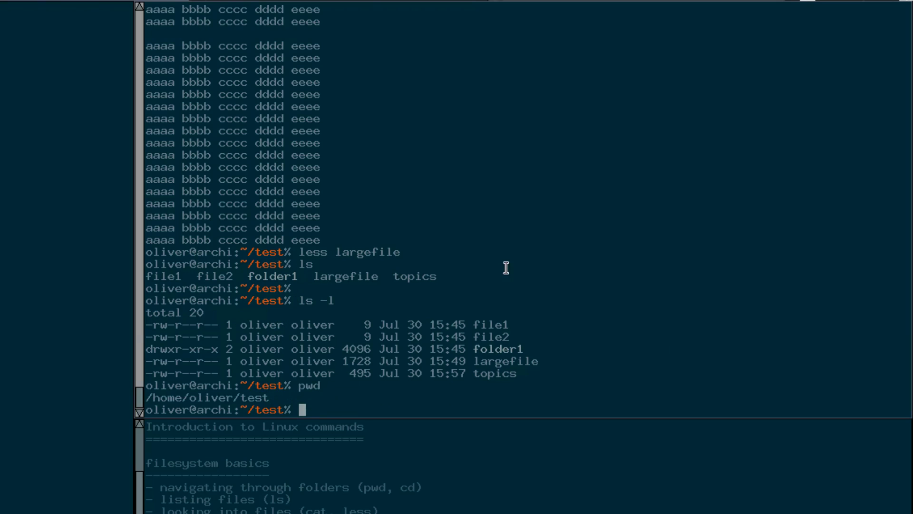
type("cd")
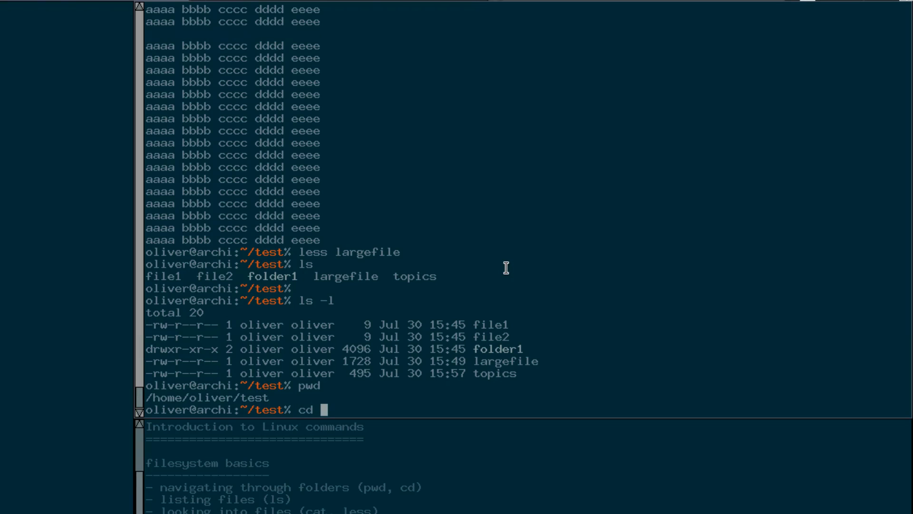
mouse_move(489, 300)
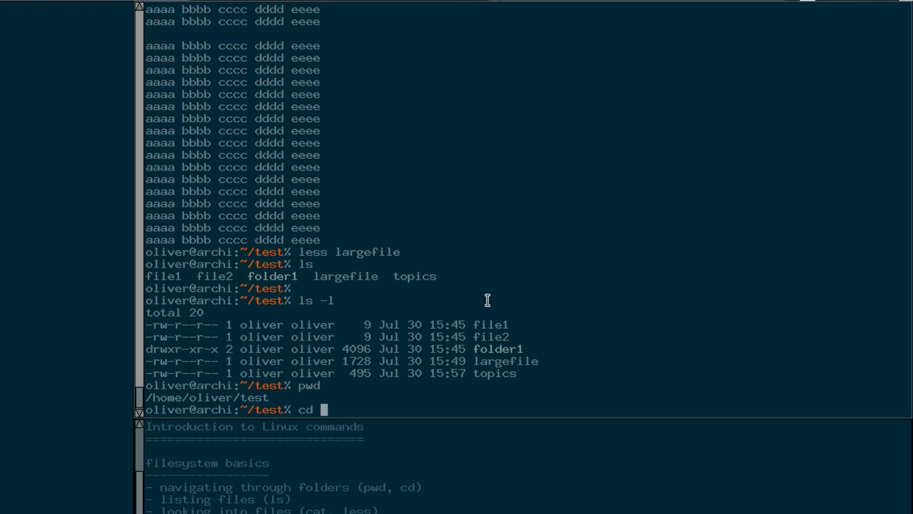
mouse_move(443, 340)
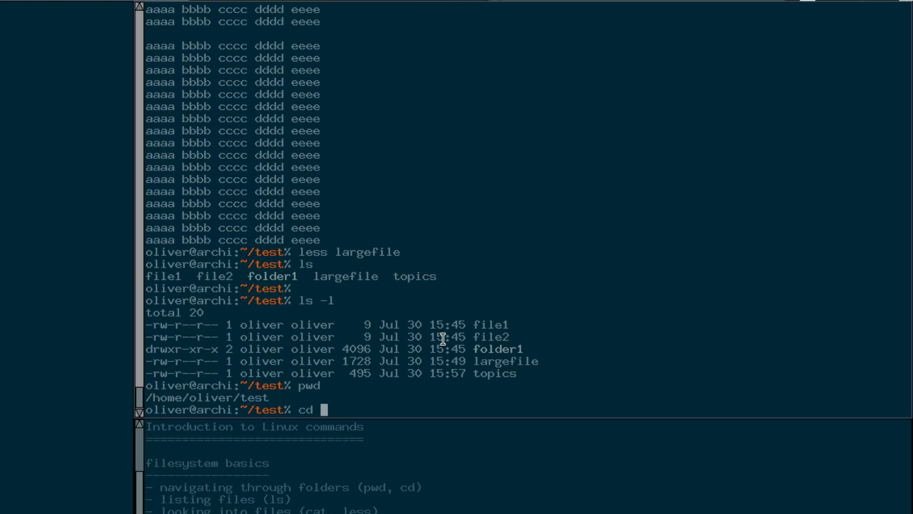
type("folder1")
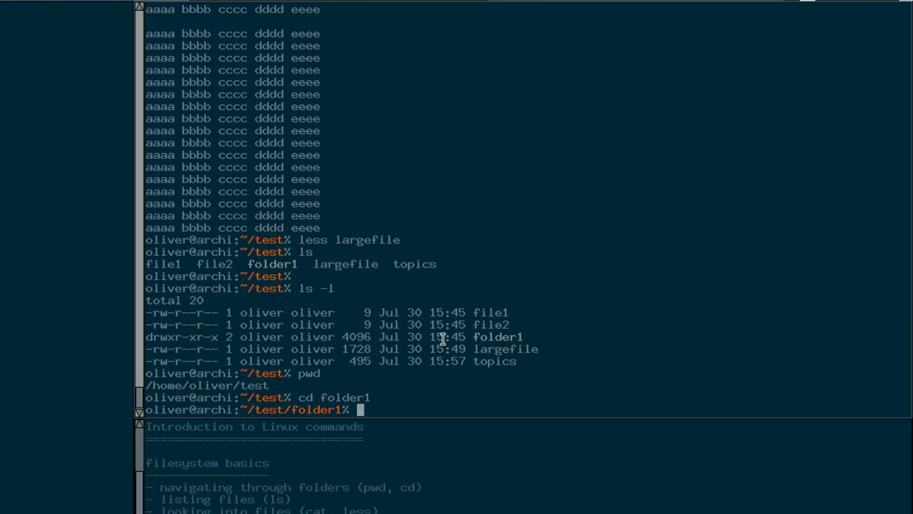
type("pwd")
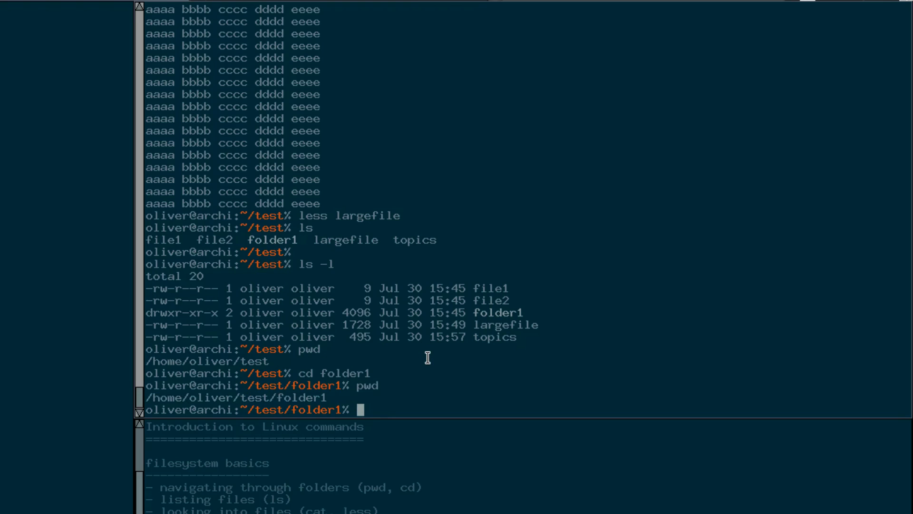
mouse_move(279, 402)
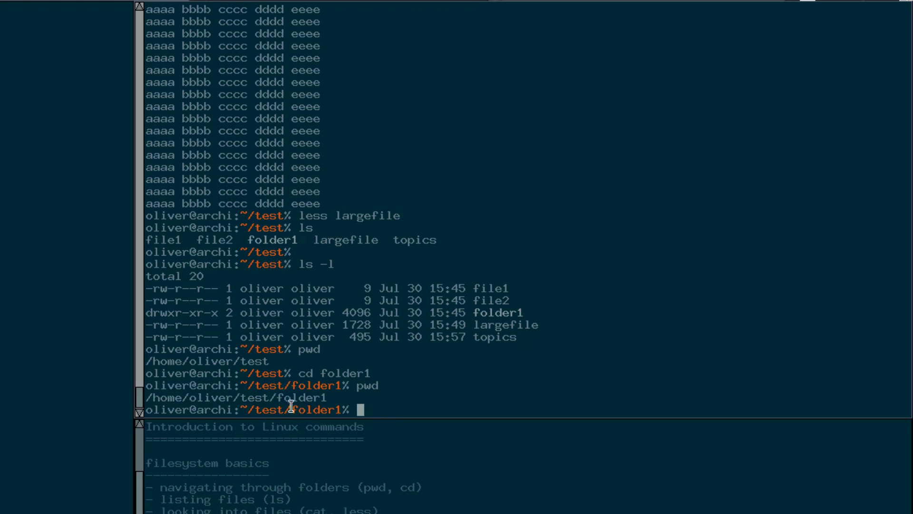
List folder1 in detail (file3, file4) and print file4's contents, content4.
type("ls")
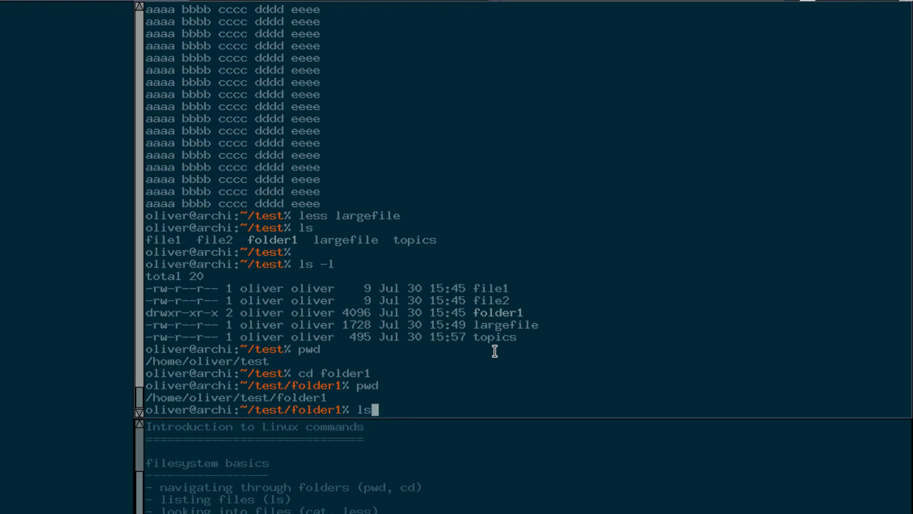
type("-l")
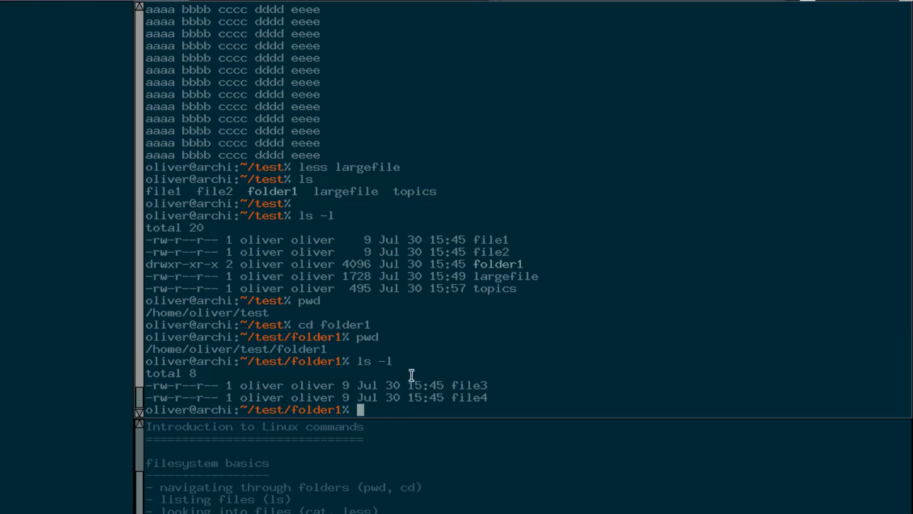
double_click(472, 398)
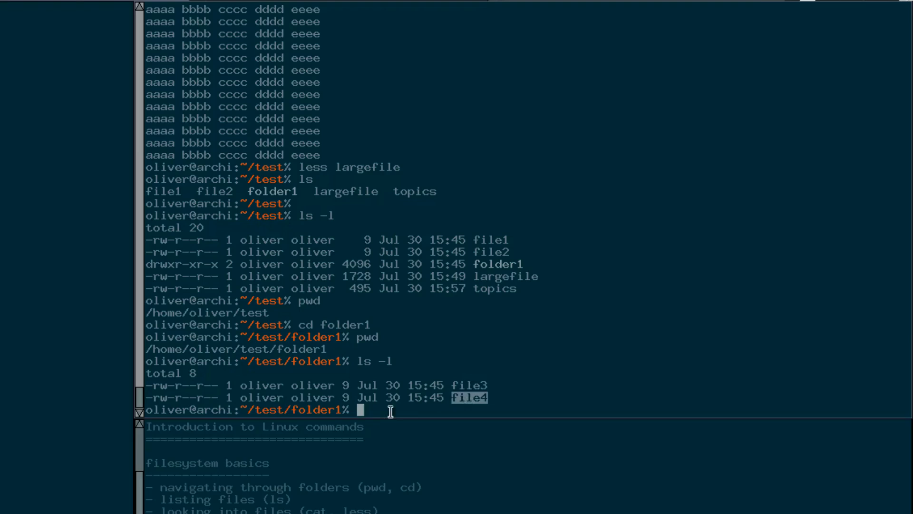
mouse_move(475, 383)
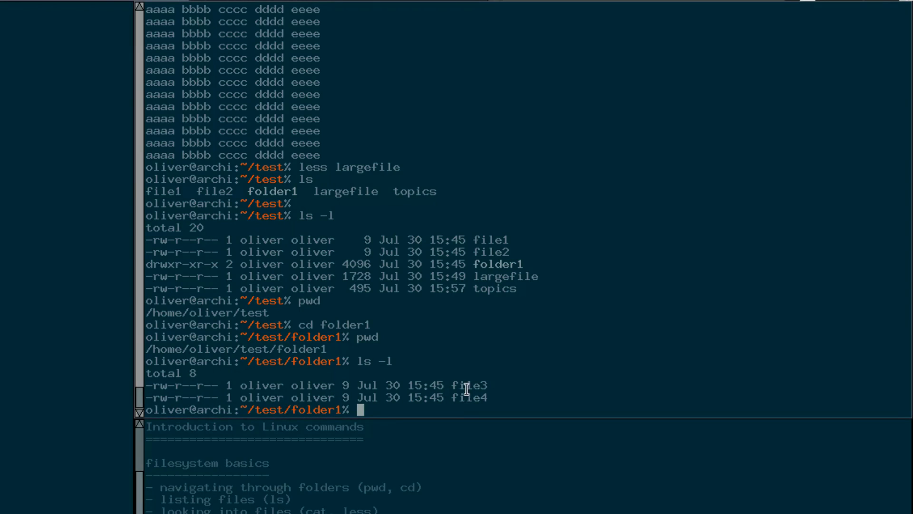
type("cat")
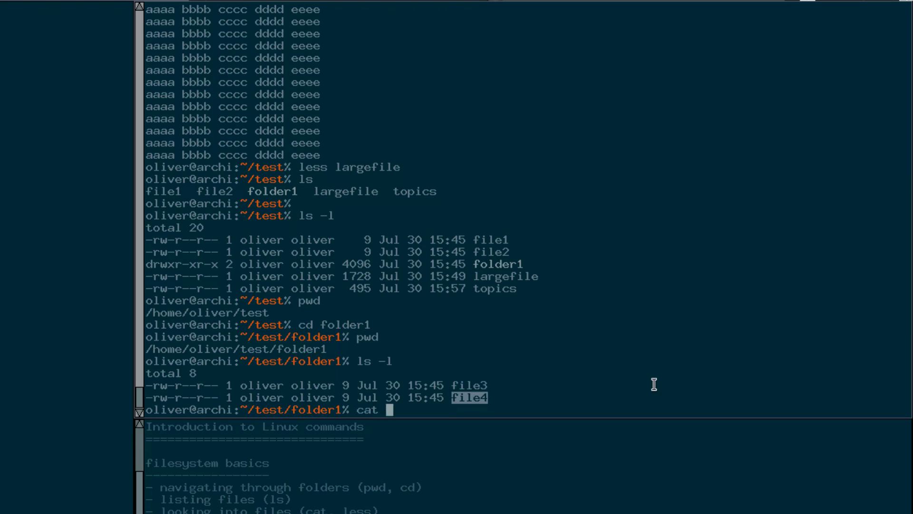
type("file4")
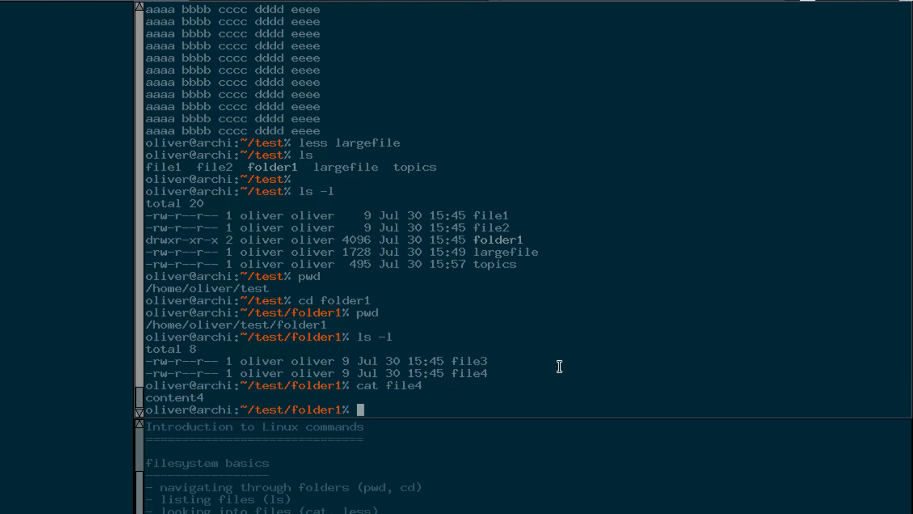
type("less")
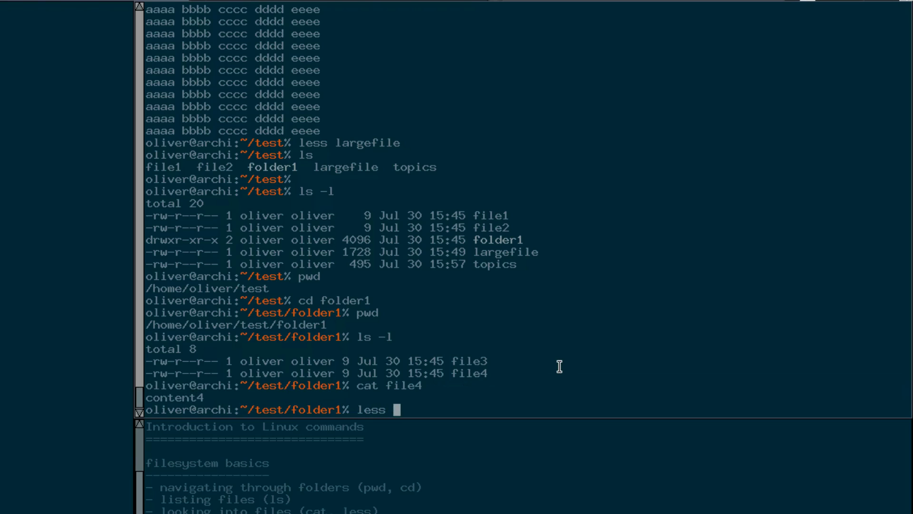
type("file4")
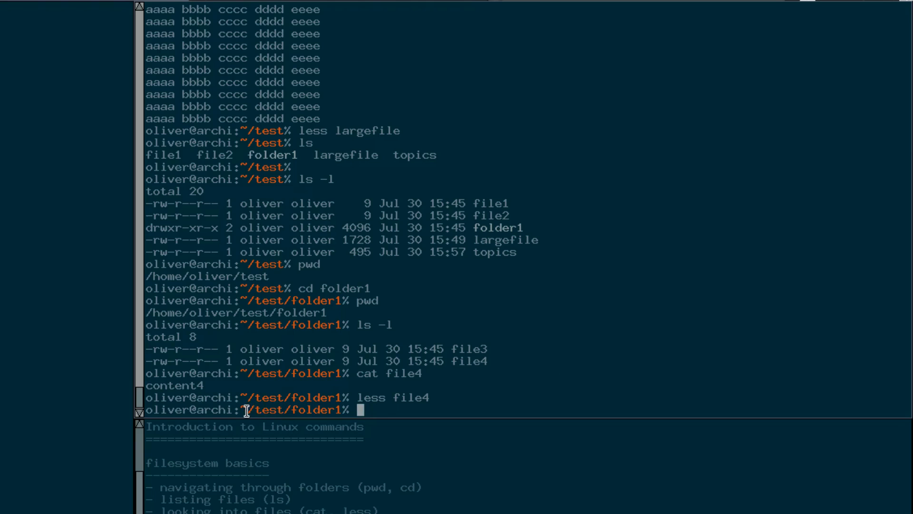
mouse_move(609, 368)
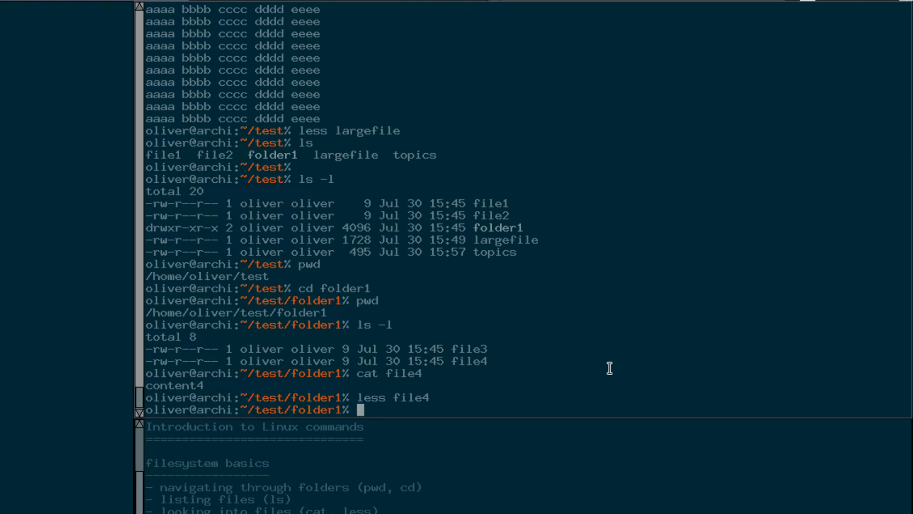
type("cd")
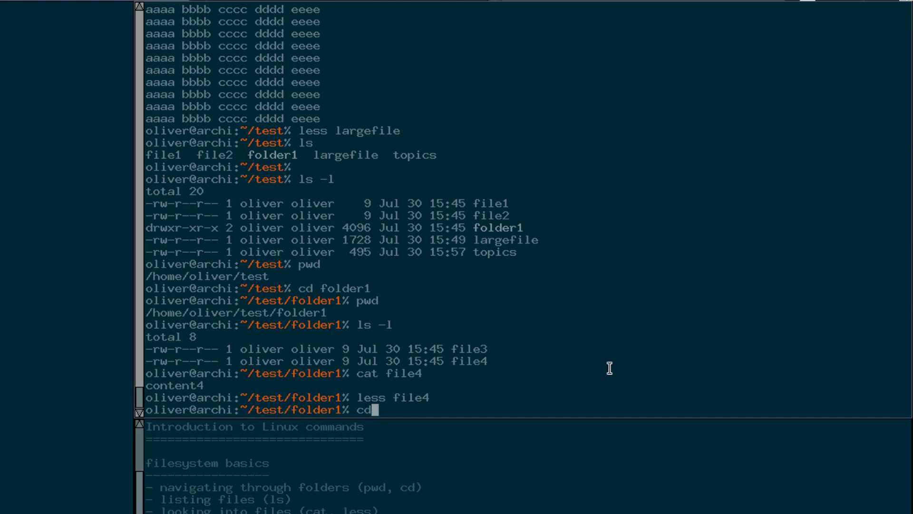
Go up from folder1 to ~/test with cd ..
type("..")
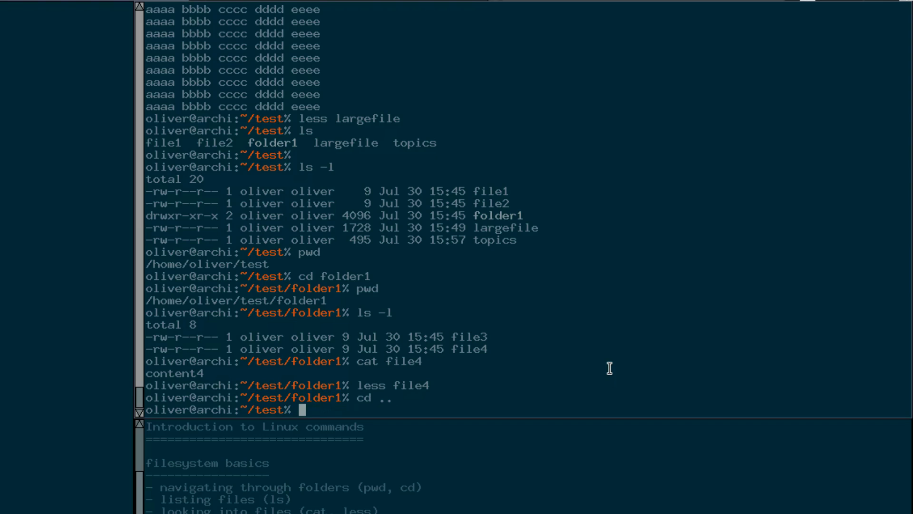
mouse_move(387, 398)
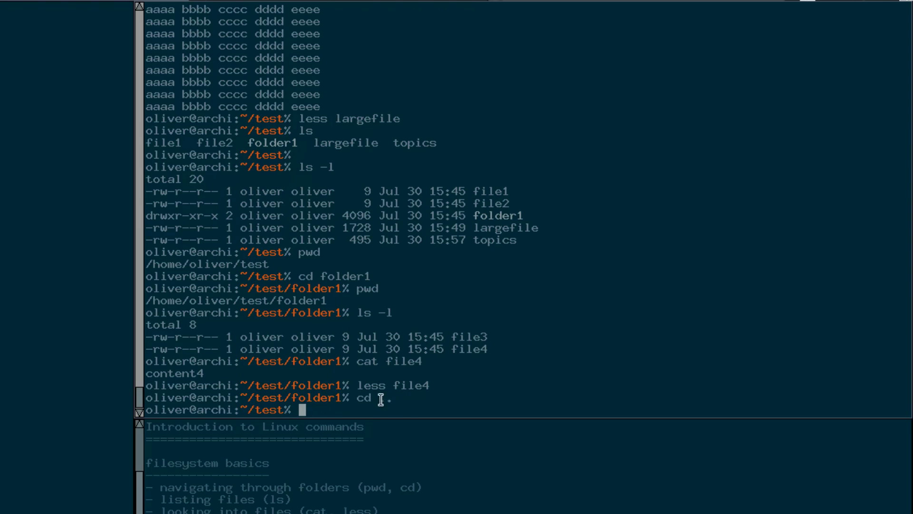
type(".")
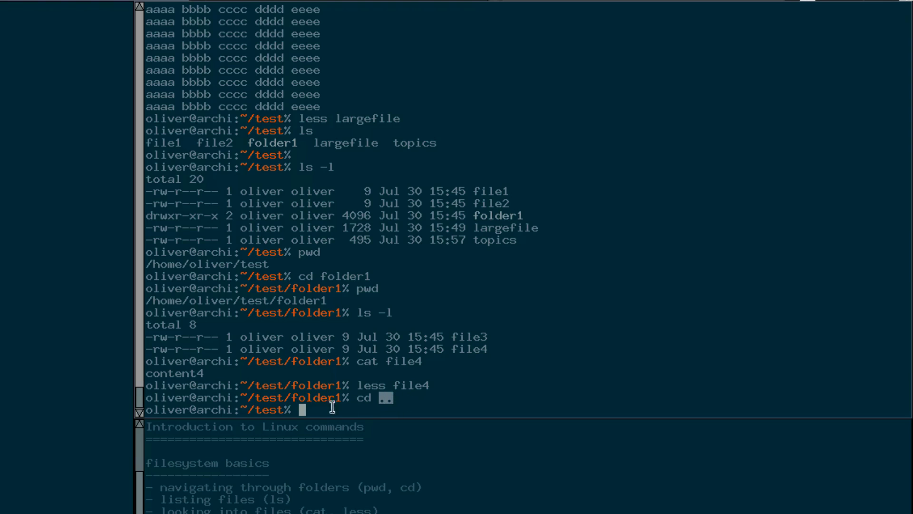
mouse_move(291, 397)
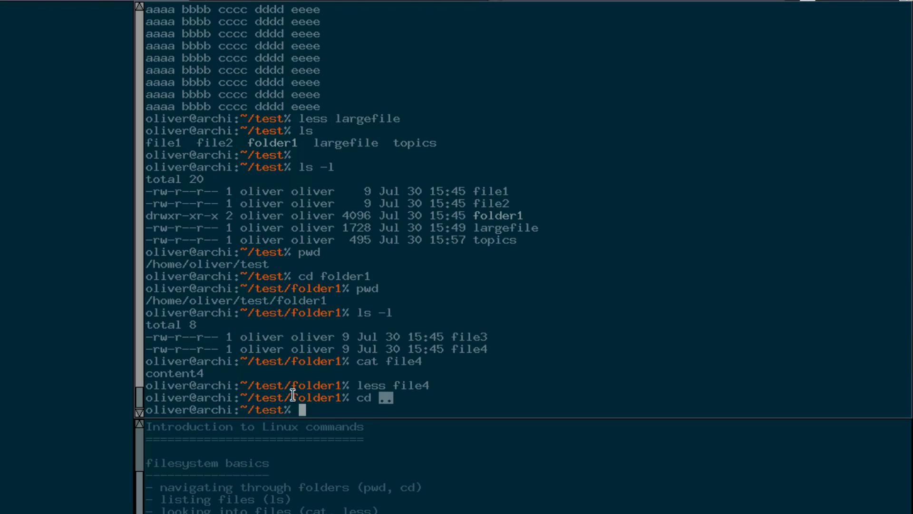
mouse_move(464, 316)
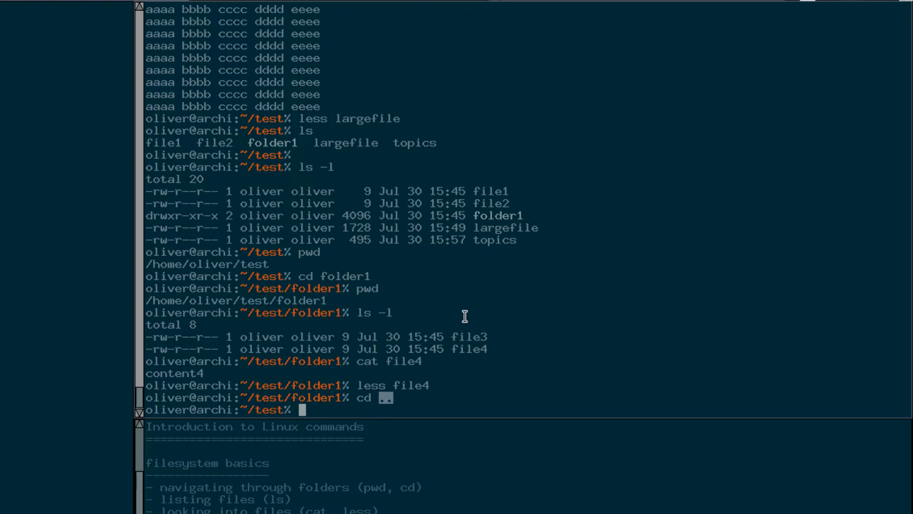
type("ls -la")
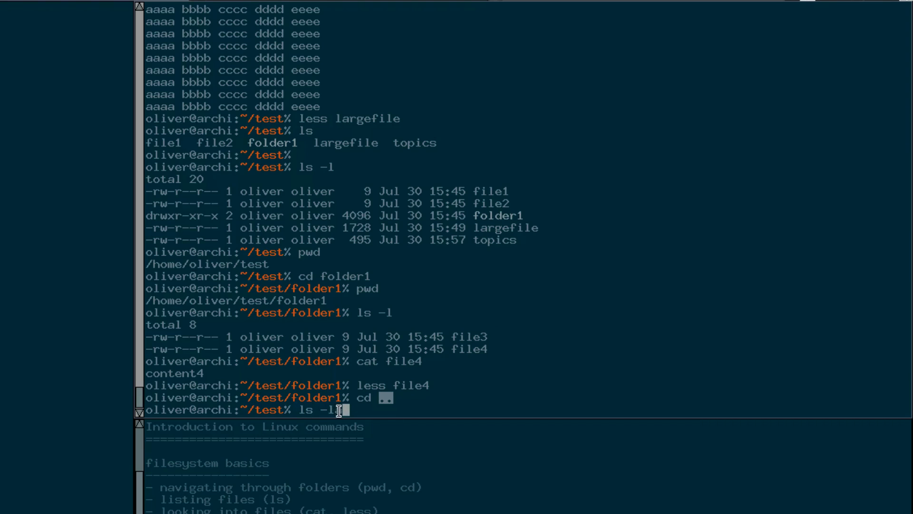
List ~/test with ls -la to reveal and highlight the hidden .topics.swp file.
type("a")
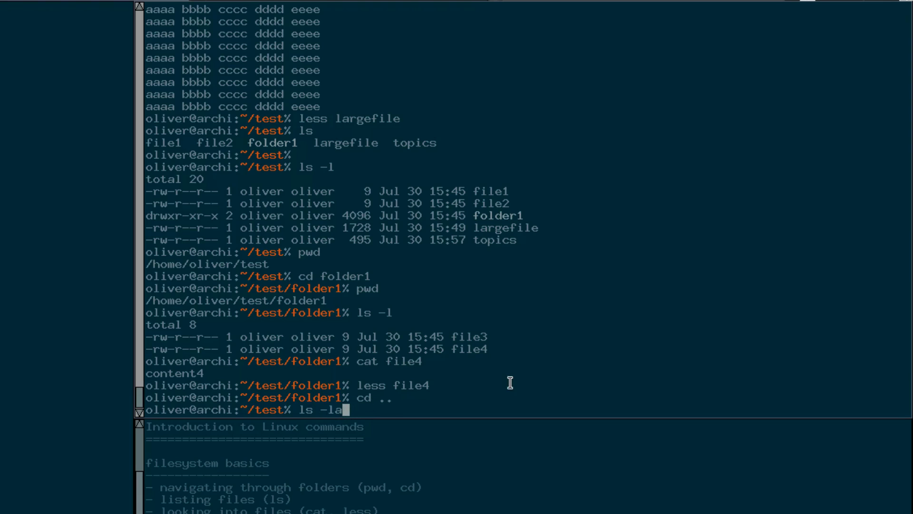
mouse_move(510, 382)
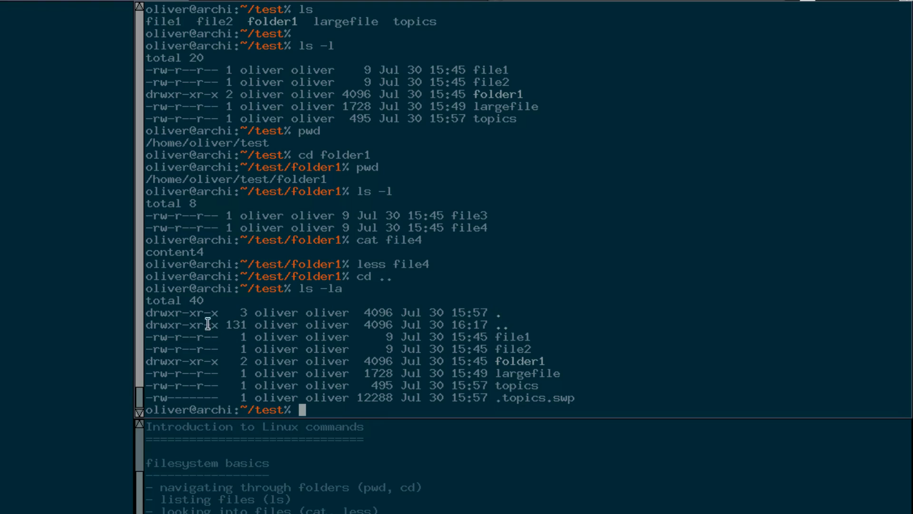
mouse_move(505, 383)
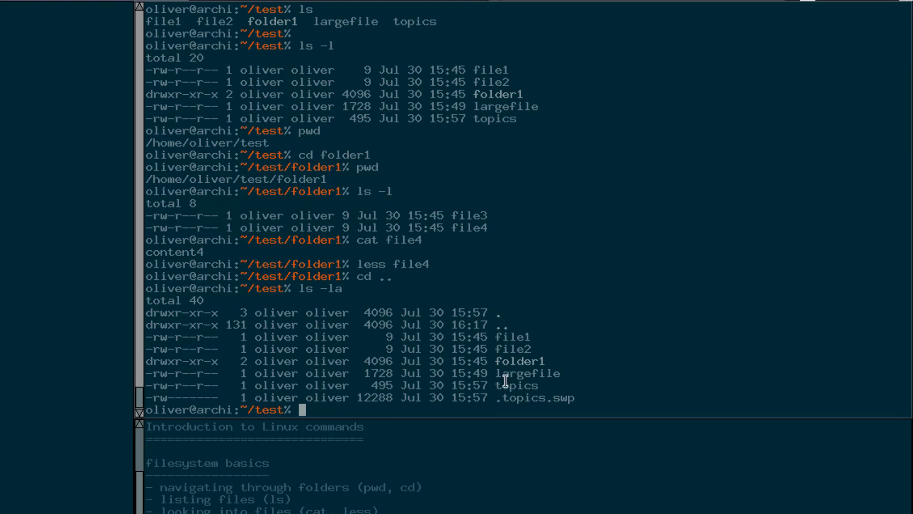
mouse_move(498, 124)
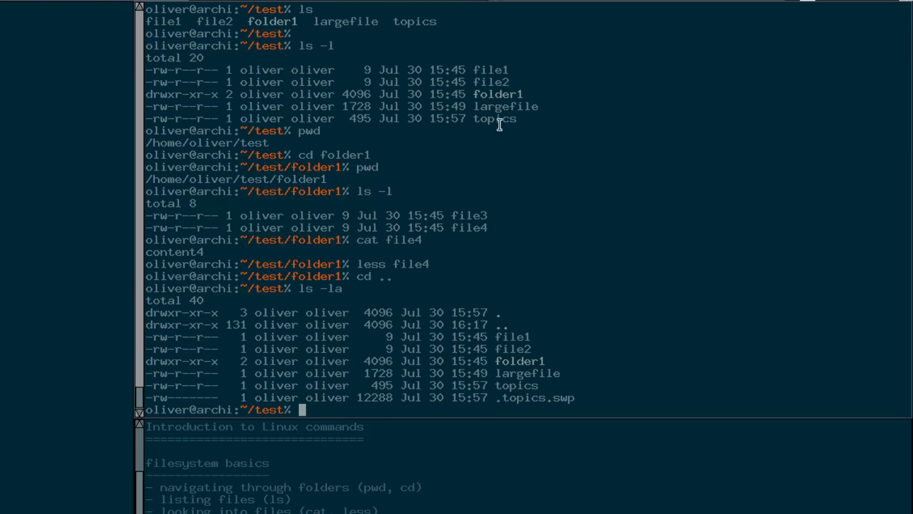
mouse_move(503, 322)
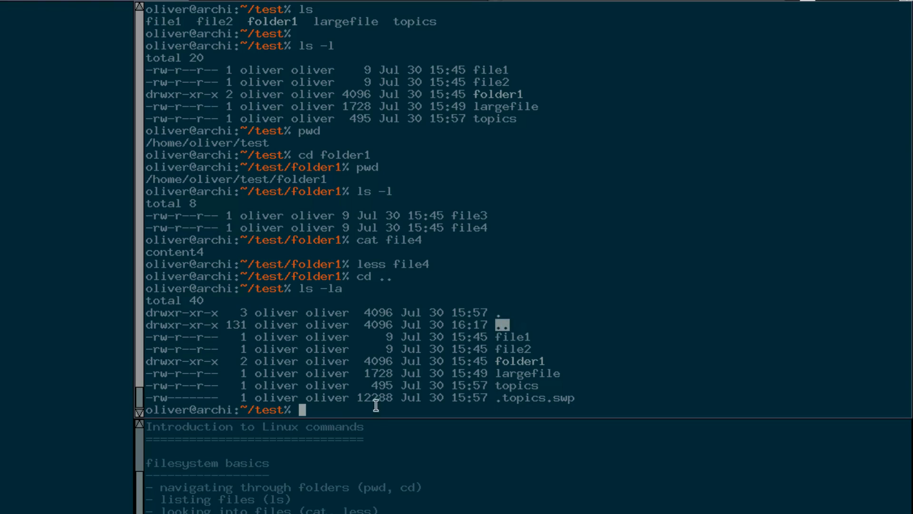
mouse_move(513, 324)
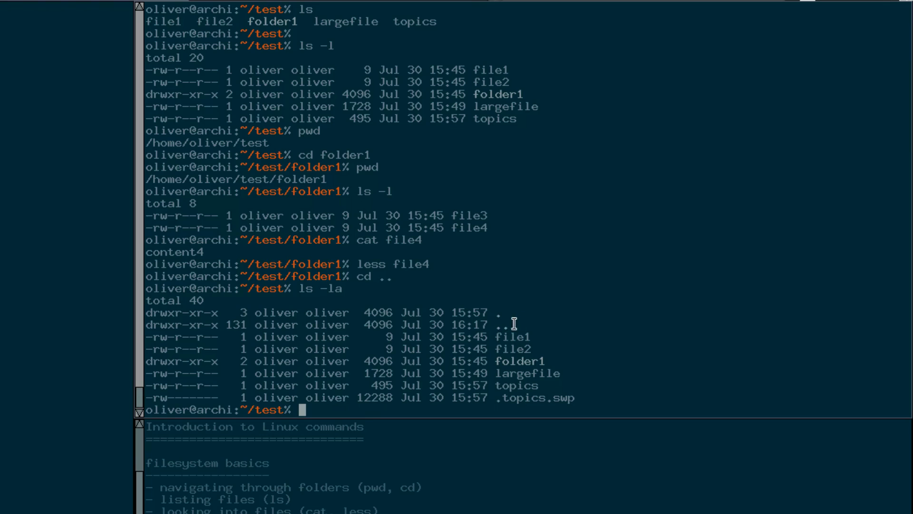
mouse_move(288, 329)
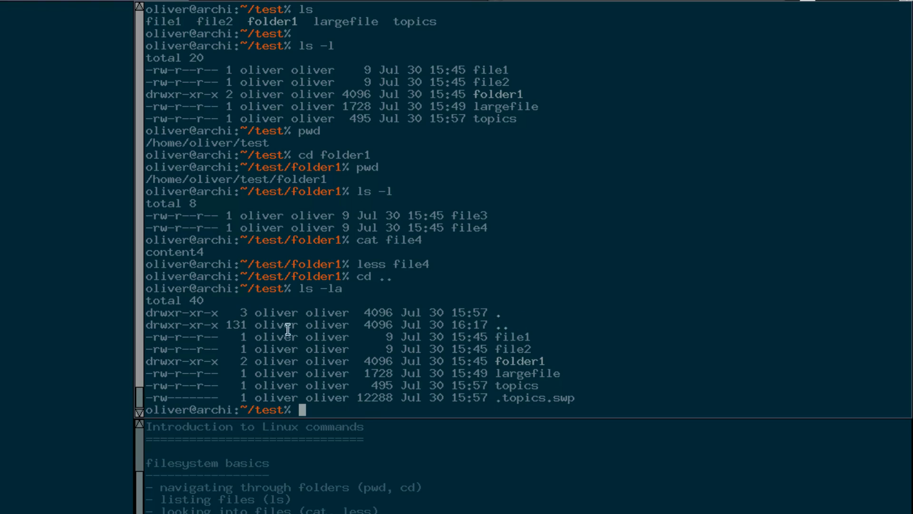
mouse_move(297, 293)
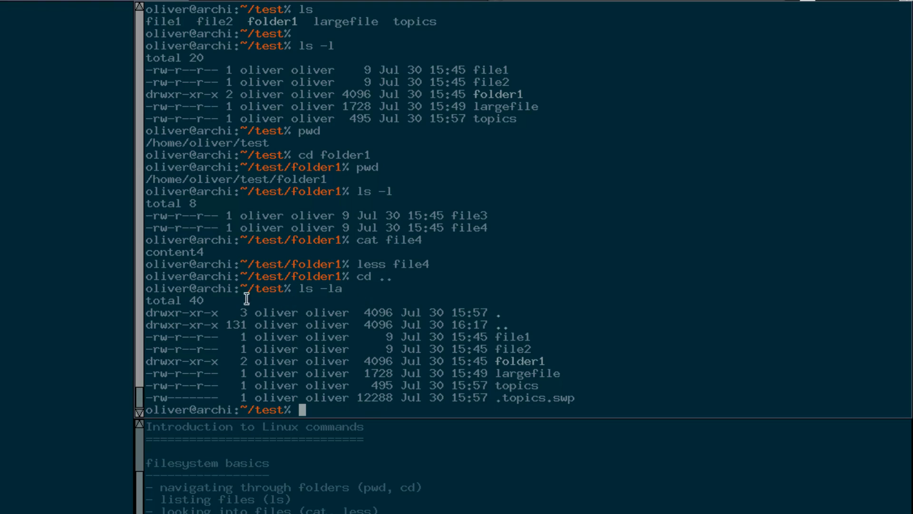
mouse_move(492, 312)
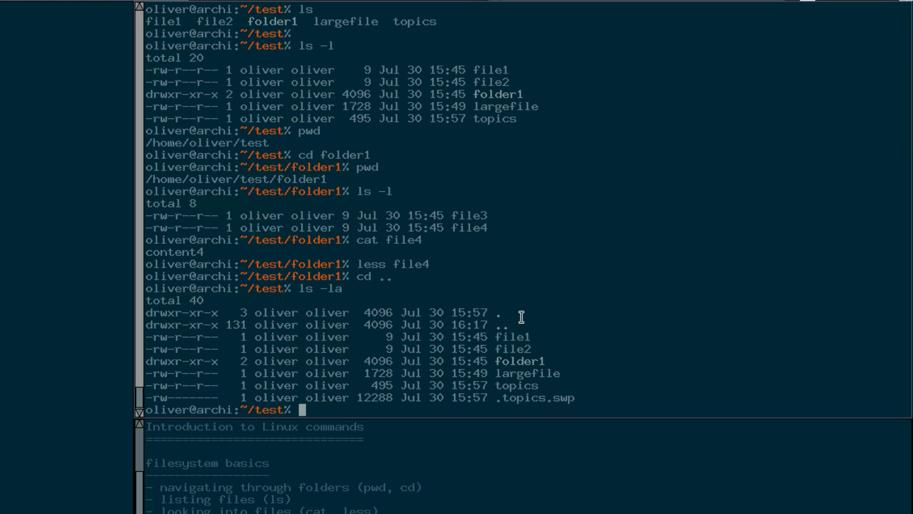
mouse_move(553, 312)
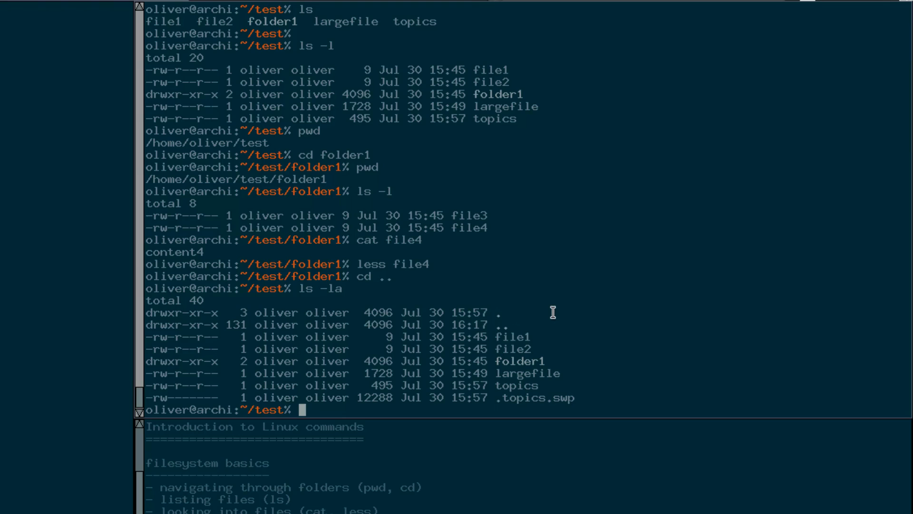
mouse_move(512, 379)
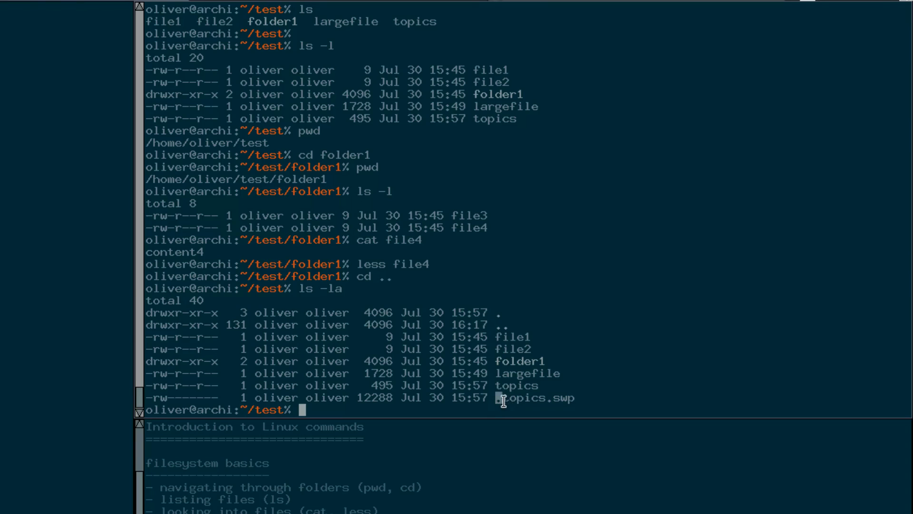
double_click(507, 398)
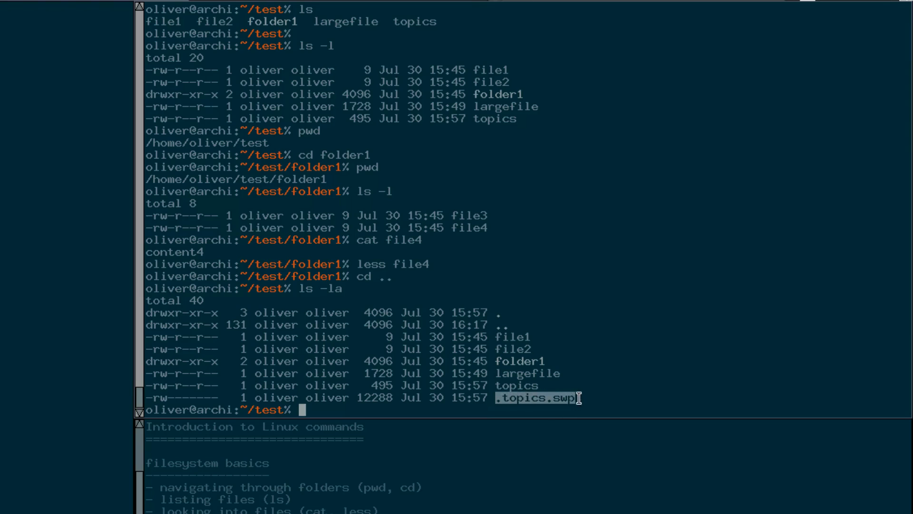
type("ls -")
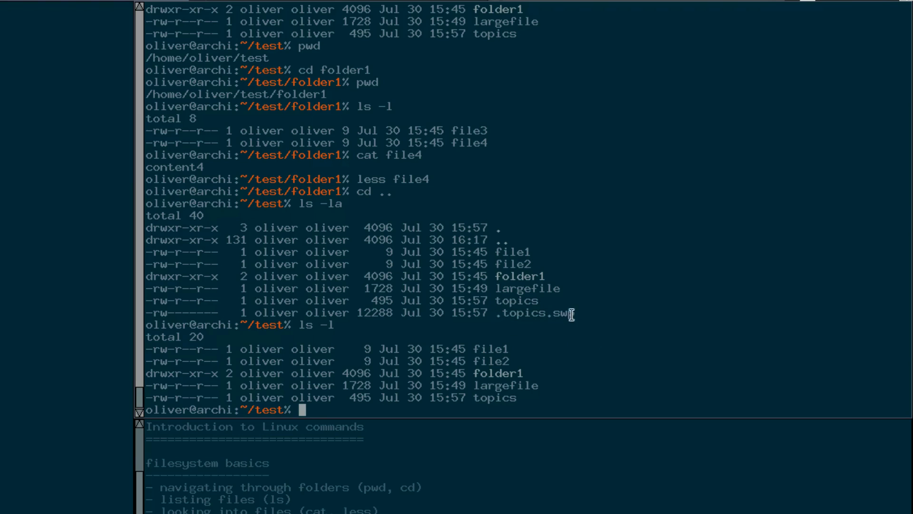
Enter folder1, list its ., .., file3 and file4 entries, then return to ~/test.
type("ls -la")
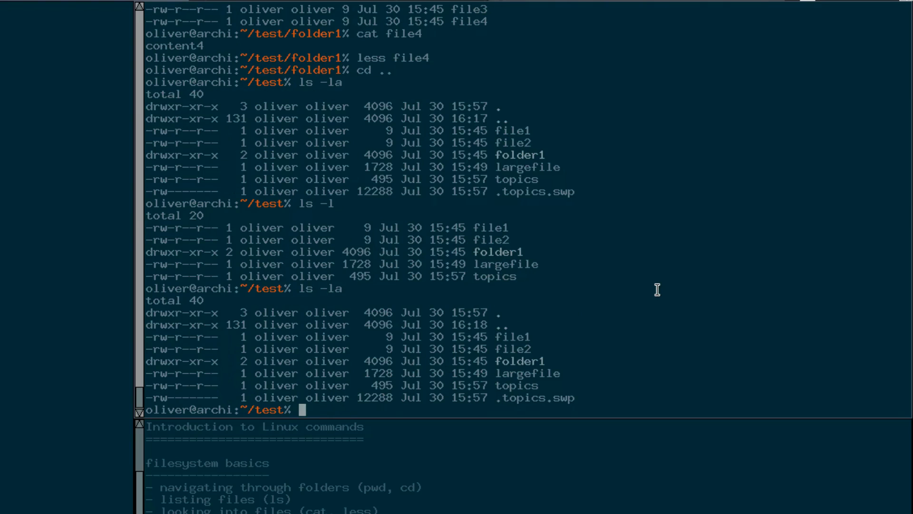
mouse_move(505, 314)
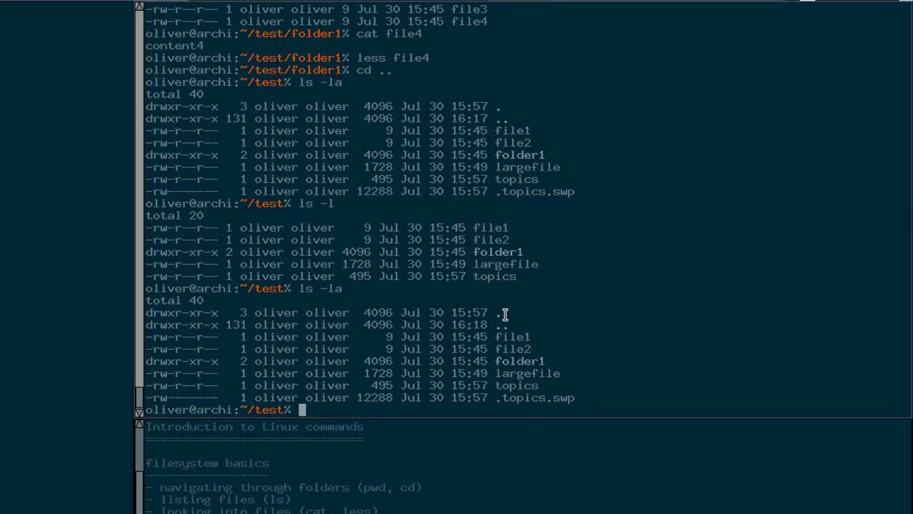
mouse_move(573, 336)
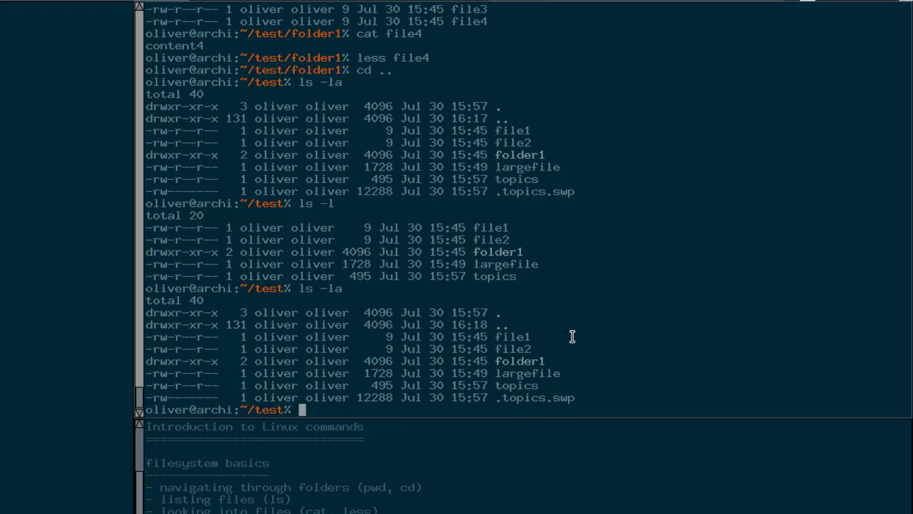
type("cd folder1/")
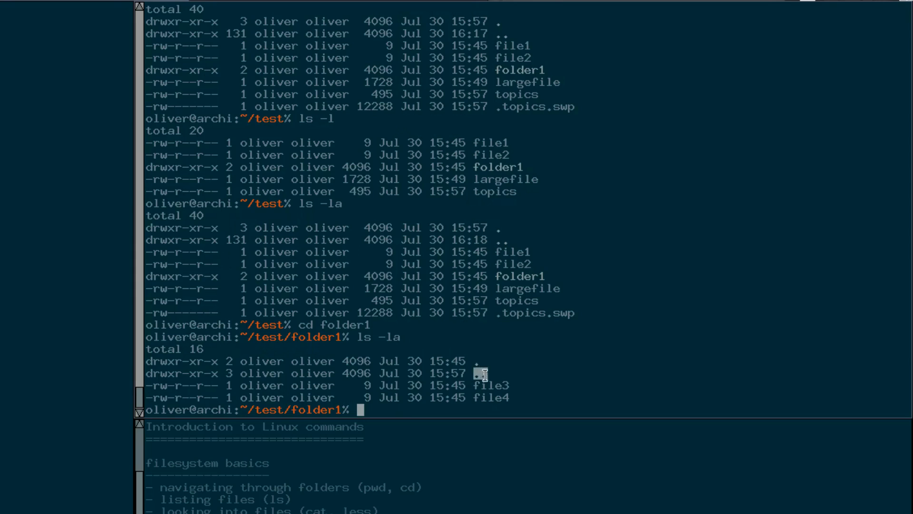
mouse_move(480, 375)
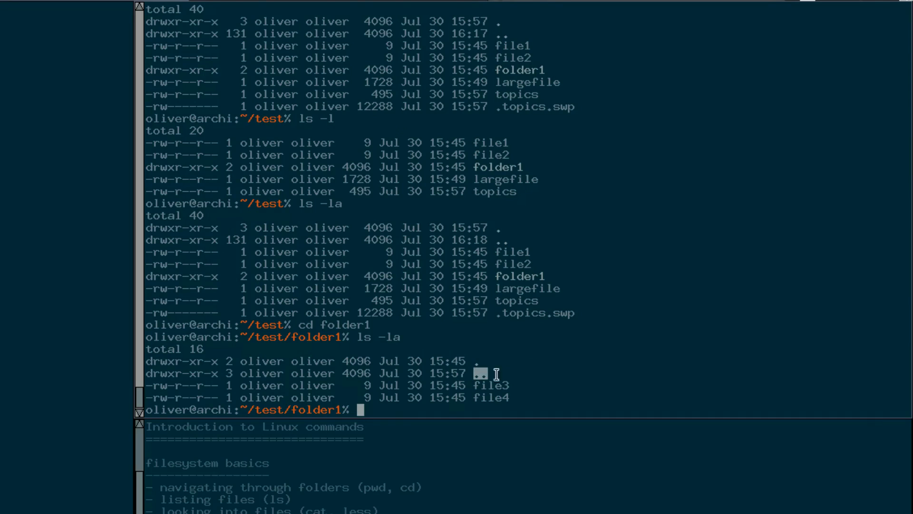
mouse_move(148, 375)
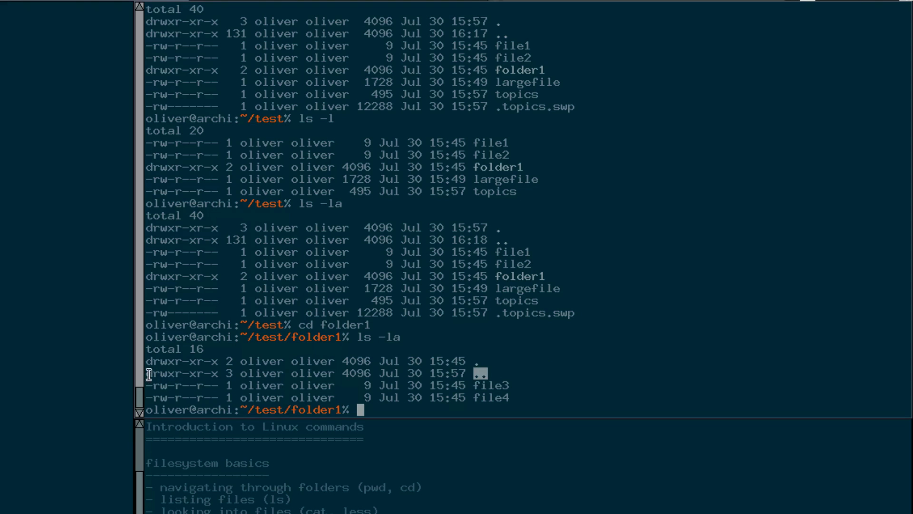
mouse_move(634, 317)
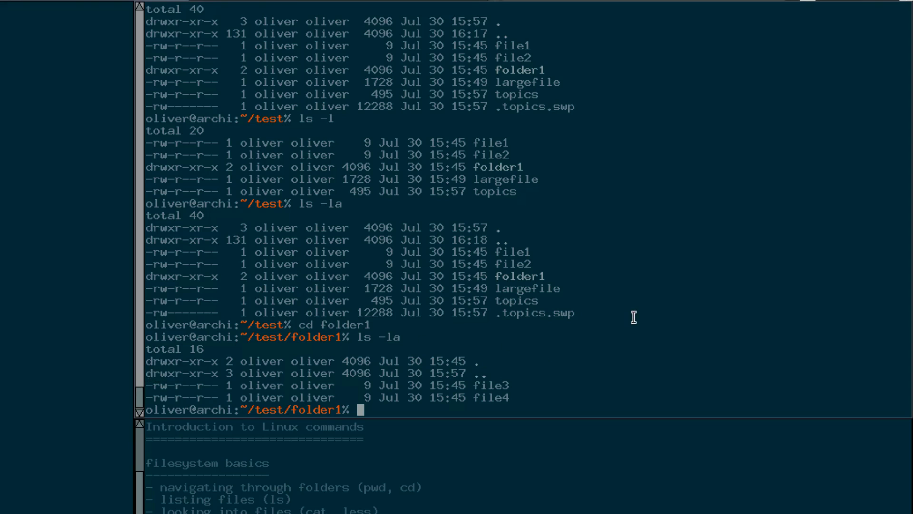
type("cd ..")
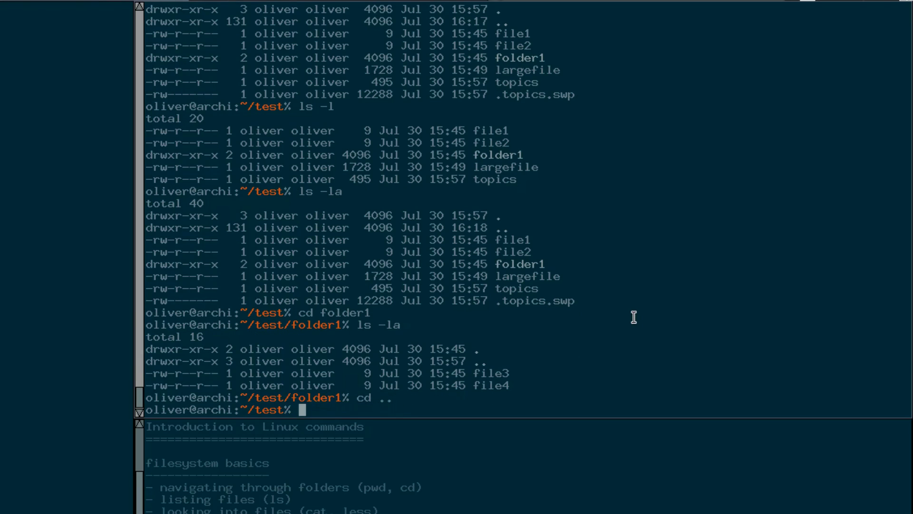
List folder1's contents from ~/test and confirm the working directory with pwd.
type("ls")
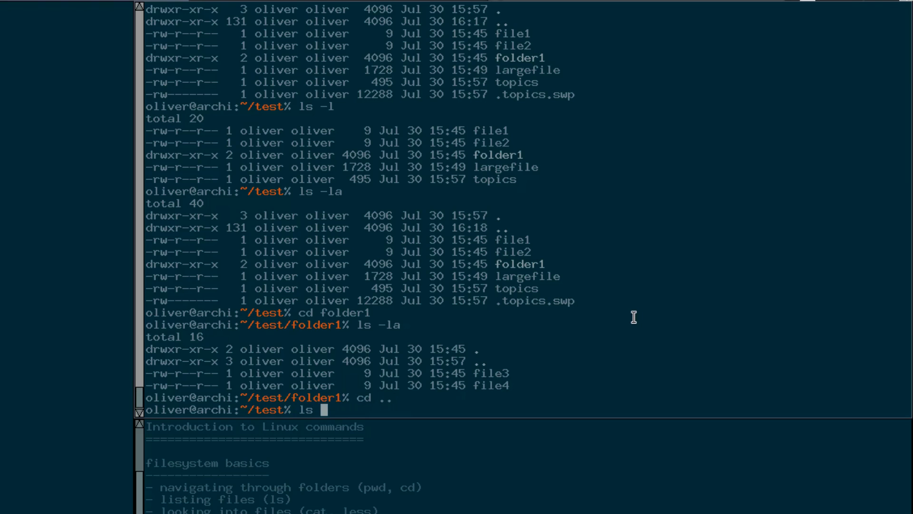
key("BackSpace")
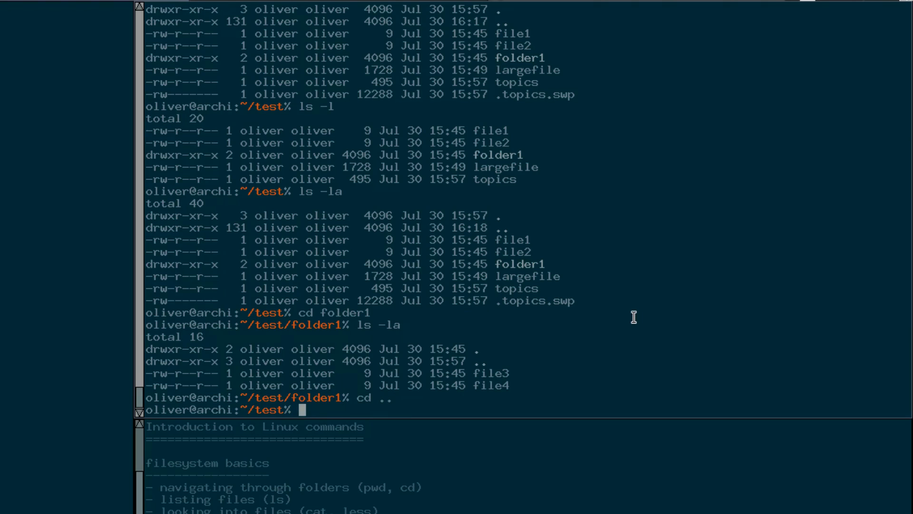
type("ls -la")
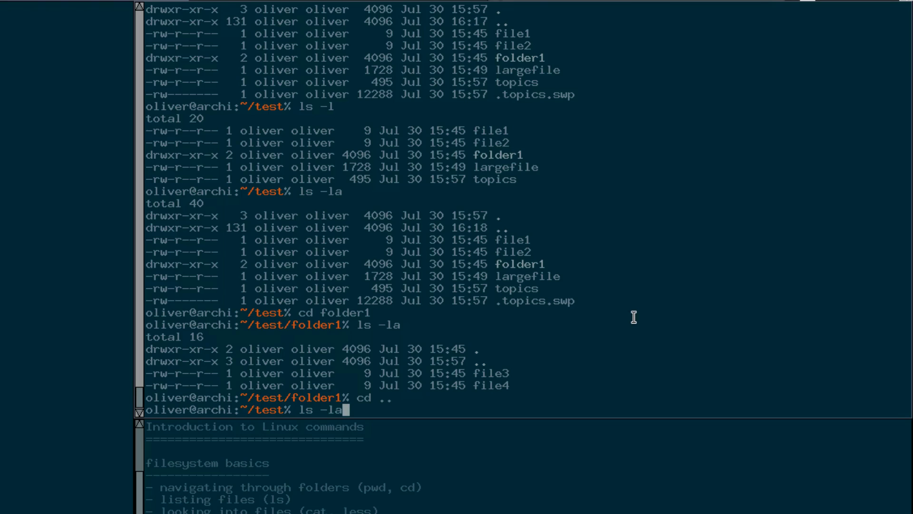
type("folder1")
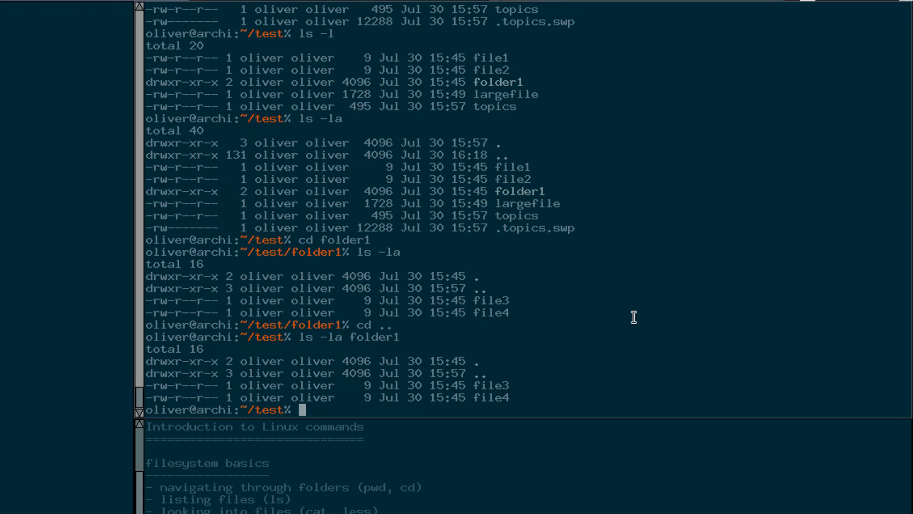
type("pwd")
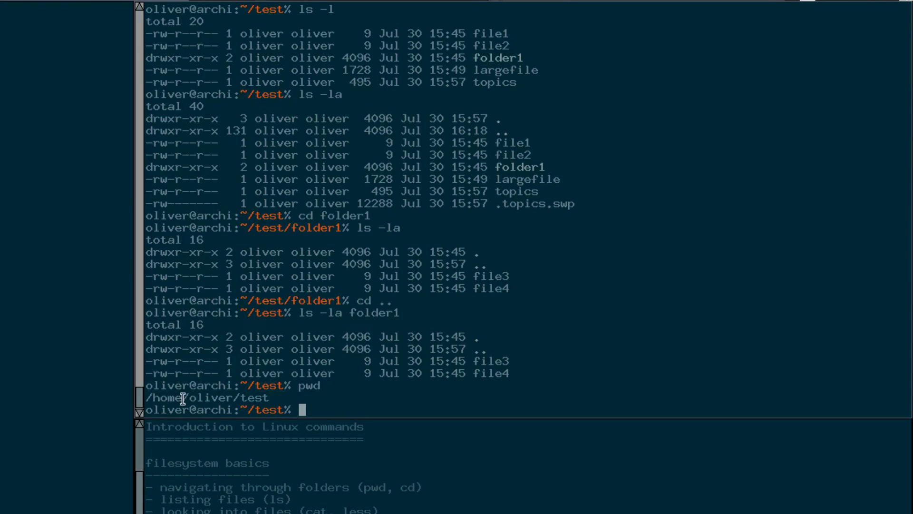
Relist ~/test, then list folder1 again using Tab completion for the folder name.
type("ls -la")
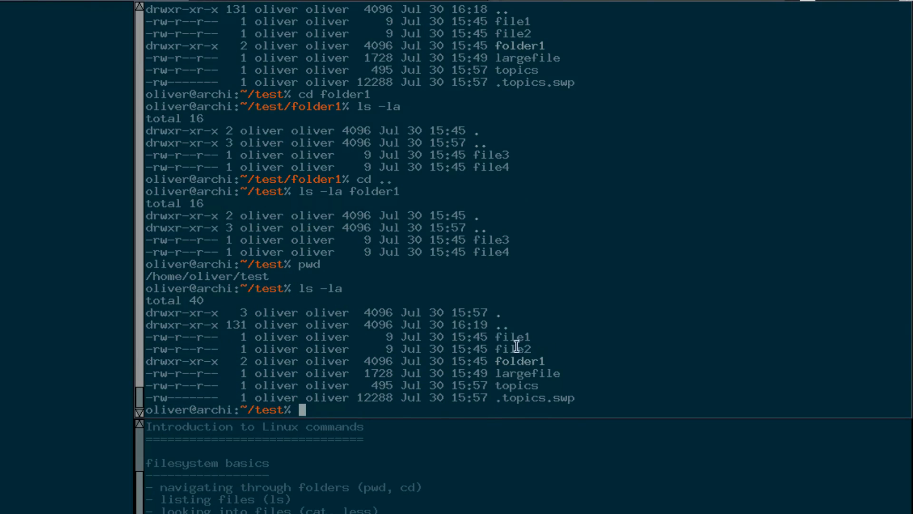
mouse_move(570, 318)
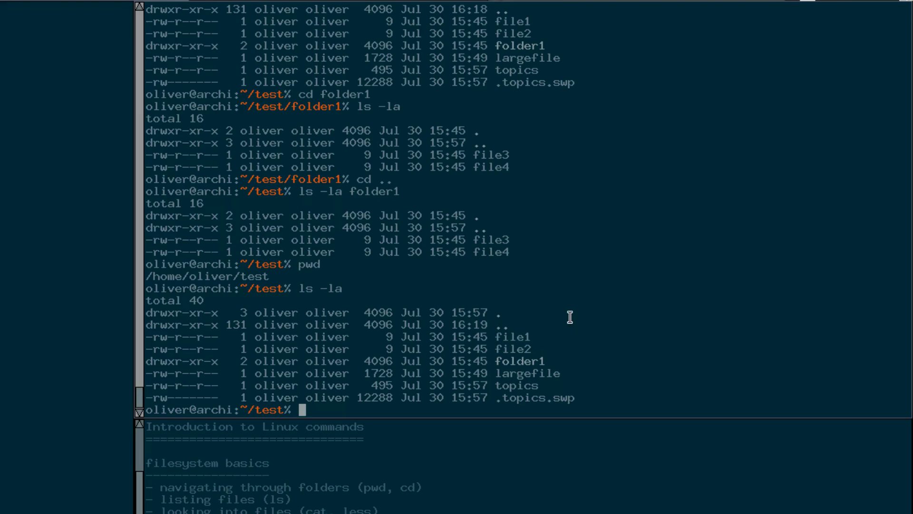
type("ls -la fo")
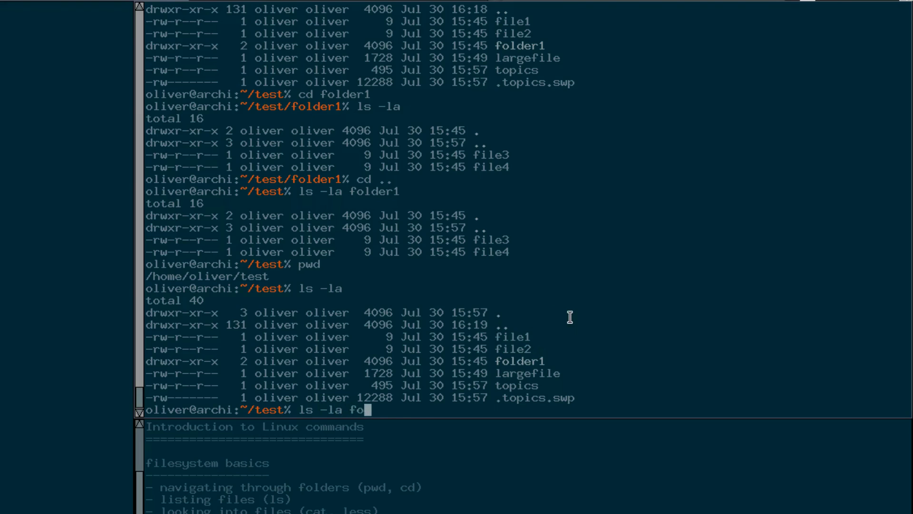
key("Tab")
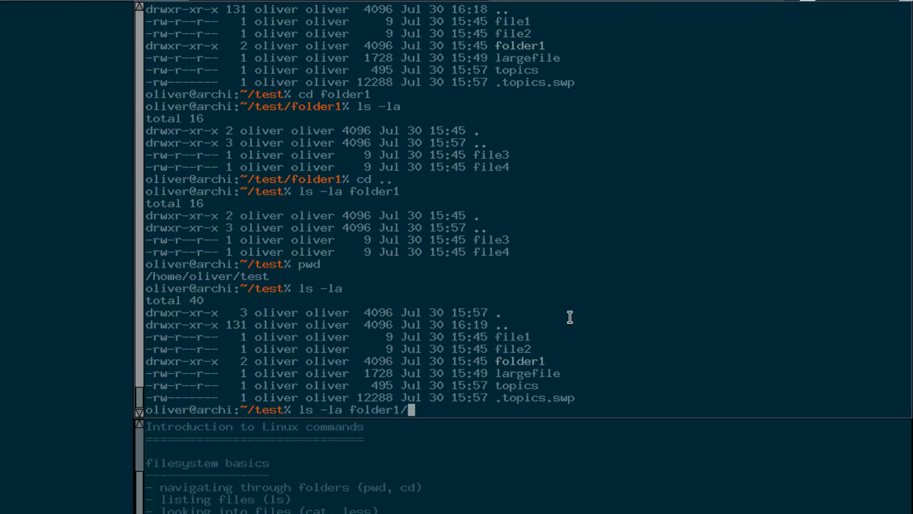
key("BackSpace")
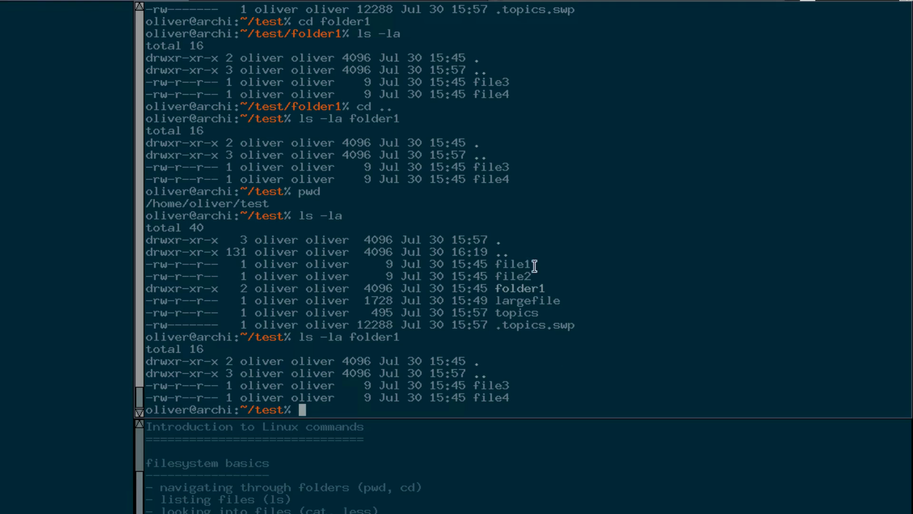
mouse_move(275, 332)
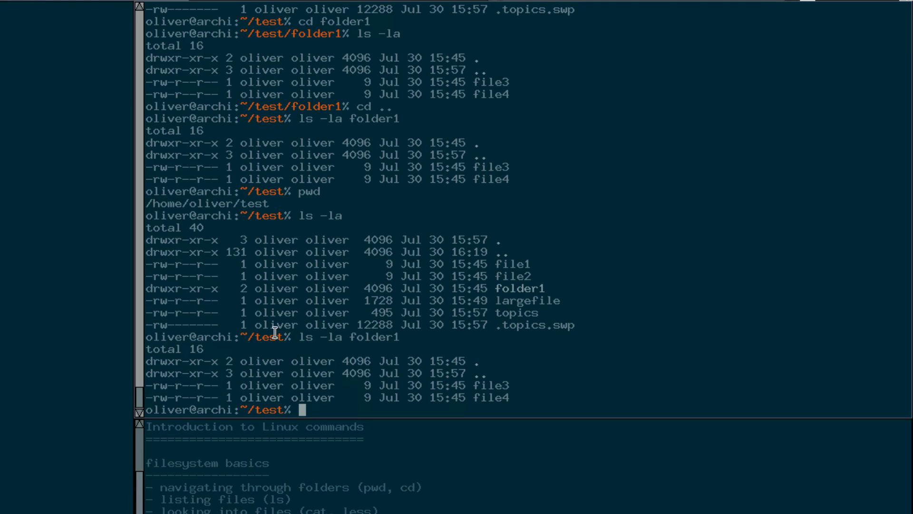
double_click(373, 337)
type("l")
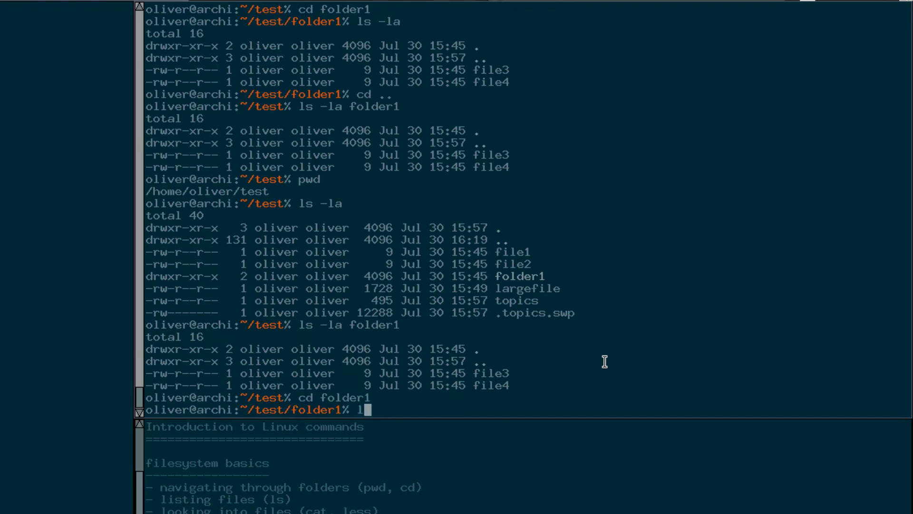
Create an empty file5 with touch and confirm it lists at 0 bytes.
type("s -la")
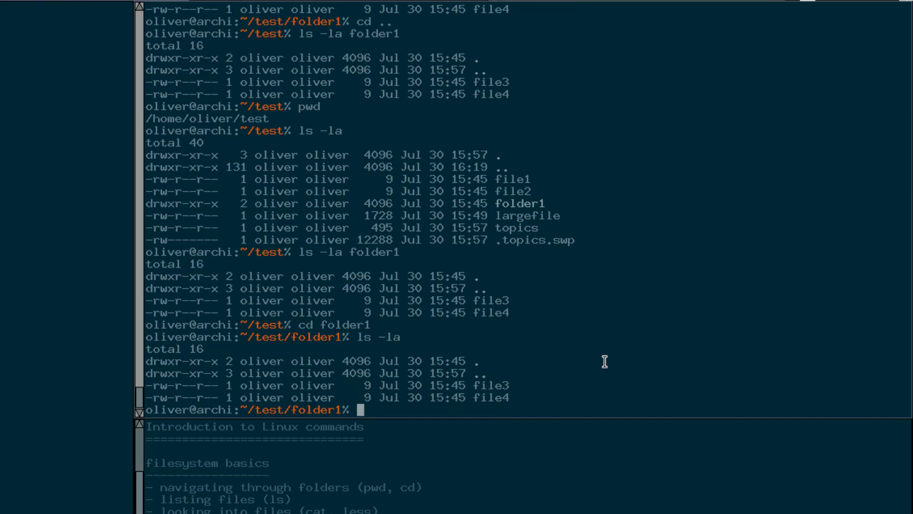
type("touch")
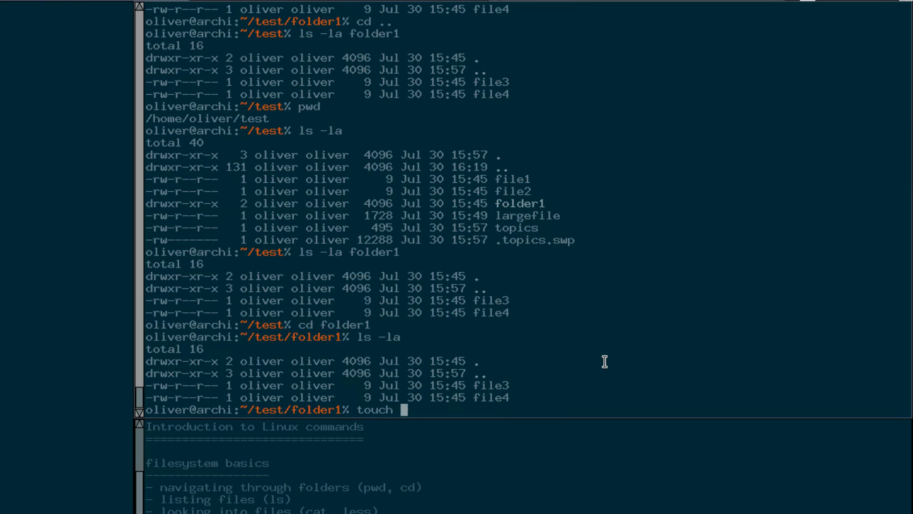
type("file5")
type("ls -la")
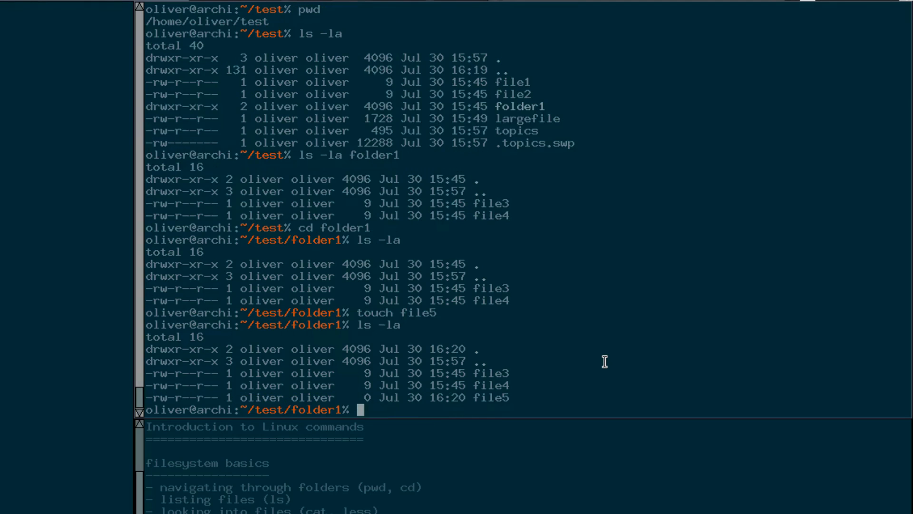
mouse_move(476, 404)
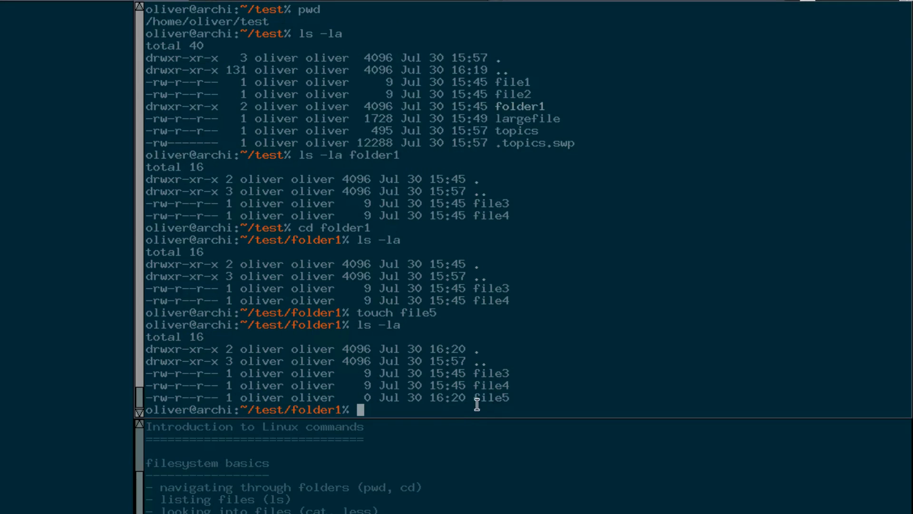
double_click(376, 313)
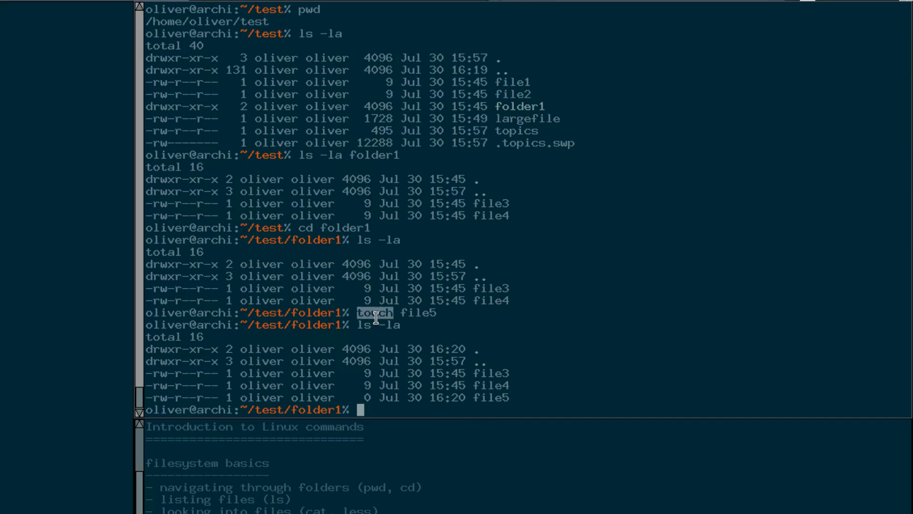
mouse_move(505, 400)
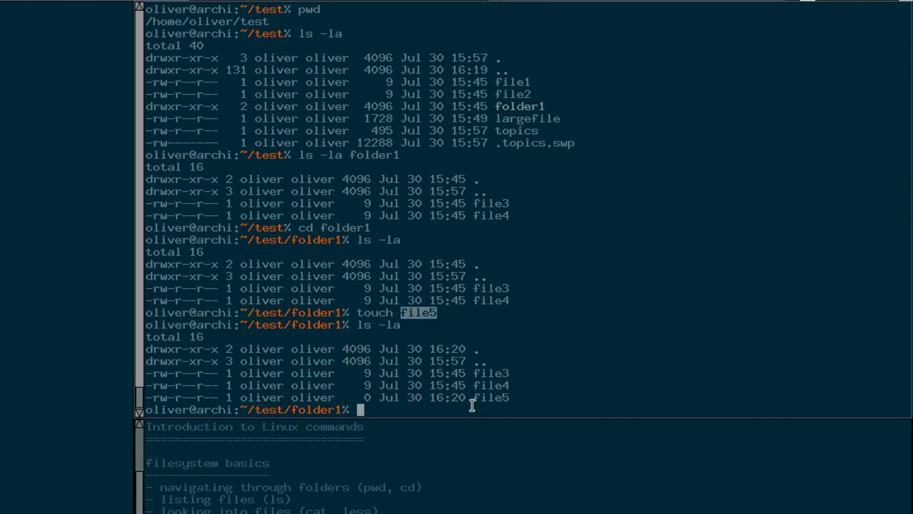
mouse_move(490, 399)
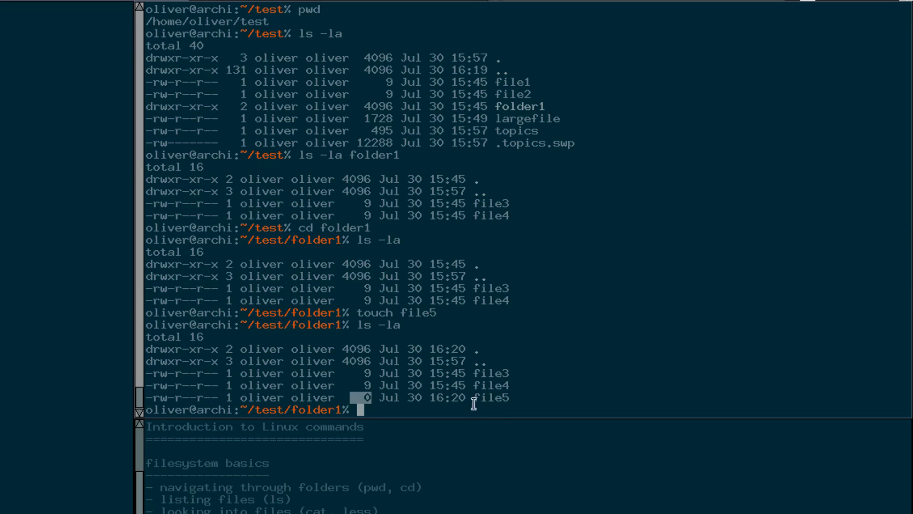
double_click(491, 397)
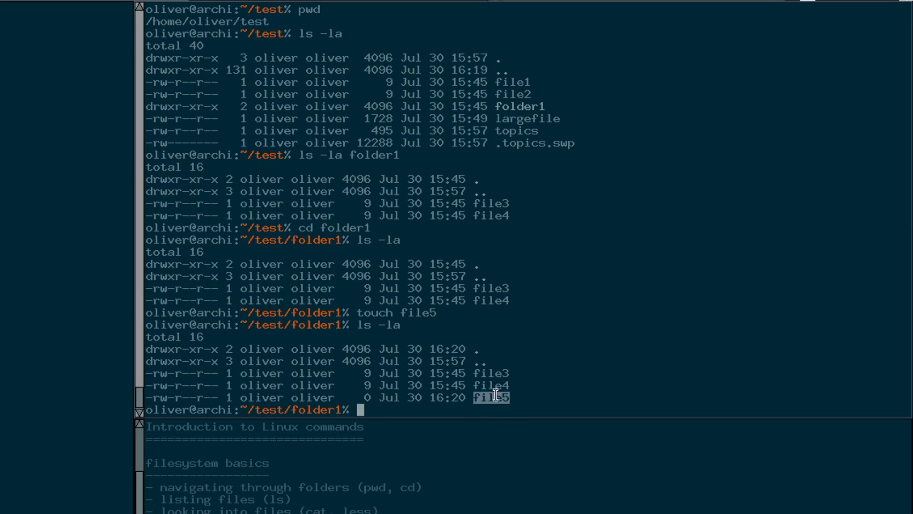
type("cat fo")
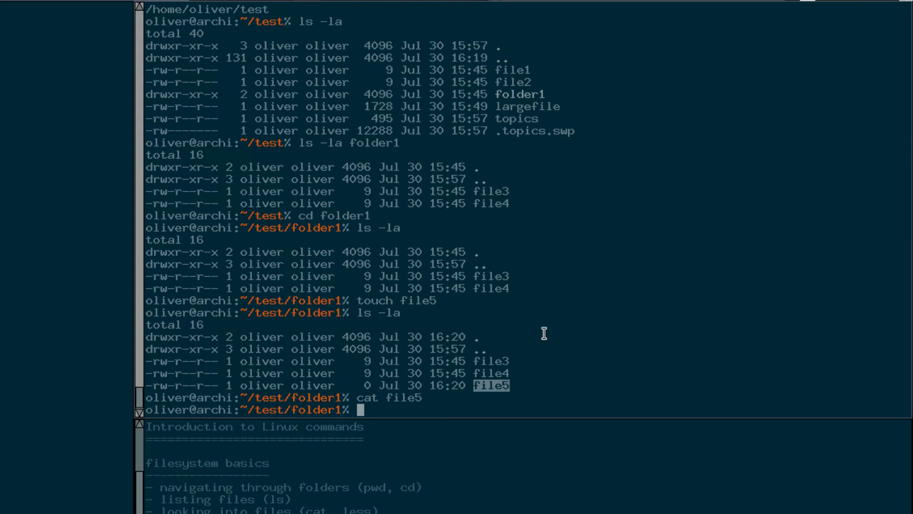
Write aa into file5 with echo redirection and print it to confirm.
type("echo")
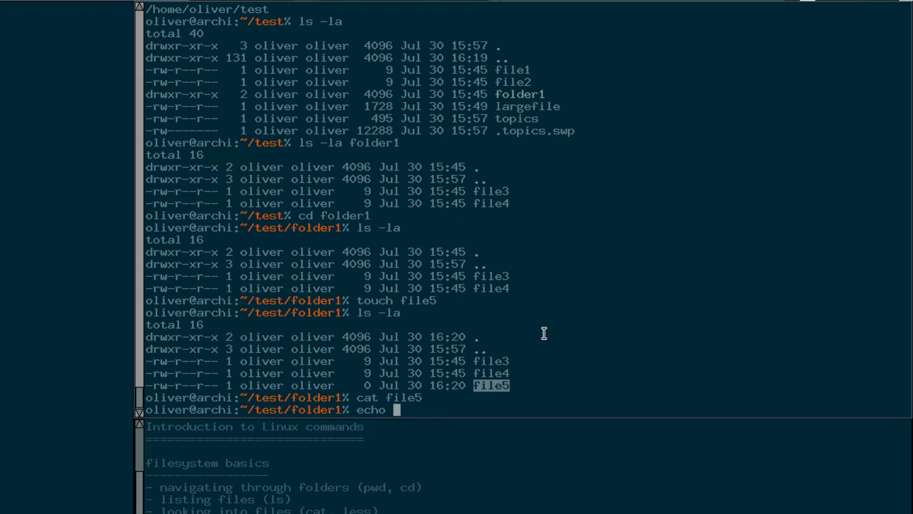
key("ctrl+u")
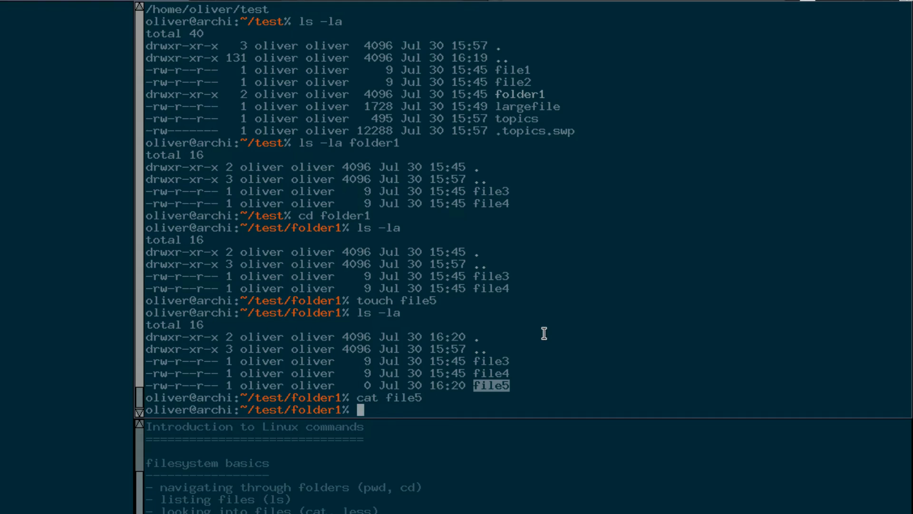
type("vim")
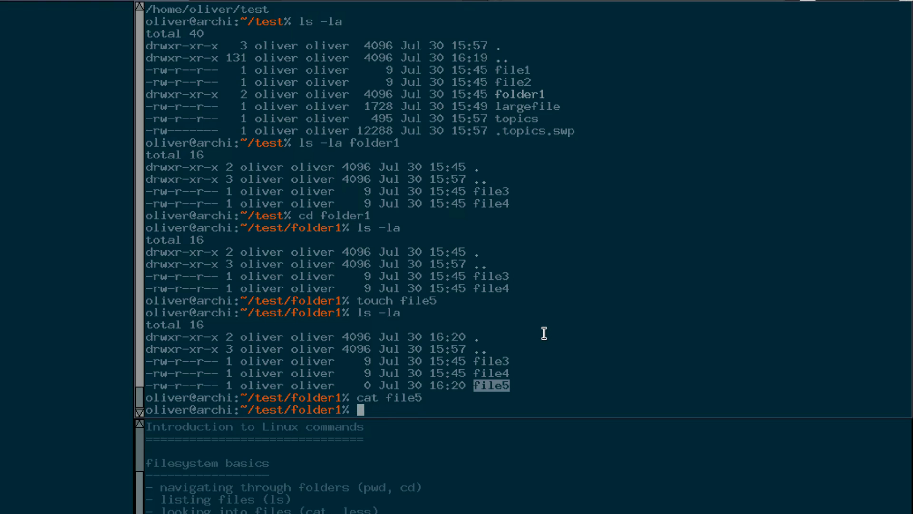
type("eh")
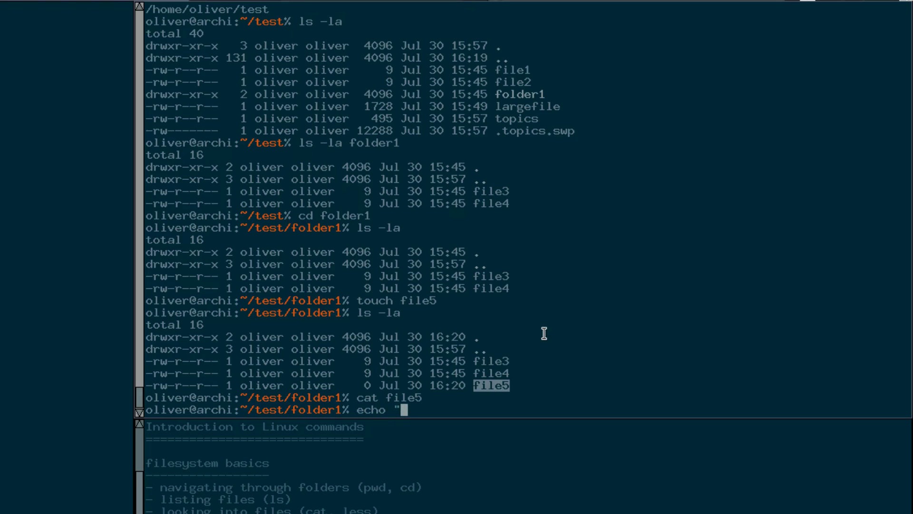
type("aa\"")
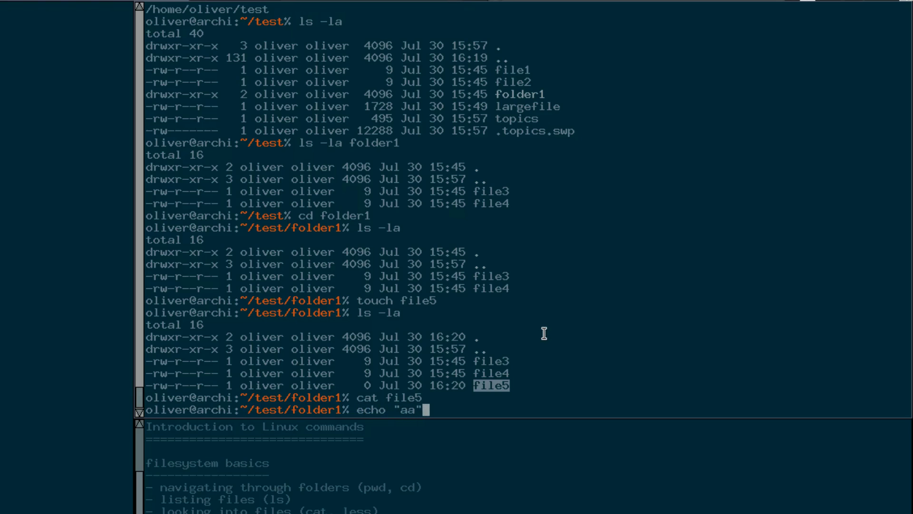
type(">")
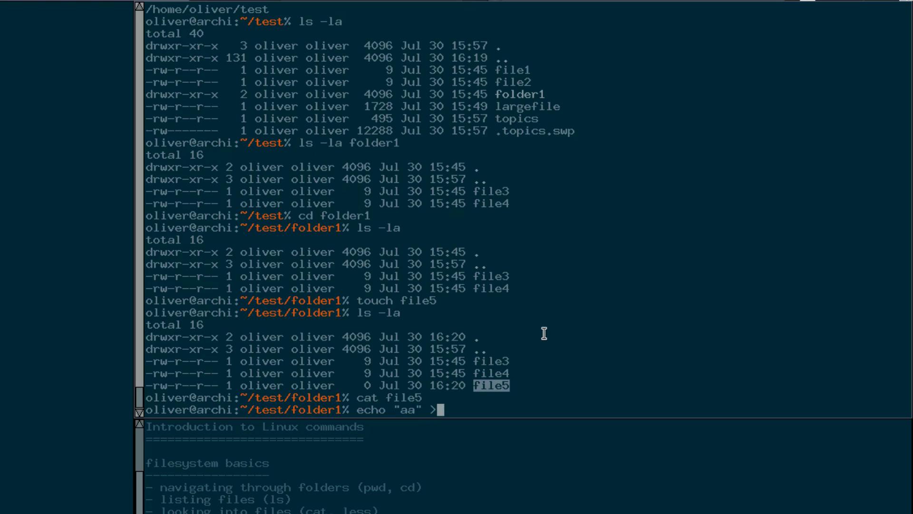
type("file5")
type("ls -la")
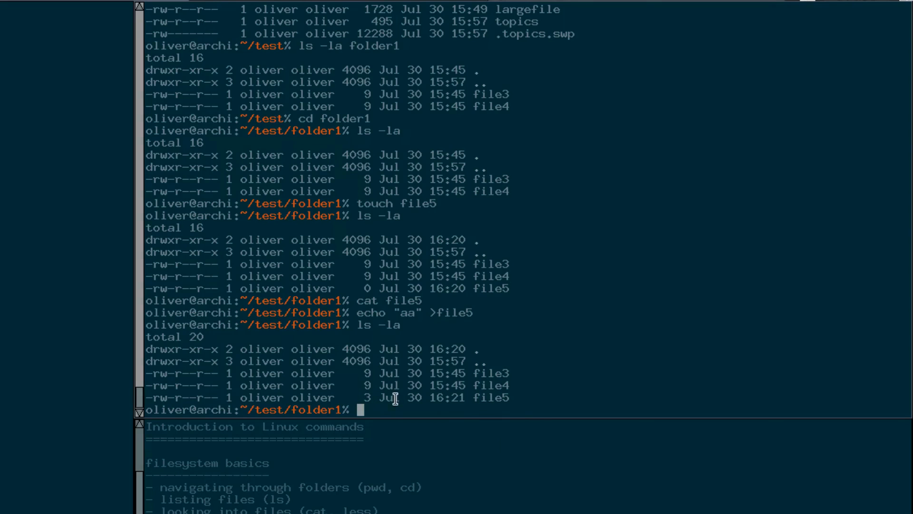
type("cat file5")
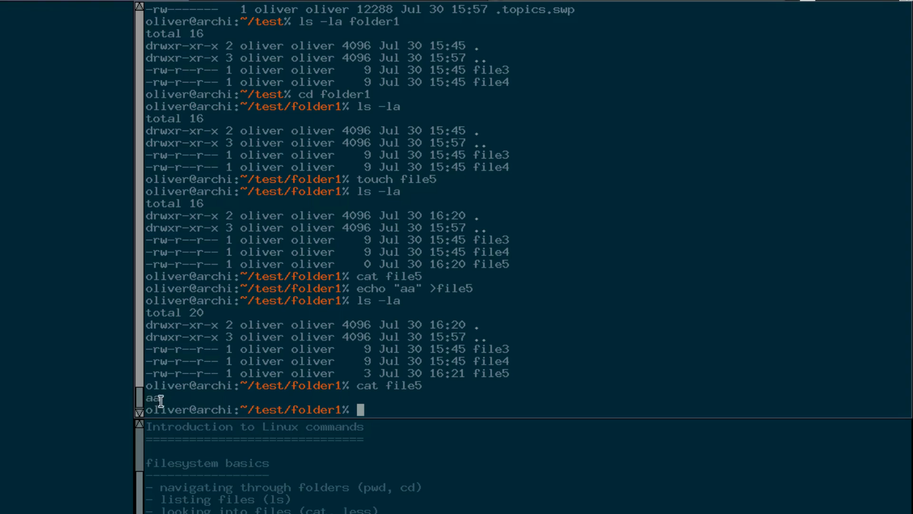
mouse_move(358, 402)
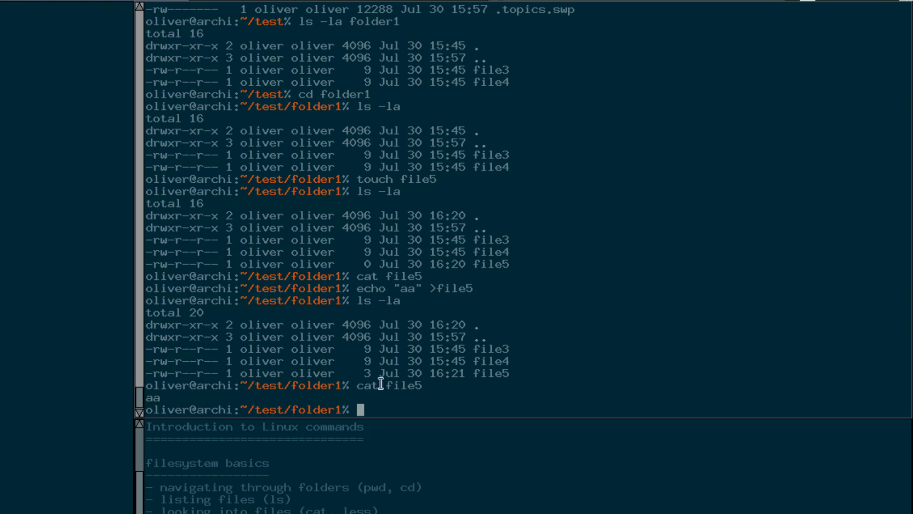
mouse_move(659, 331)
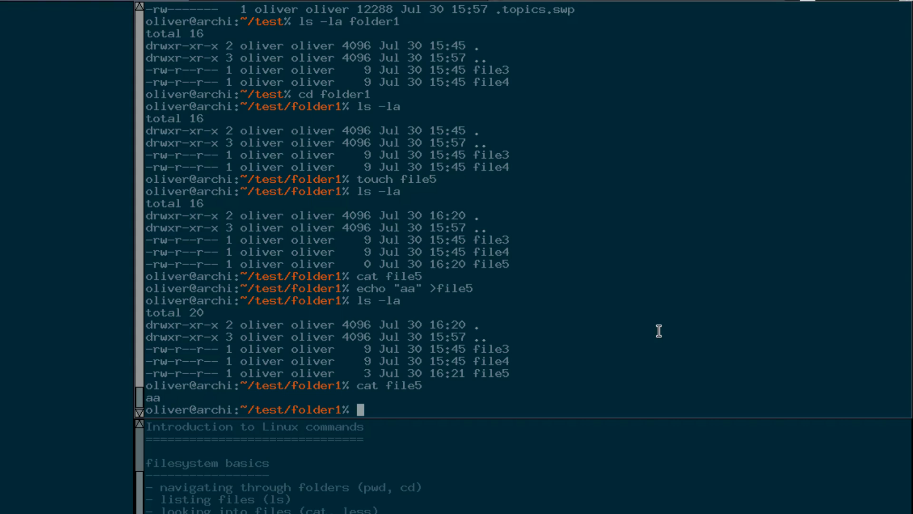
mouse_move(671, 303)
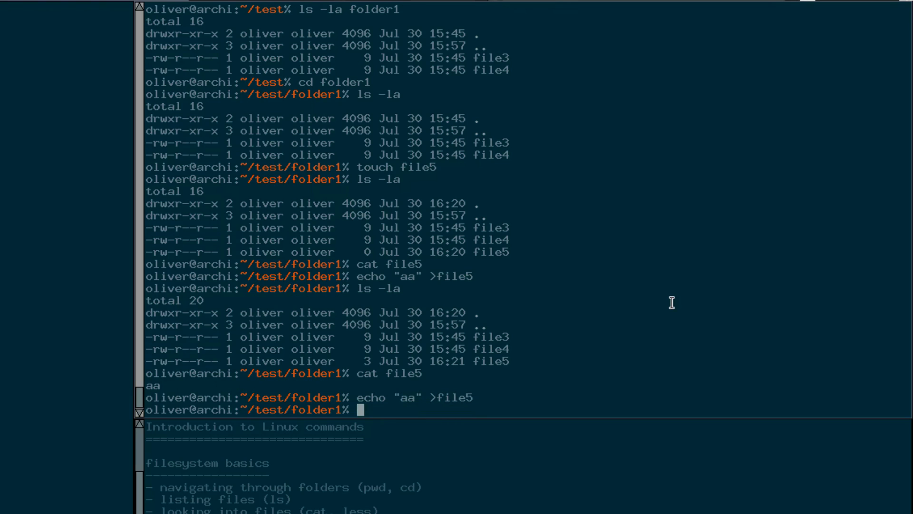
Echo asdfdgsg to the terminal, cancel the unfinished redirect, and clear the screen.
type("echo \"")
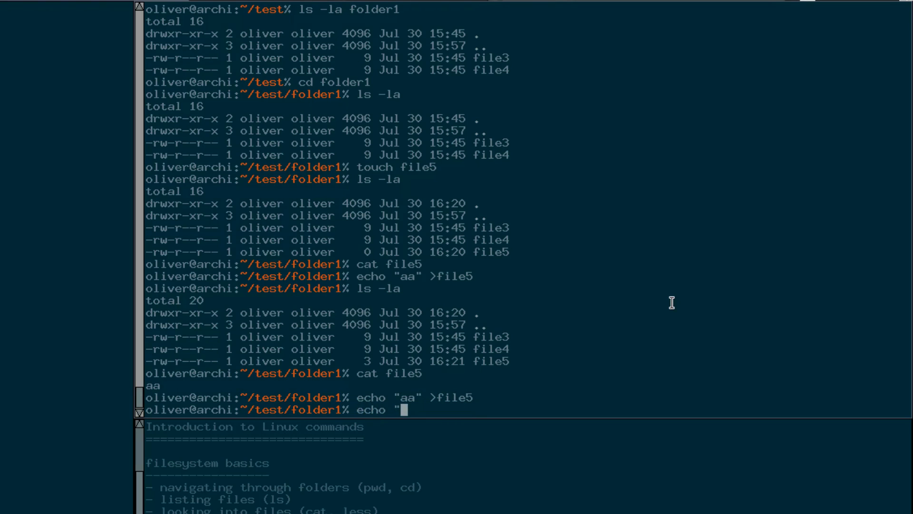
type("asdfdgsg")
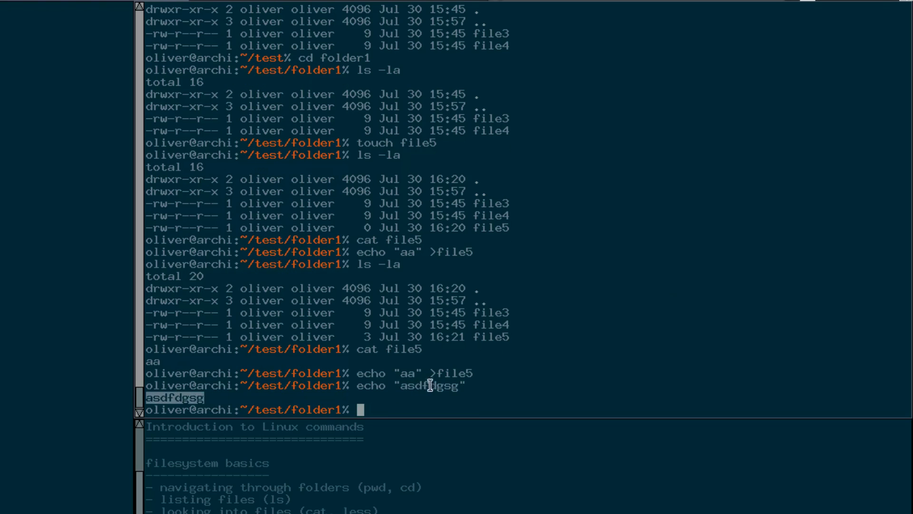
mouse_move(524, 365)
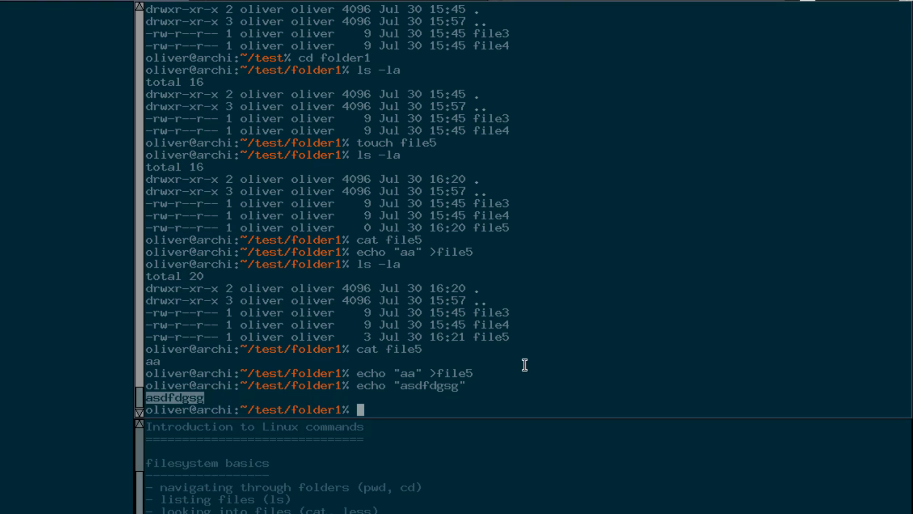
type("echo \"asdfdgsg\"")
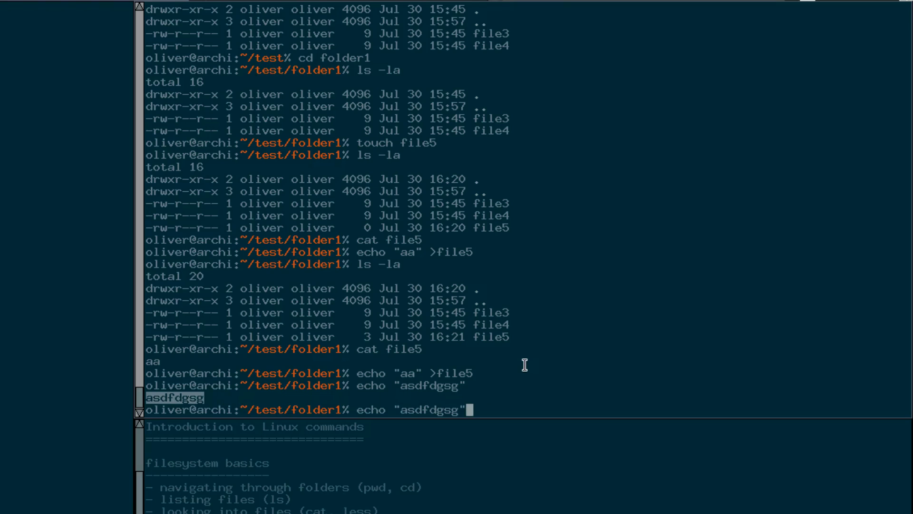
type(">")
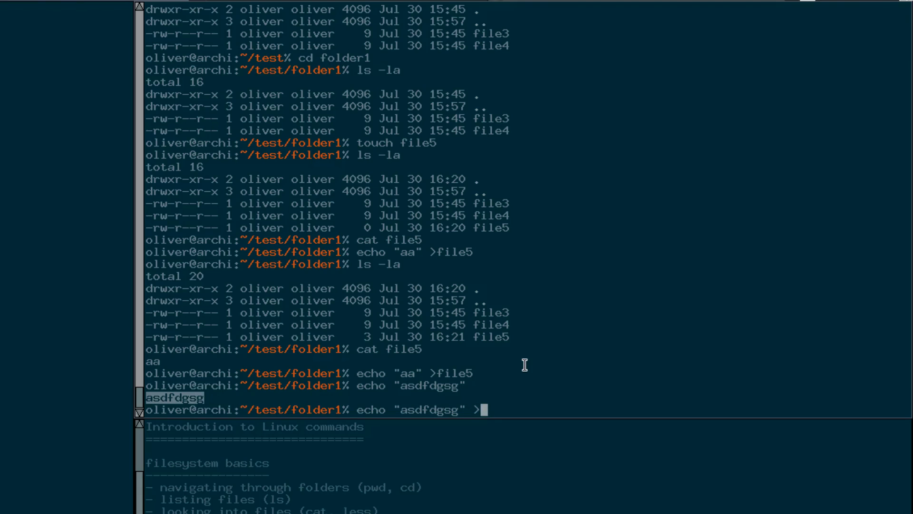
mouse_move(511, 412)
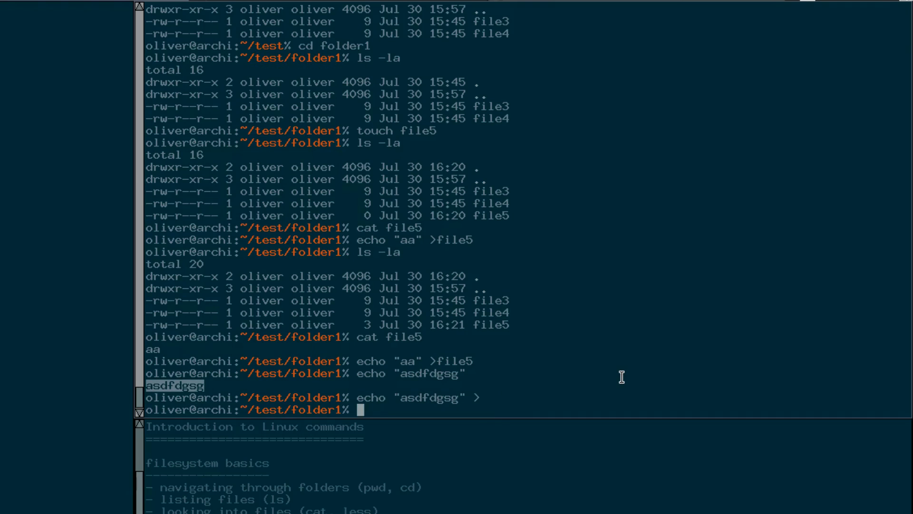
type("cat")
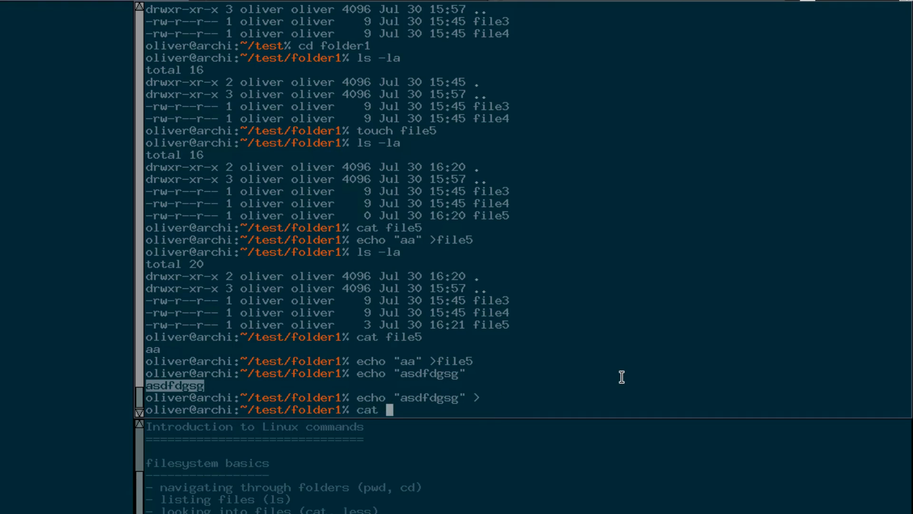
type("..")
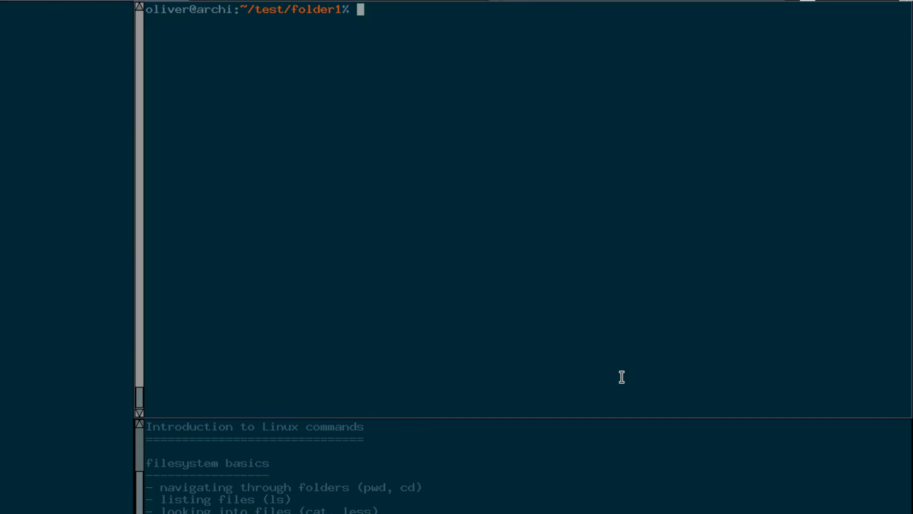
Overwrite file5 with file3's contents using cat file3 >file5.
type("ls -la")
type("cat")
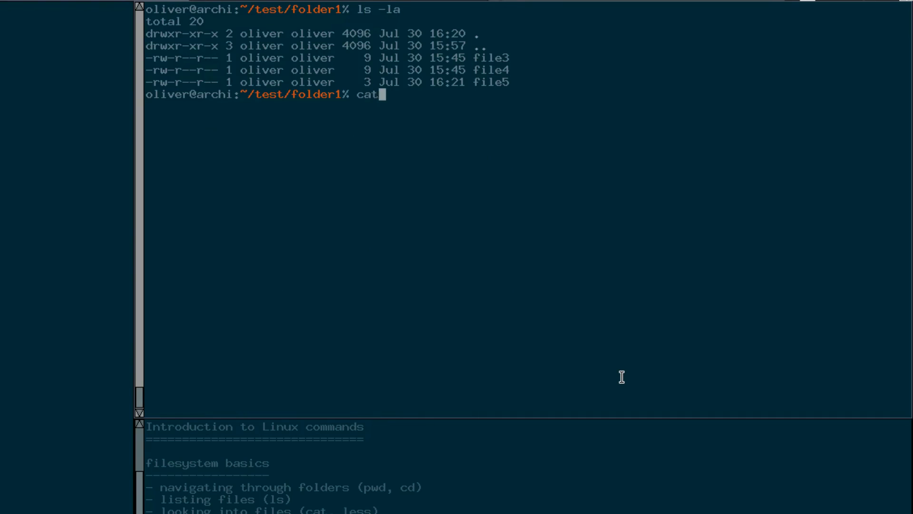
type("file3")
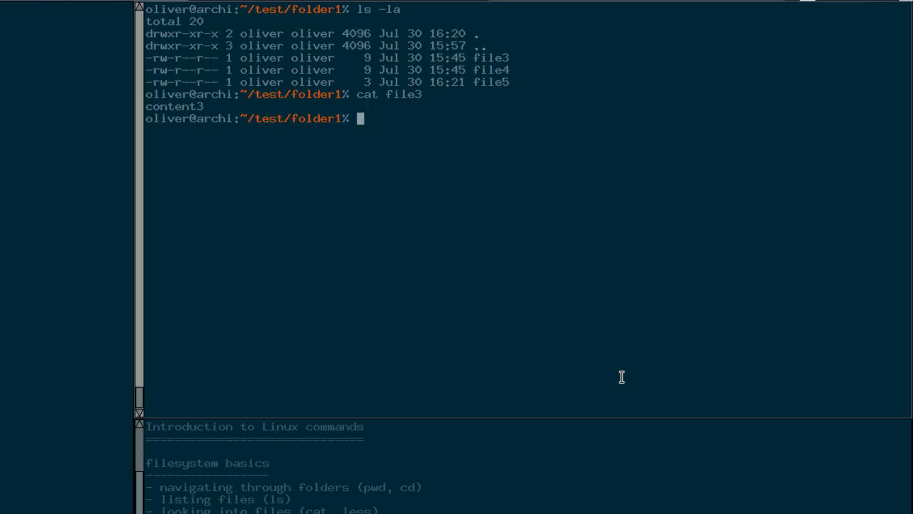
type("cat file5")
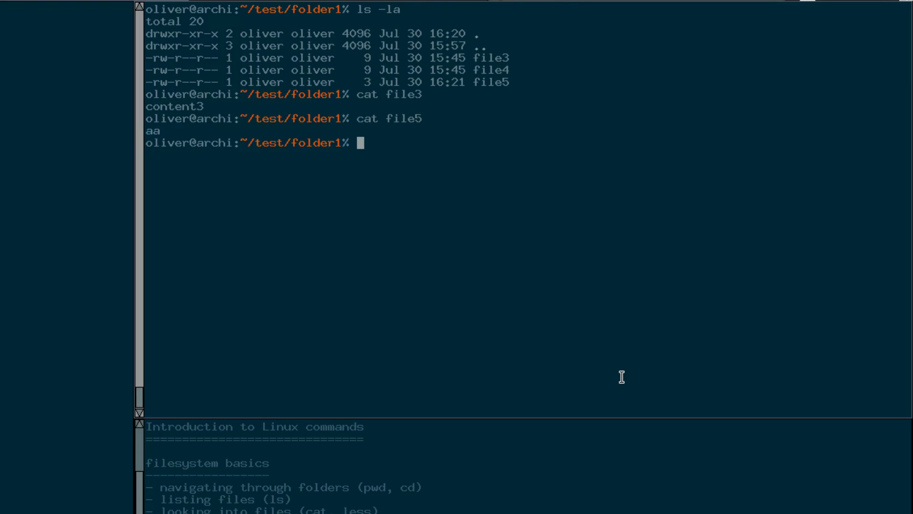
type("cat")
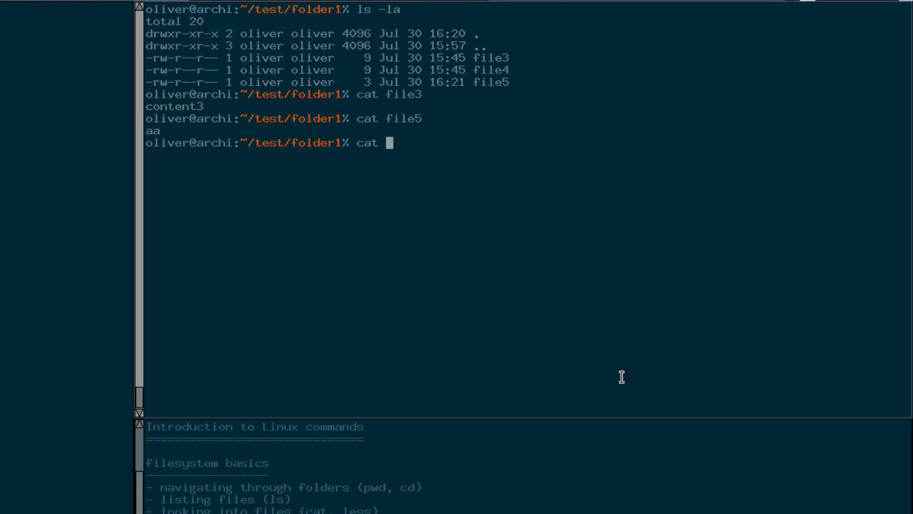
type("file3")
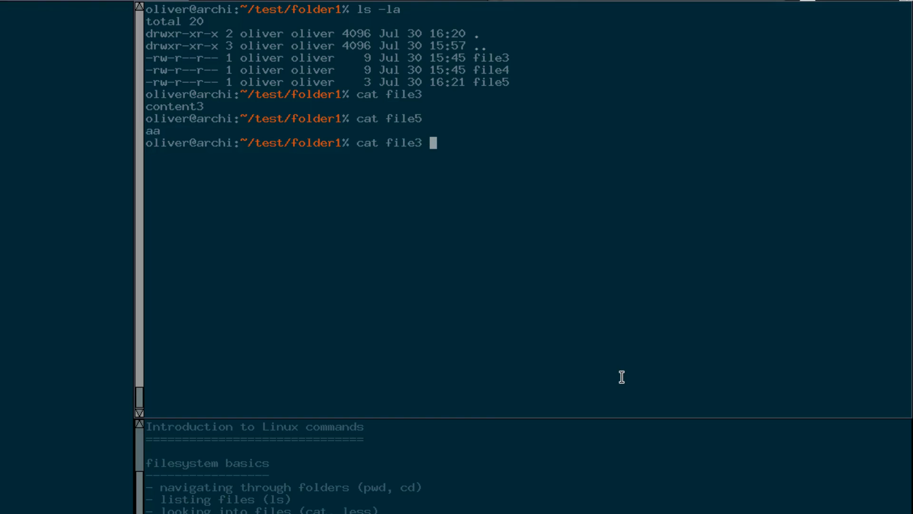
type(">")
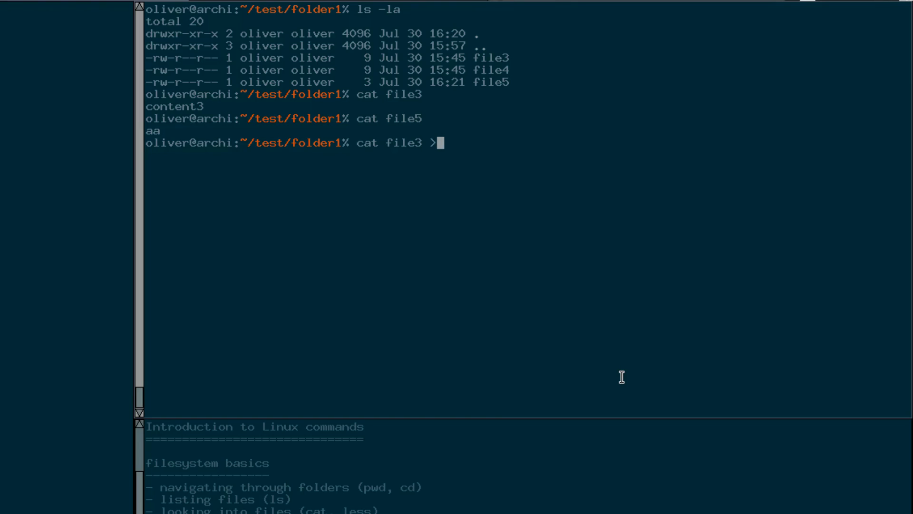
key("BackSpace")
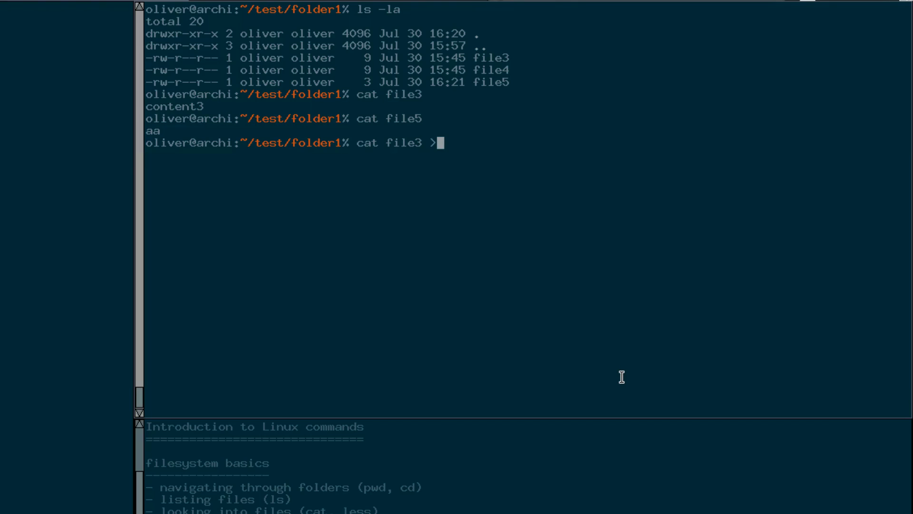
type("file5")
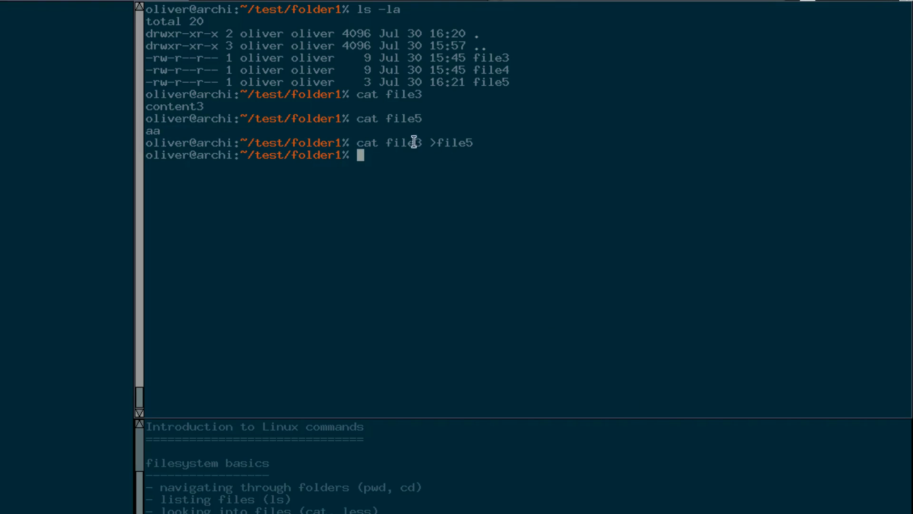
mouse_move(532, 173)
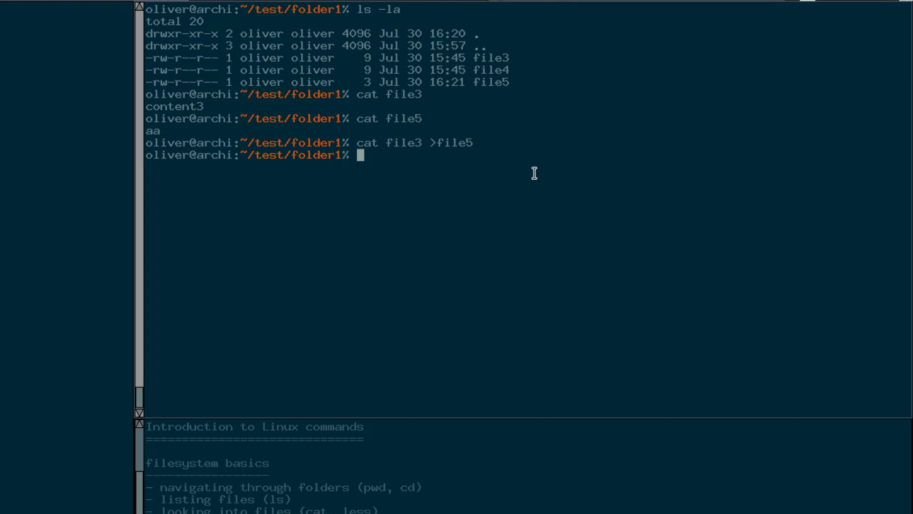
Check that file5 now lists 9 bytes and prints content3.
type("ls -la")
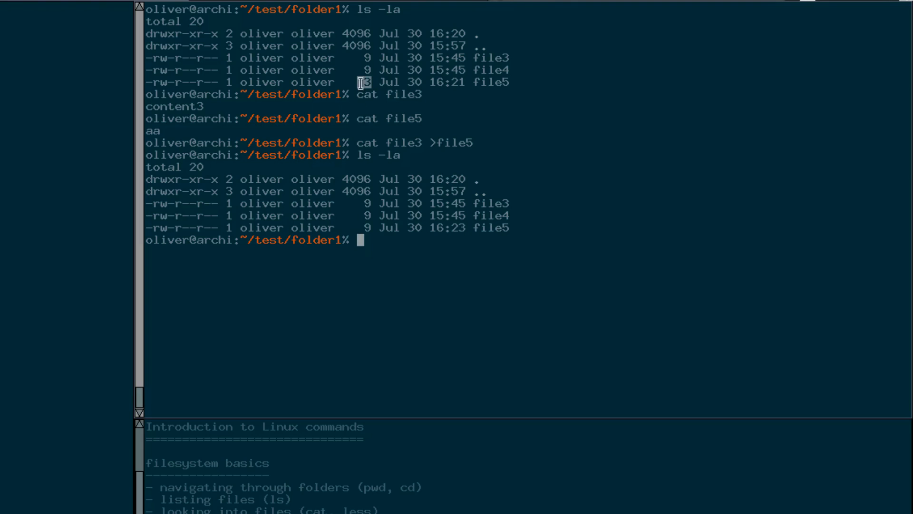
mouse_move(349, 239)
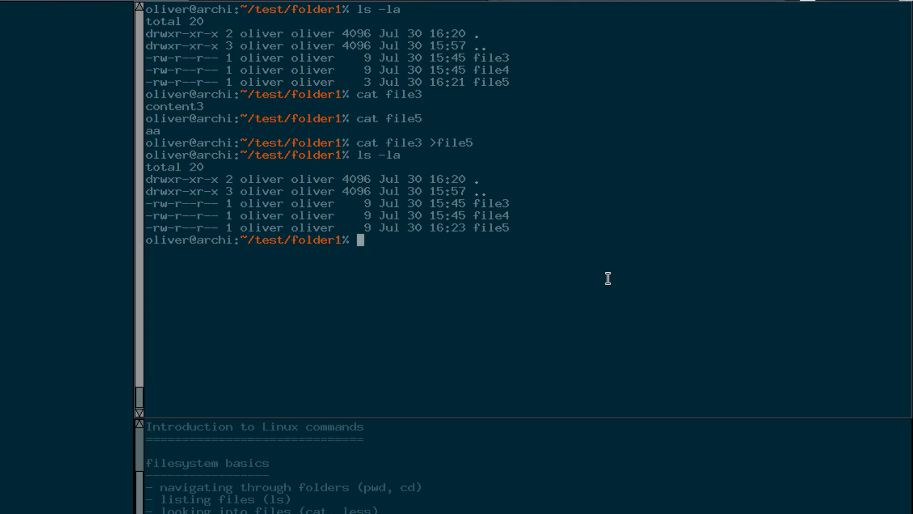
type("cat file5")
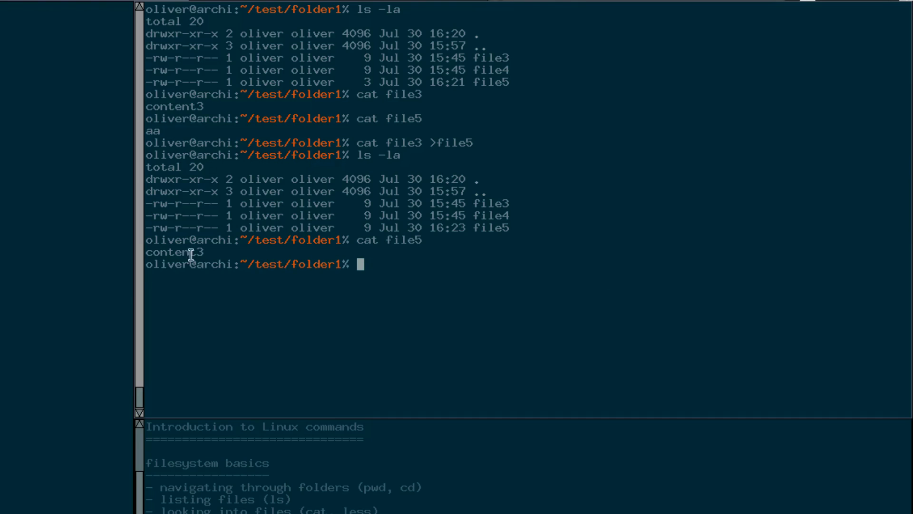
double_click(174, 252)
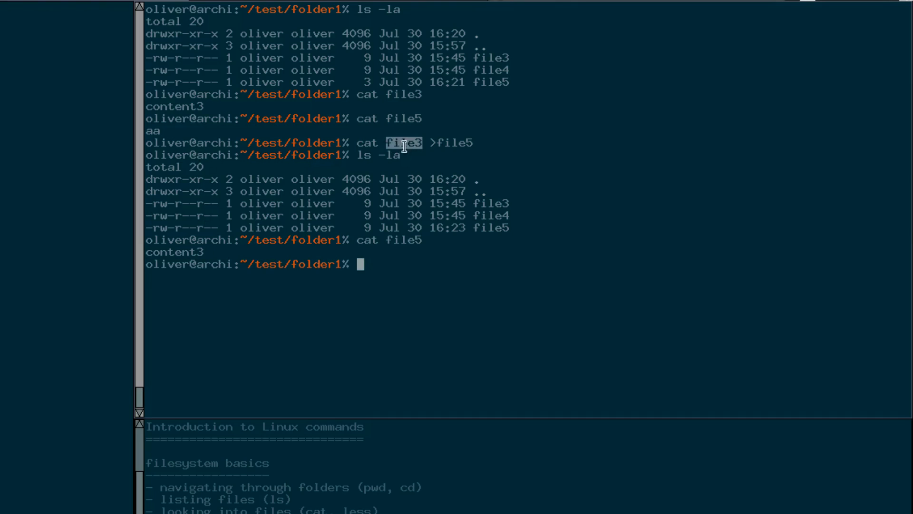
mouse_move(553, 301)
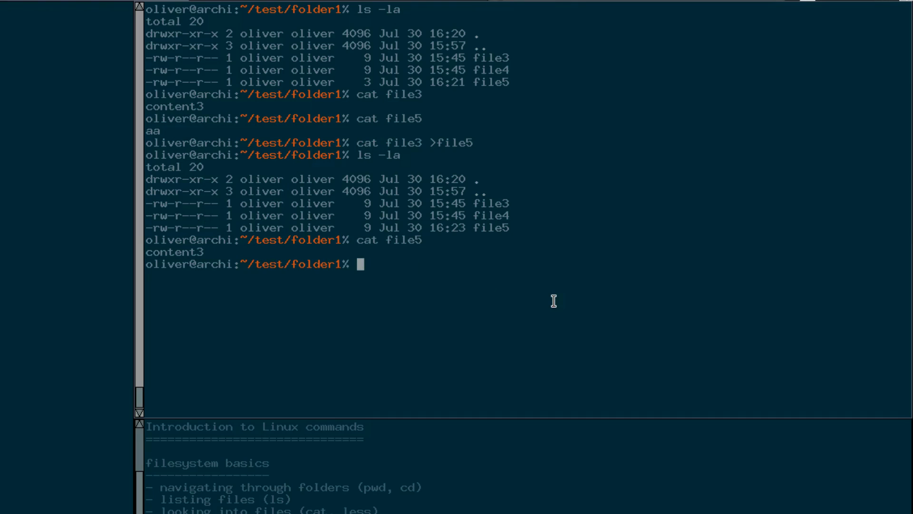
Append file3 and file4 to file5 with >>, verifying 27 bytes and content3, content3, content4.
type("cat file5")
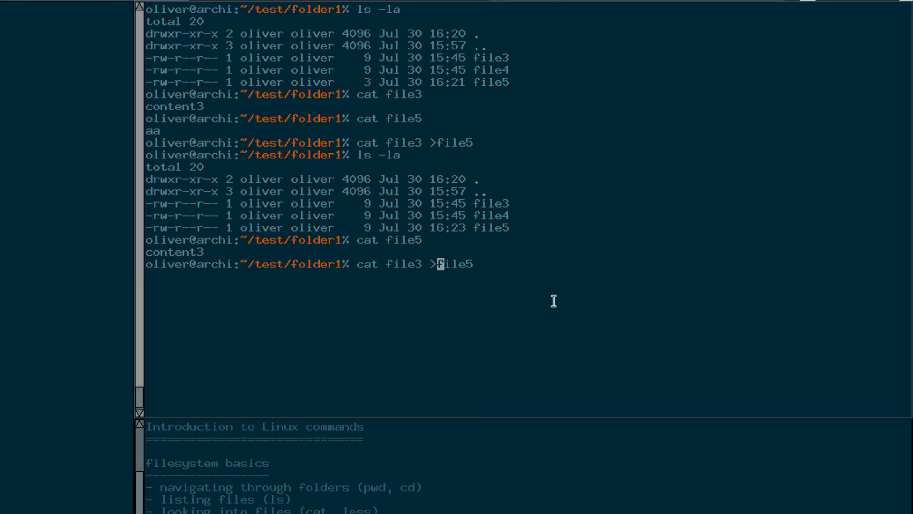
mouse_move(433, 262)
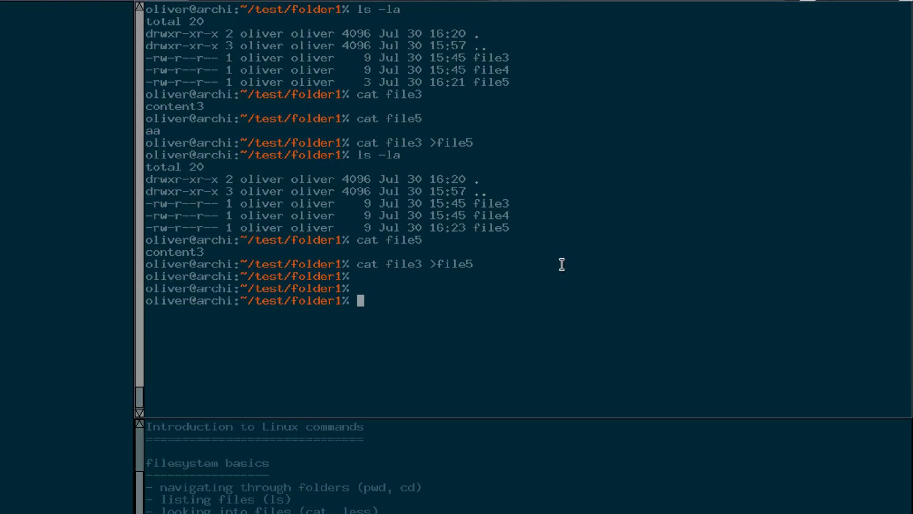
type("cat file5")
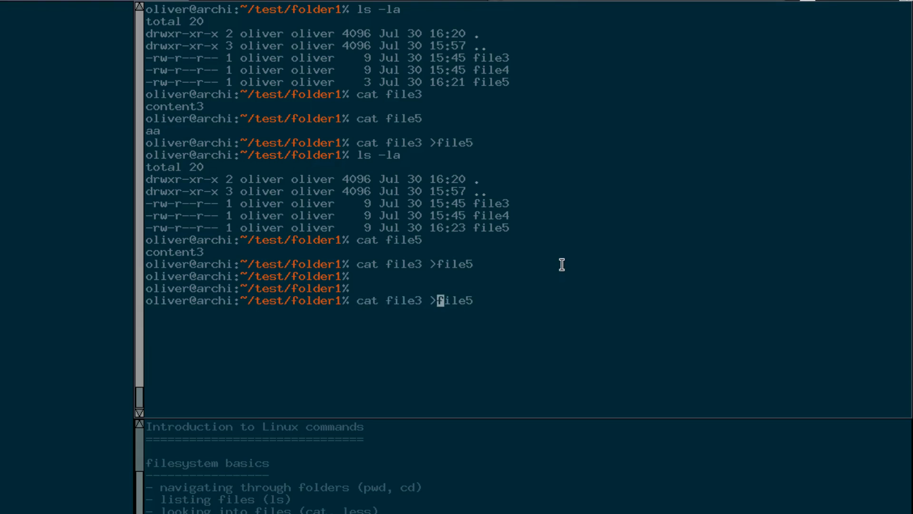
type(">")
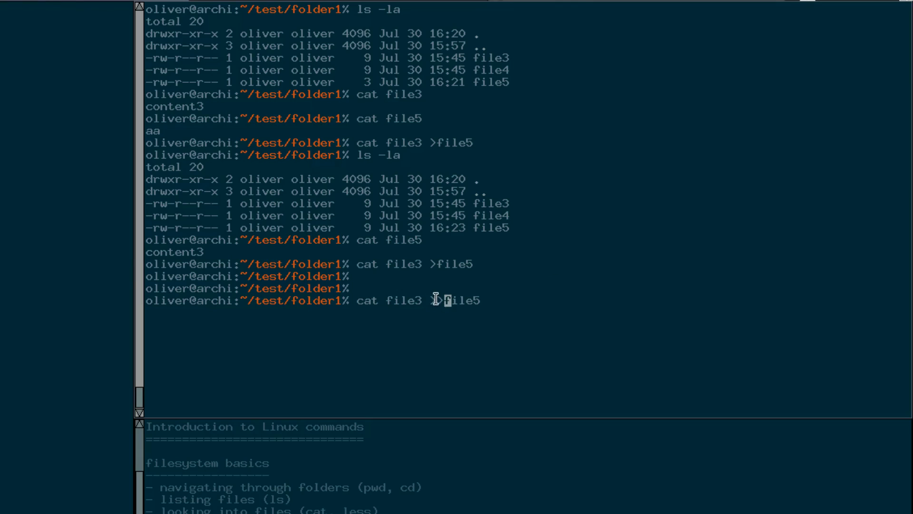
type(">")
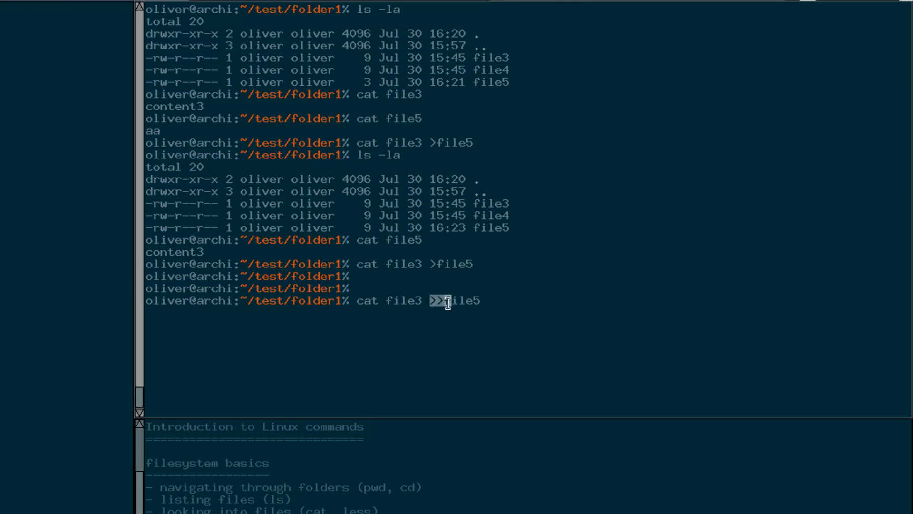
mouse_move(467, 319)
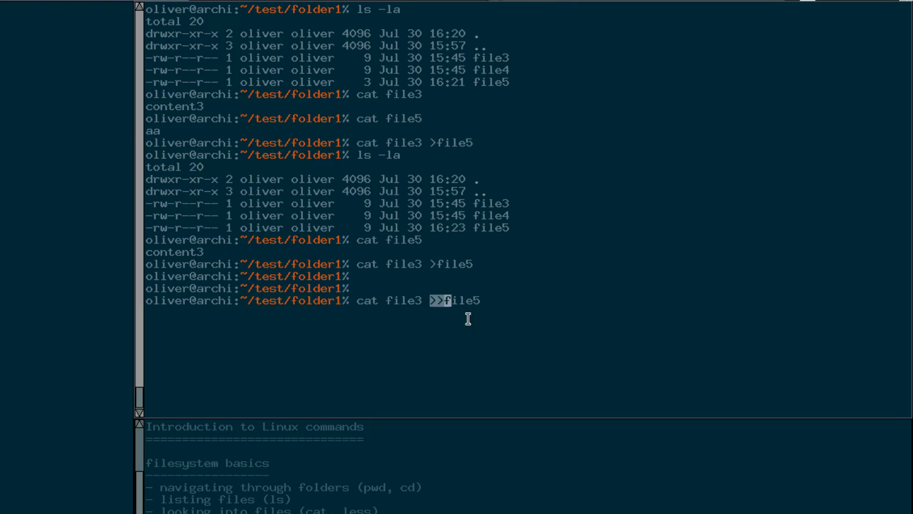
mouse_move(547, 345)
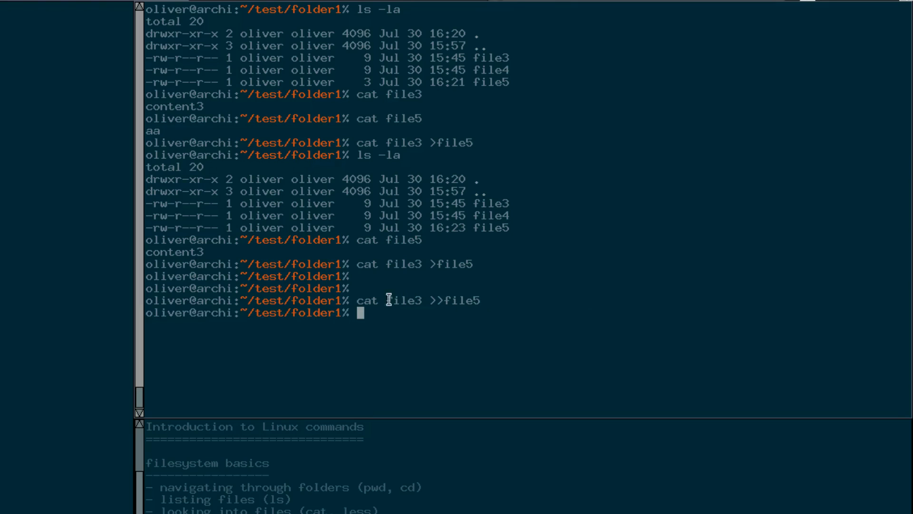
mouse_move(514, 295)
type("cat file4 >>file5")
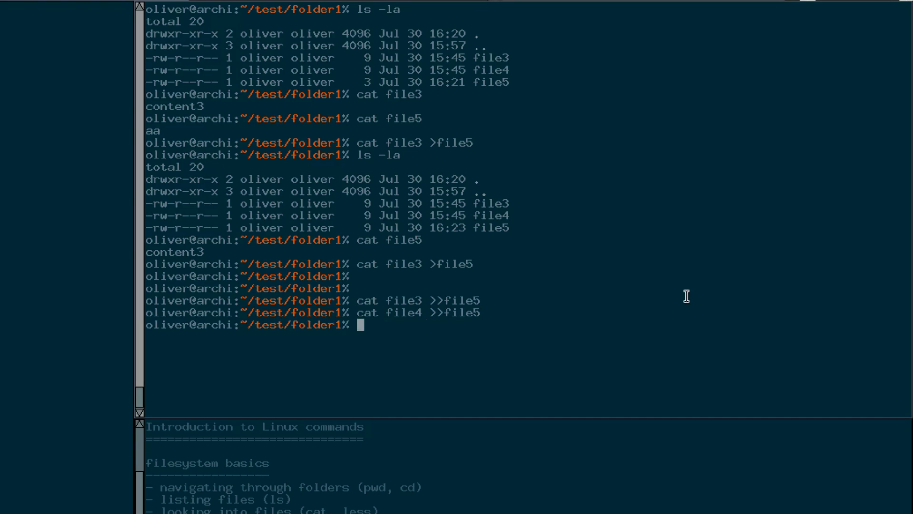
type("ls -la")
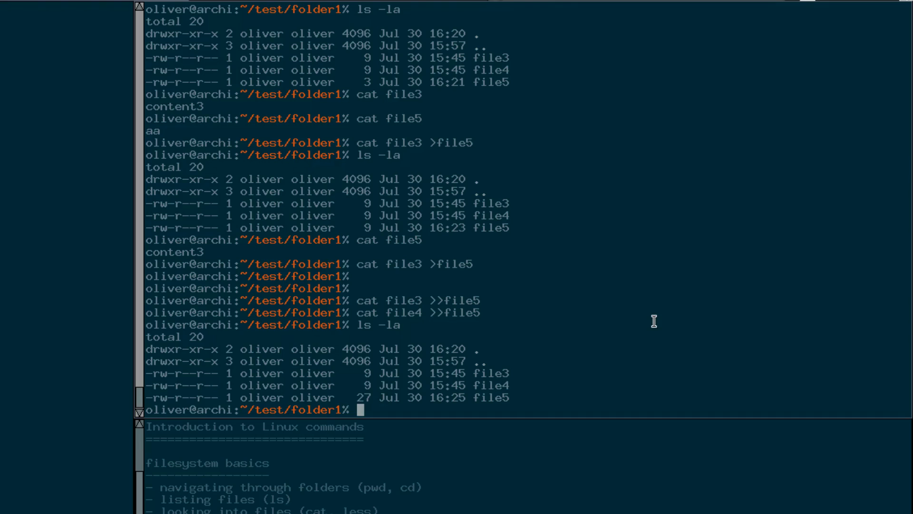
type("cat file5")
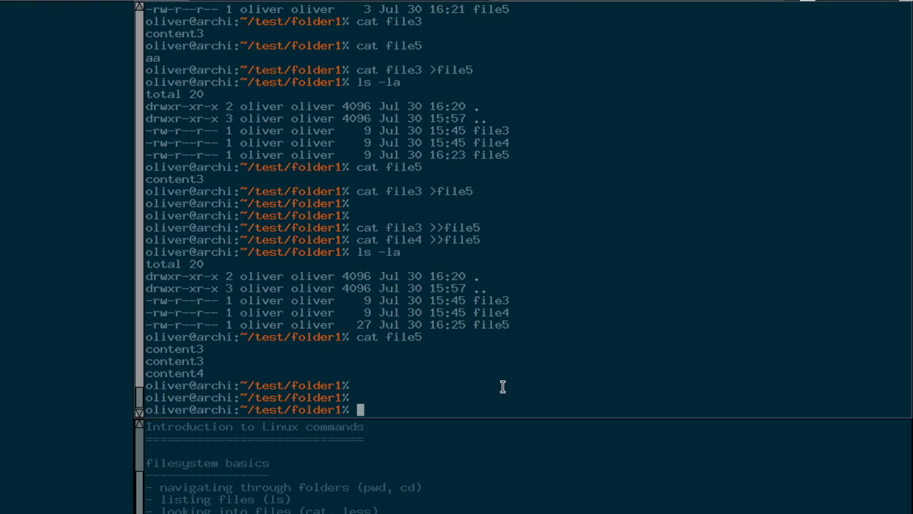
Delete file5 with rm and list folder1, which now holds only file3 and file4.
type("rm")
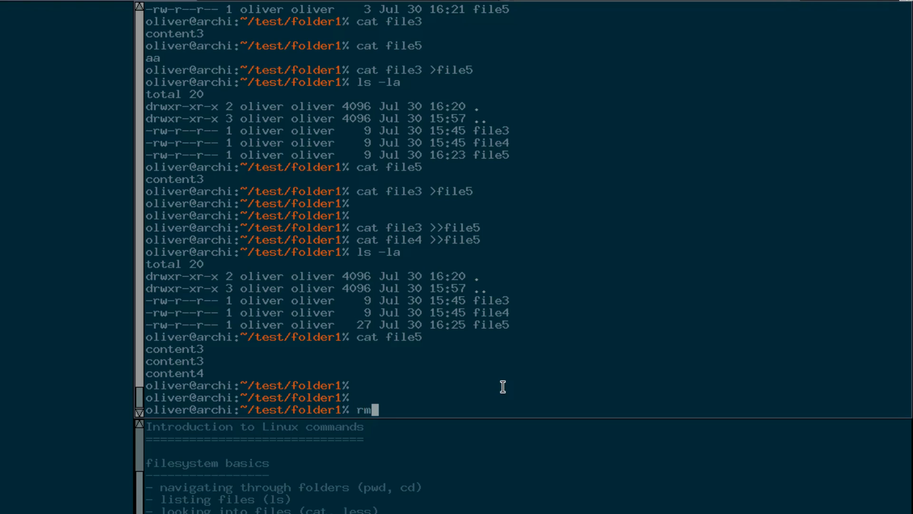
type("\" \"")
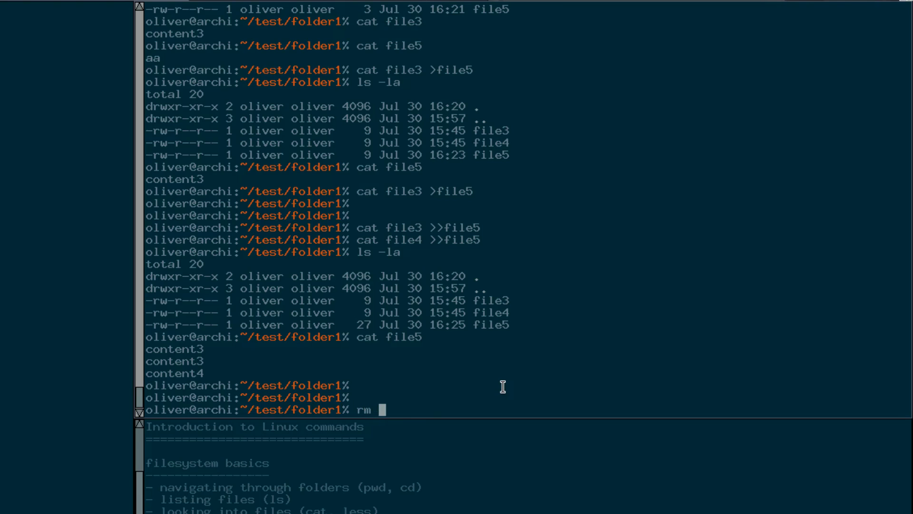
type("file5")
type("ls -la")
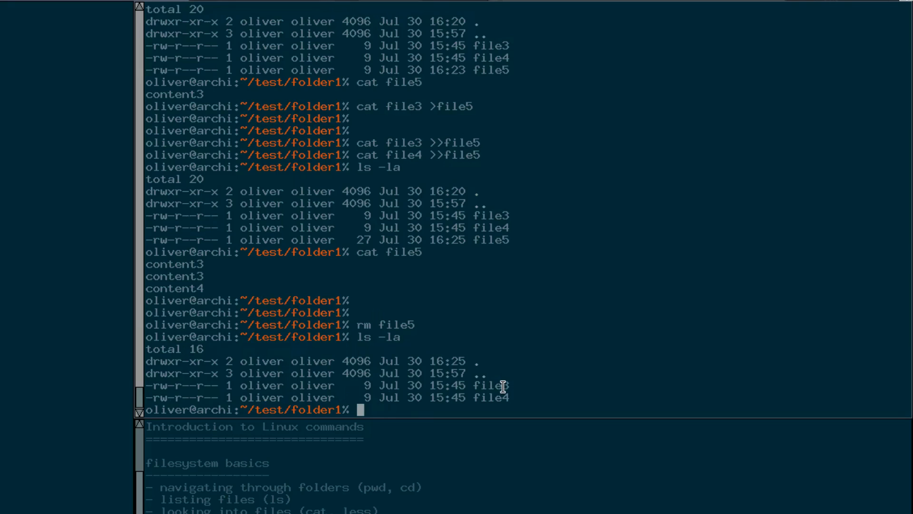
mouse_move(381, 370)
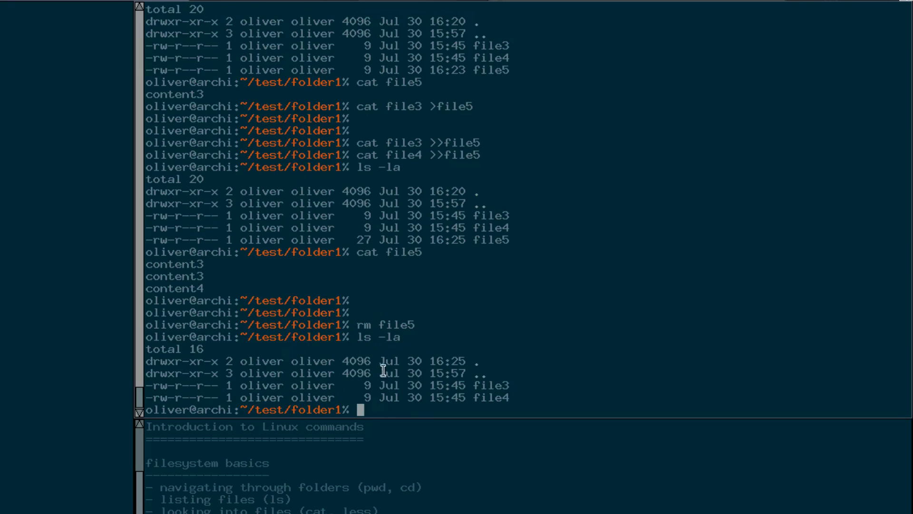
mouse_move(513, 394)
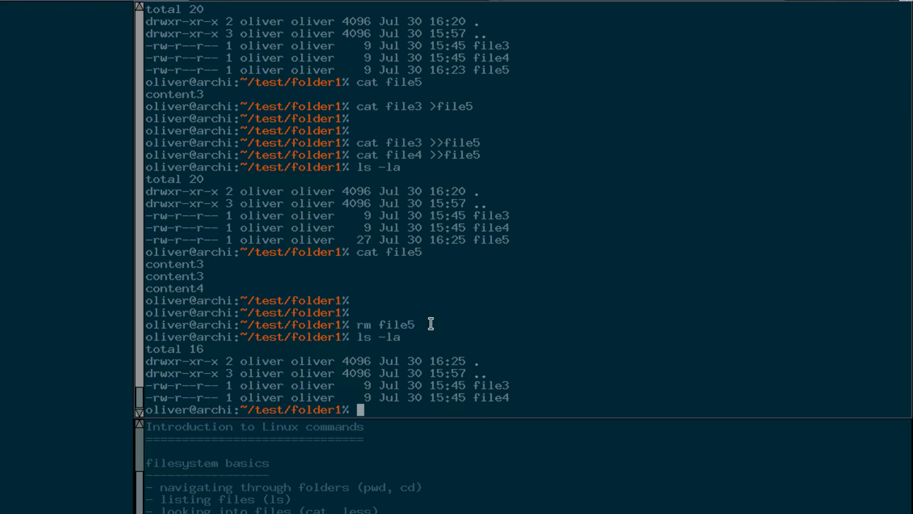
double_click(384, 325)
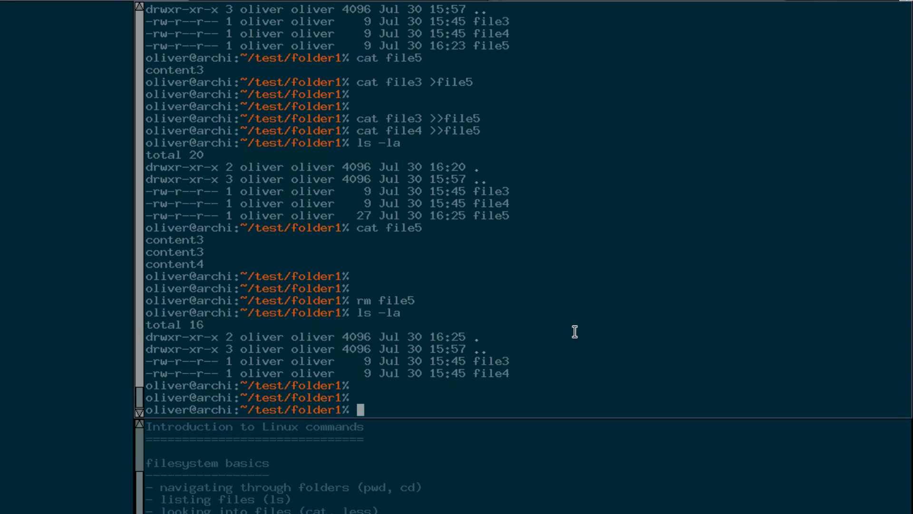
scroll("down", 3)
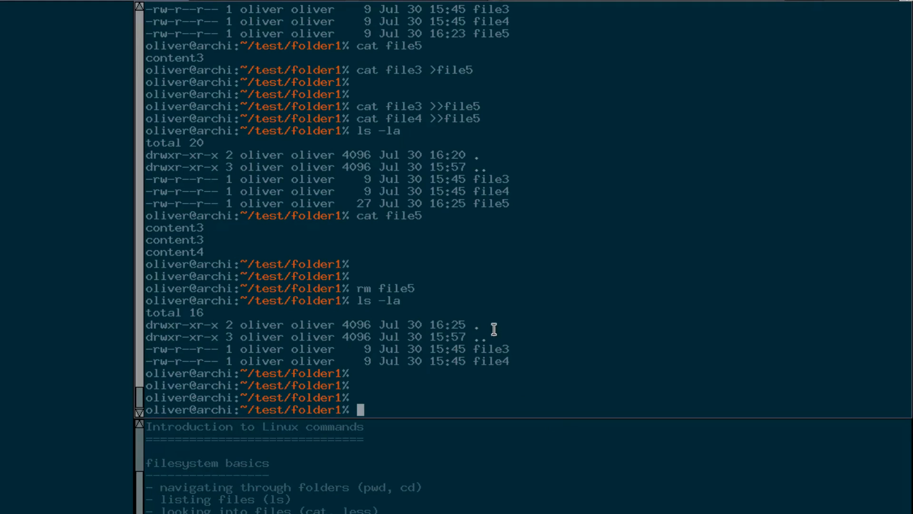
scroll("down", 3)
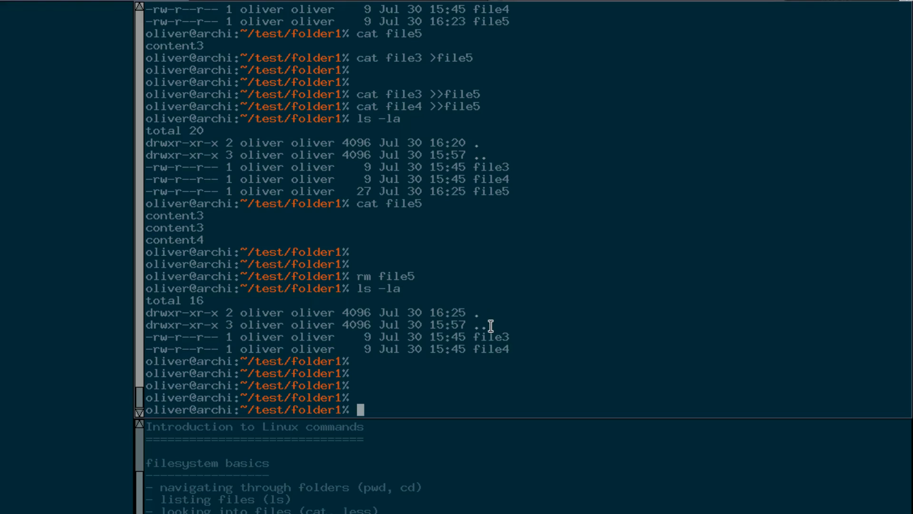
mouse_move(442, 297)
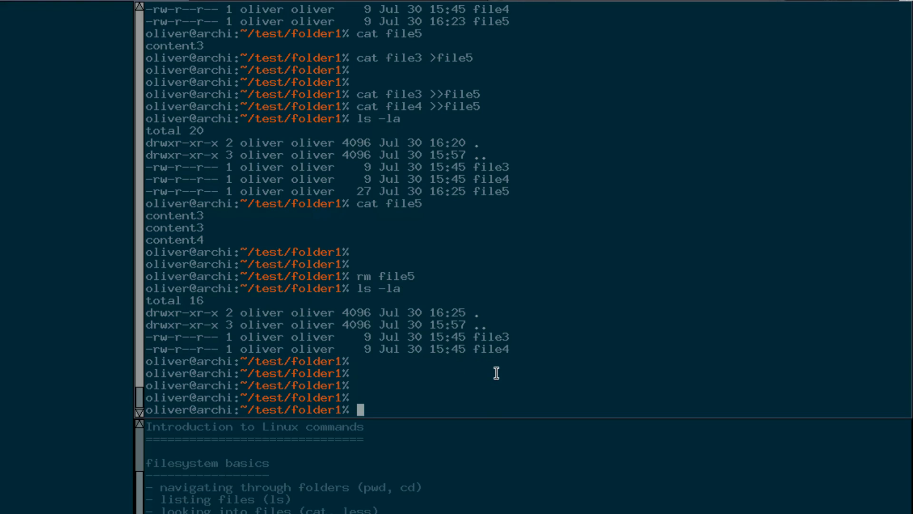
mouse_move(502, 169)
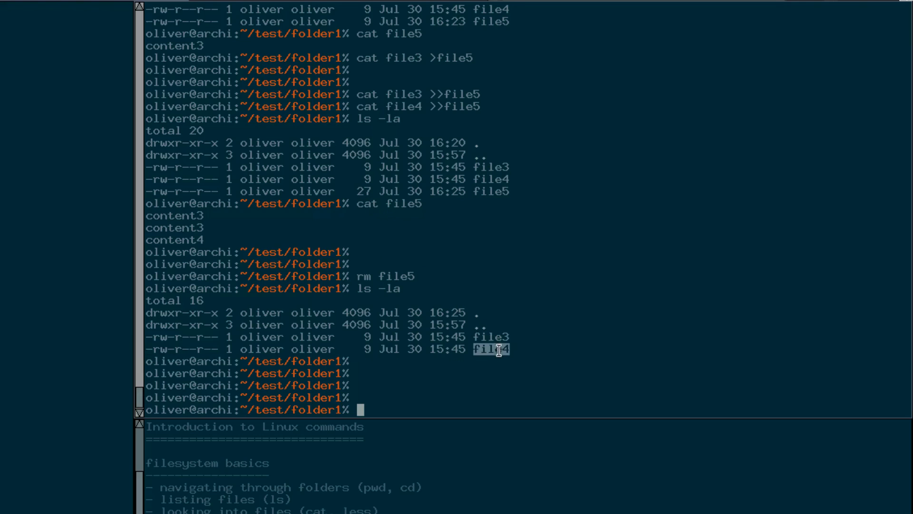
mouse_move(594, 337)
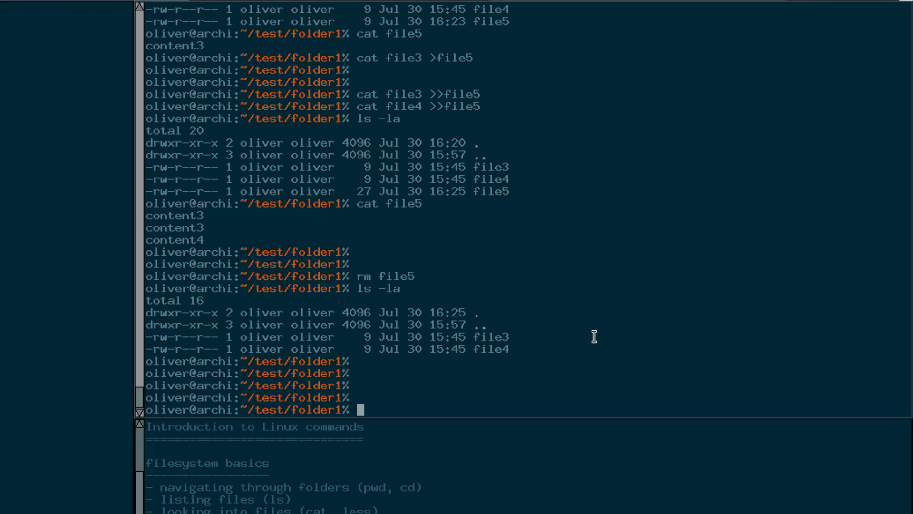
Create the directory newfolder with mkdir and confirm it appears beside file3 and file4.
type("mkd")
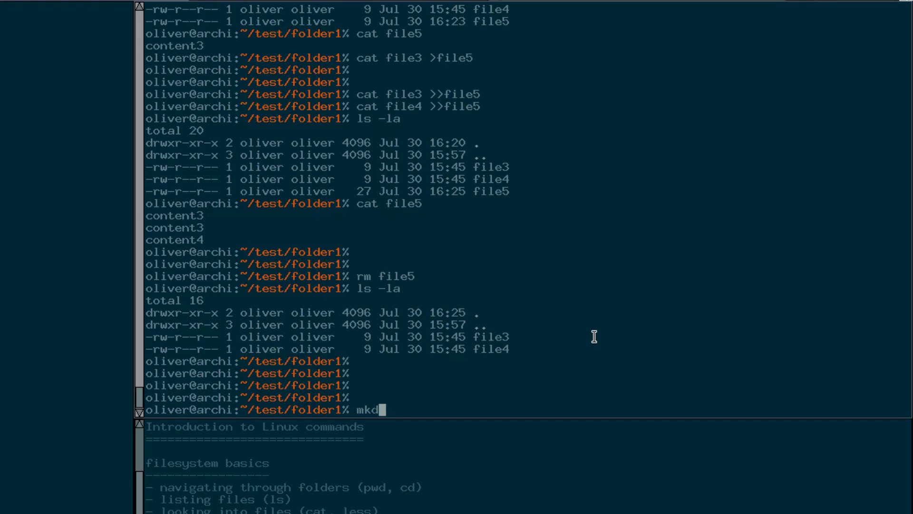
type("ir")
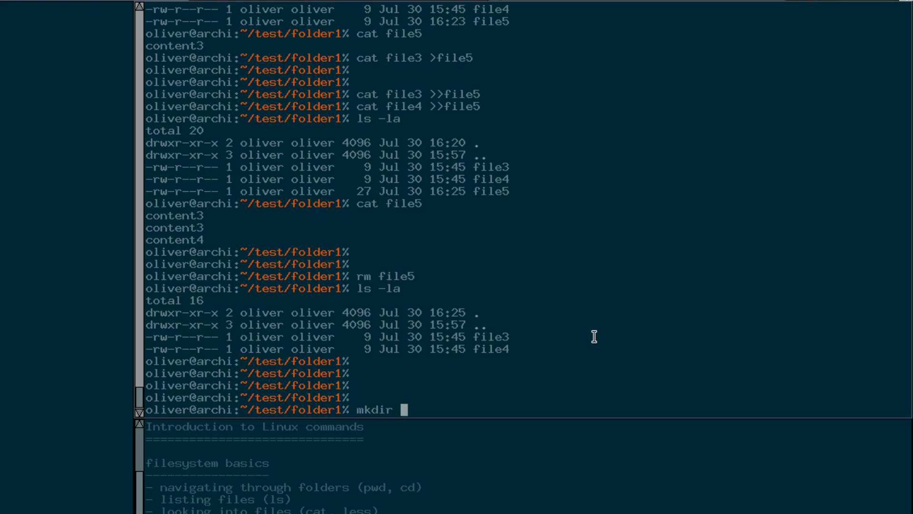
type("newfolder")
type("ls -la")
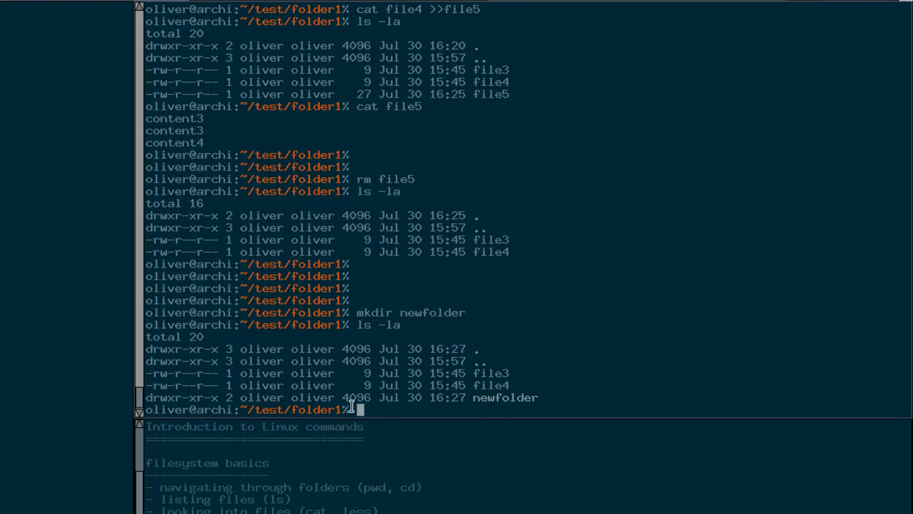
double_click(506, 397)
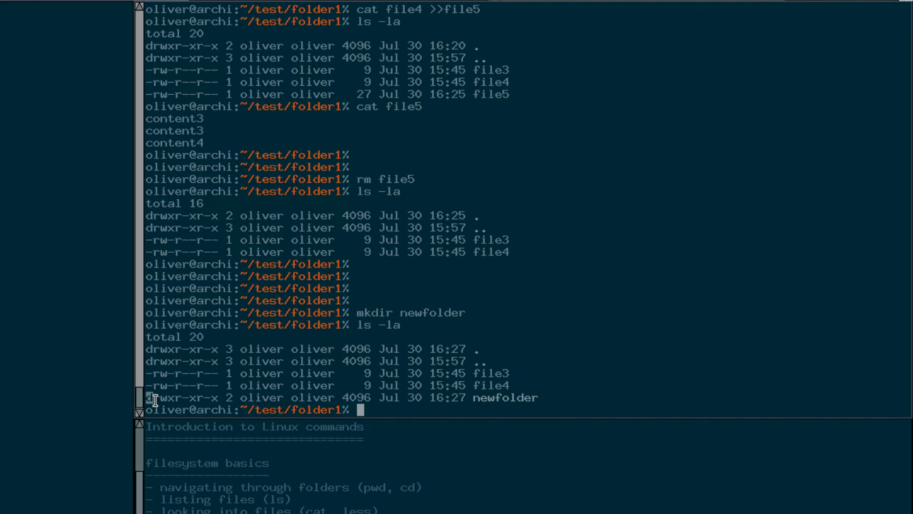
mouse_move(726, 377)
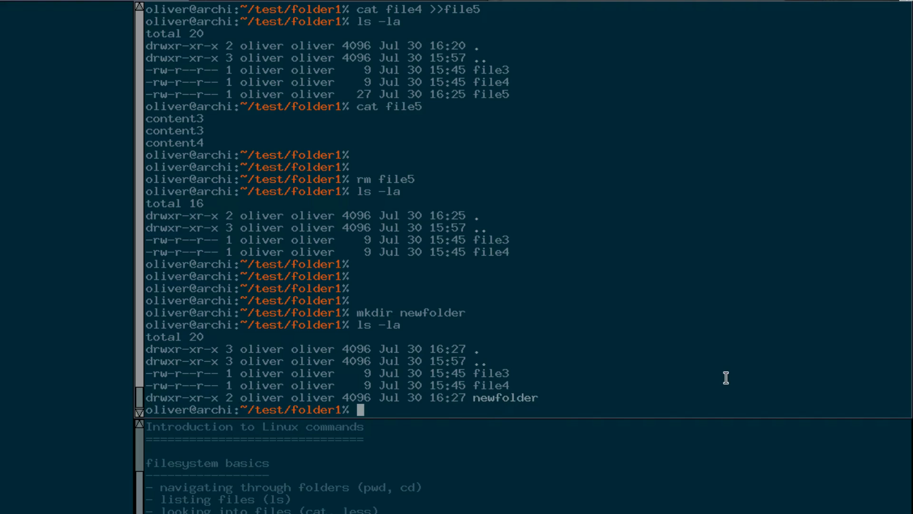
Inside newfolder, touch empty files newfile1 and newfile2, then cd .. back to folder1.
type("cd newfolder/")
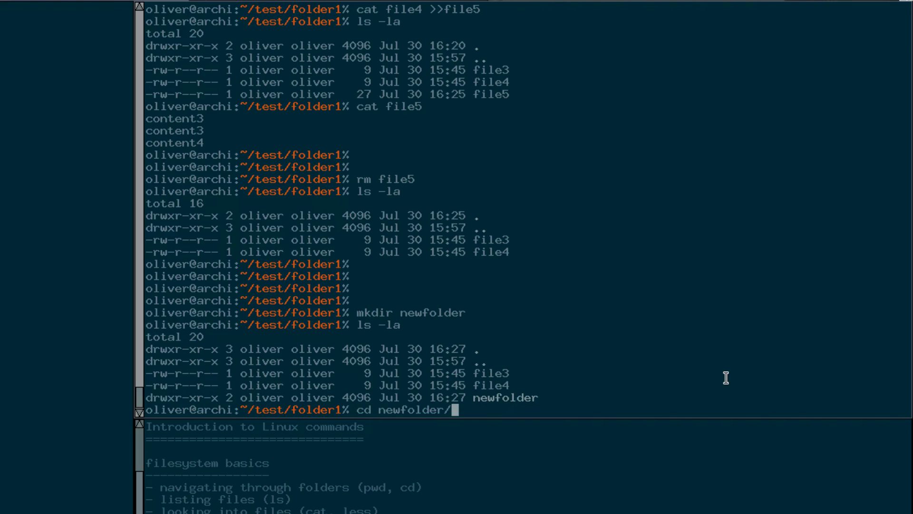
key("Return")
type("ls -la")
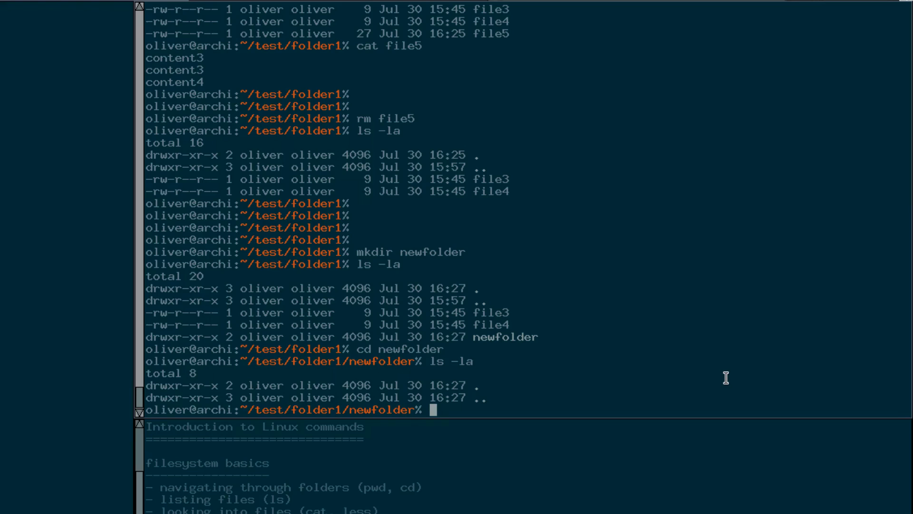
type("touch")
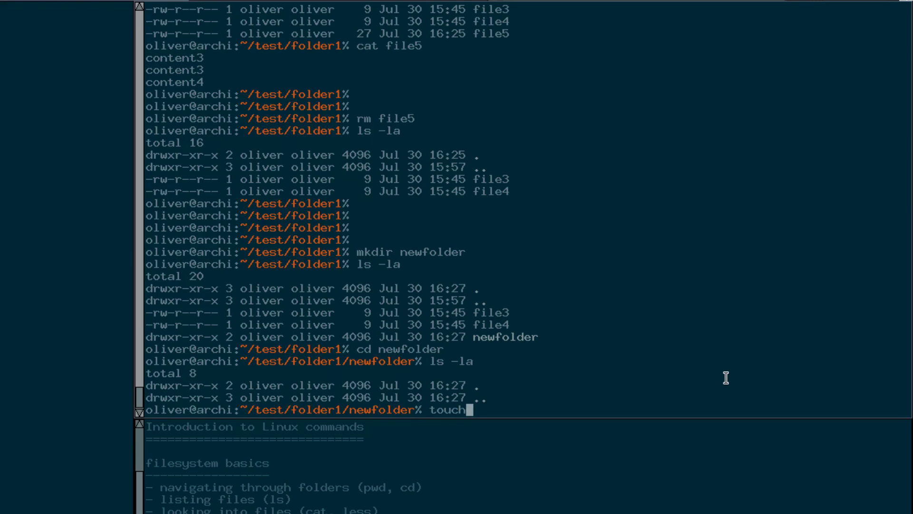
type("file1")
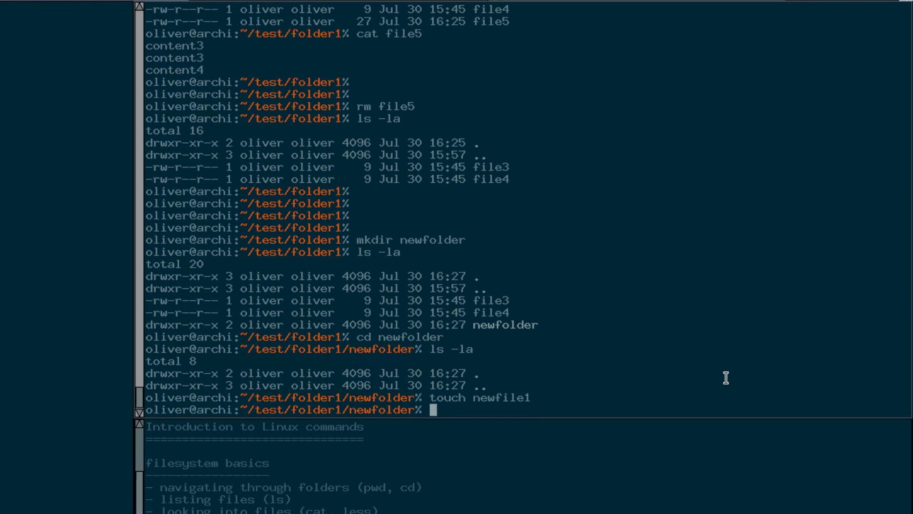
type("touch newfile2")
type("ls -la")
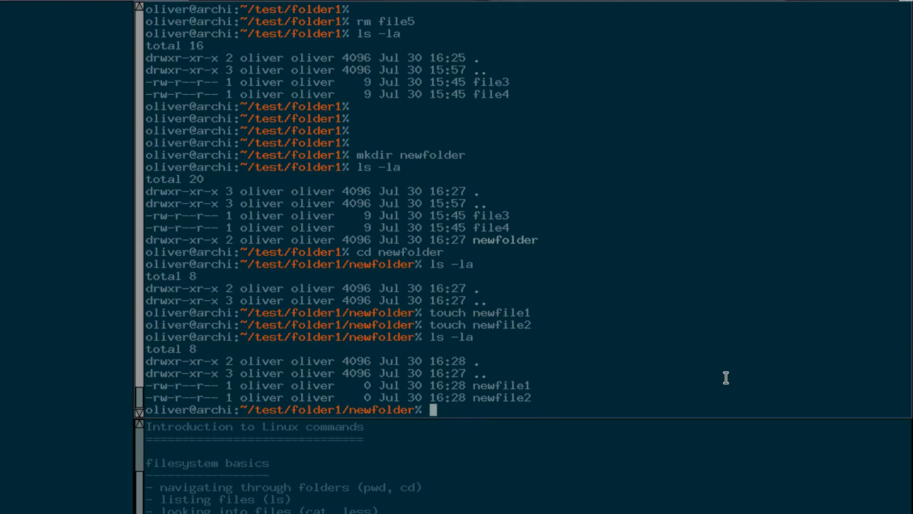
type("cd ..")
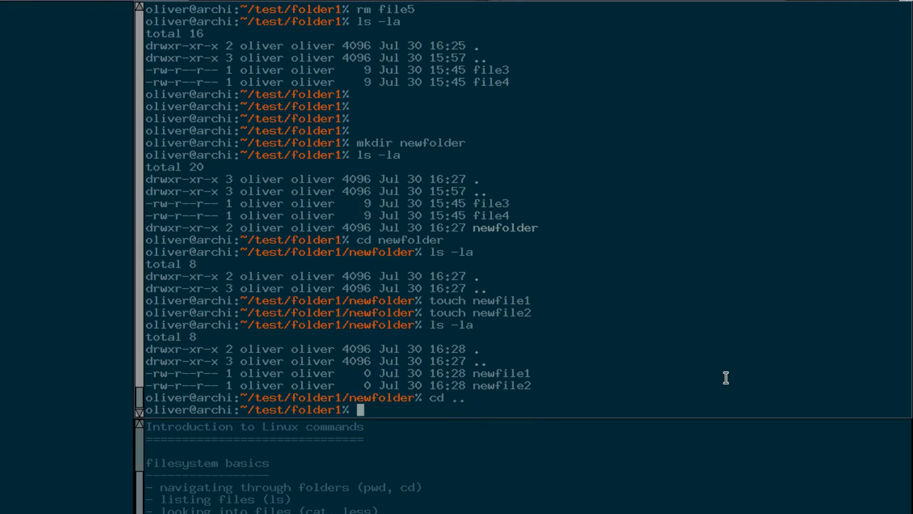
Attempt rmdir newfolder, which fails with a 'Directory not empty' error.
type("rmd")
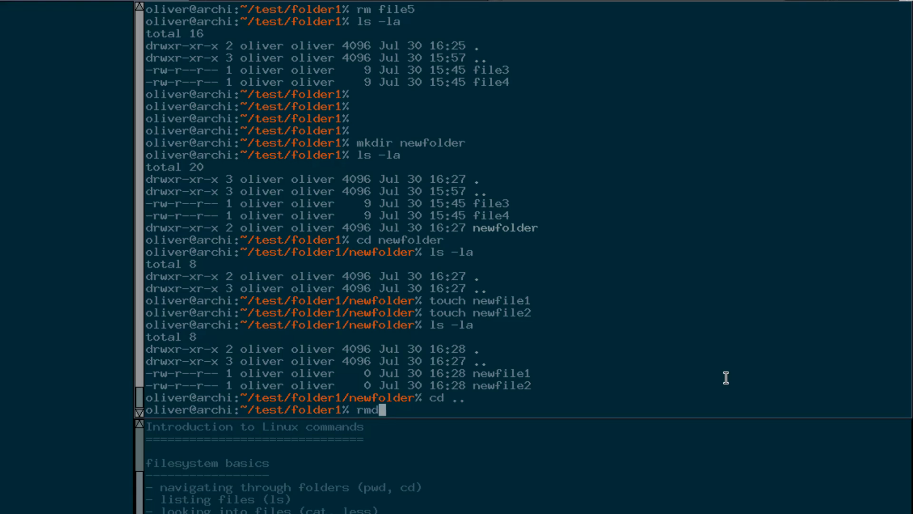
type("ir")
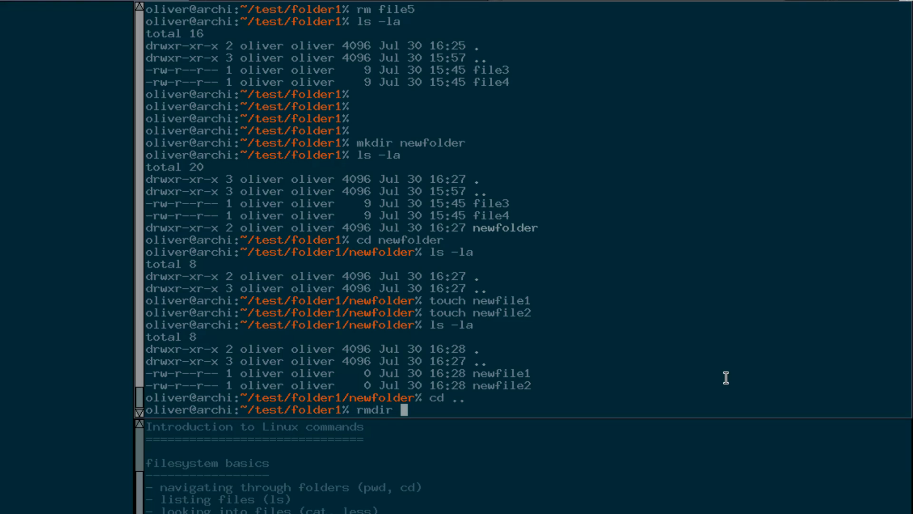
type("newfolder")
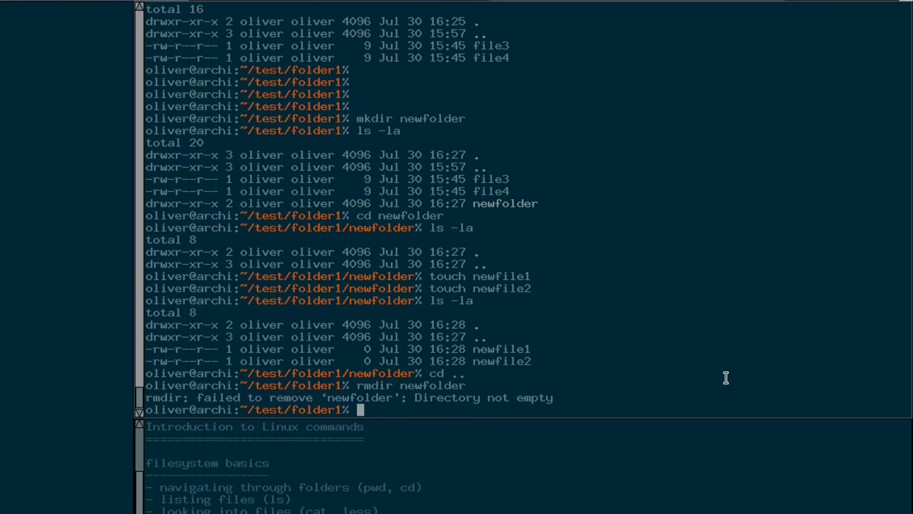
mouse_move(431, 399)
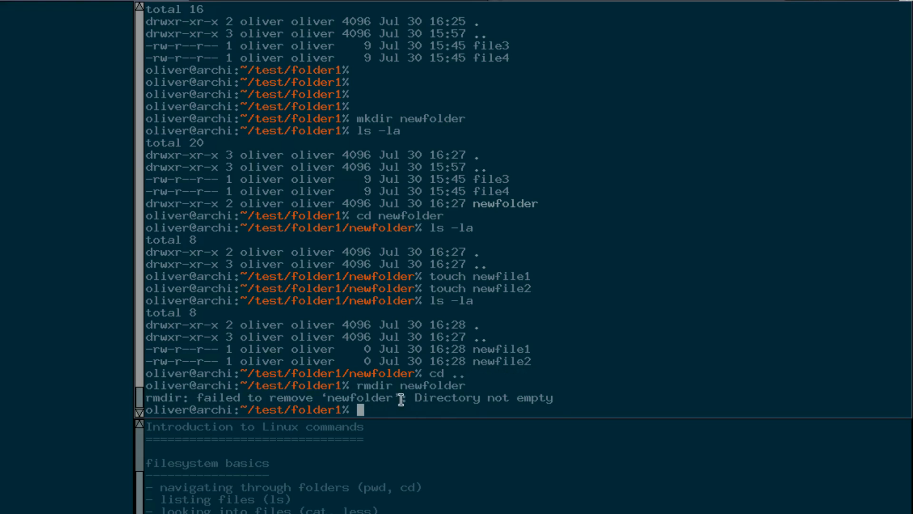
mouse_move(625, 389)
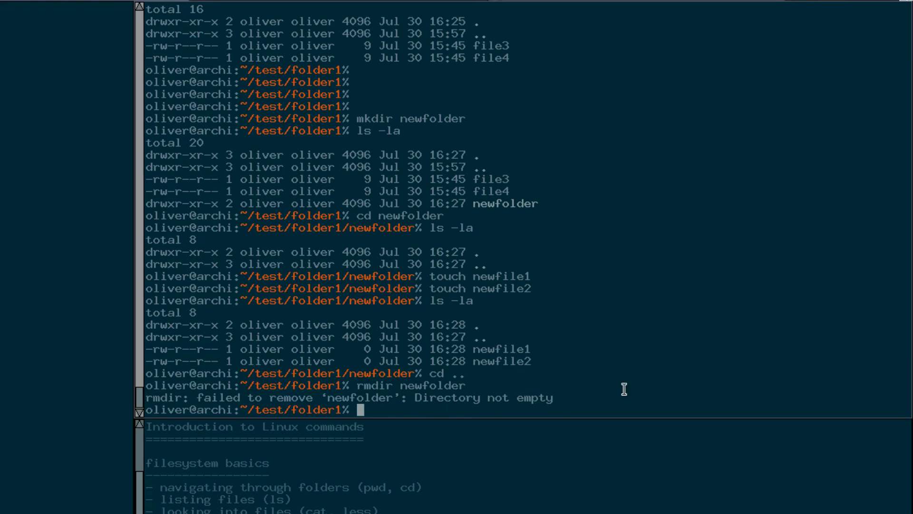
In newfolder, delete newfile1 and newfile2 with rm, confirming only . and .. remain.
type("cd -")
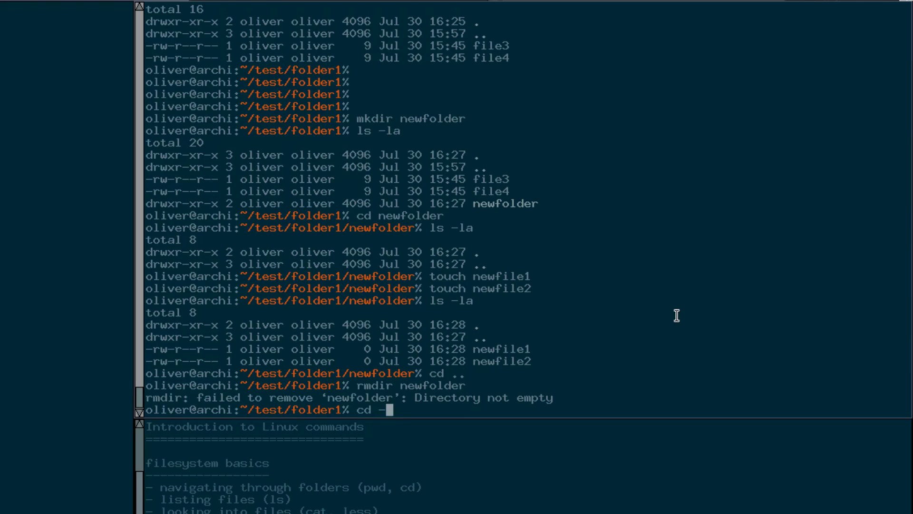
key("BackSpace")
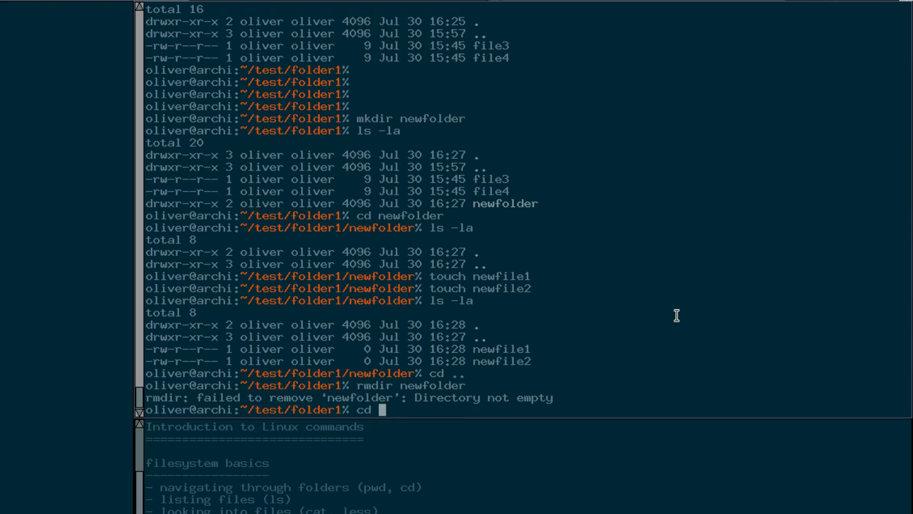
type("newfolder")
type("ls -la")
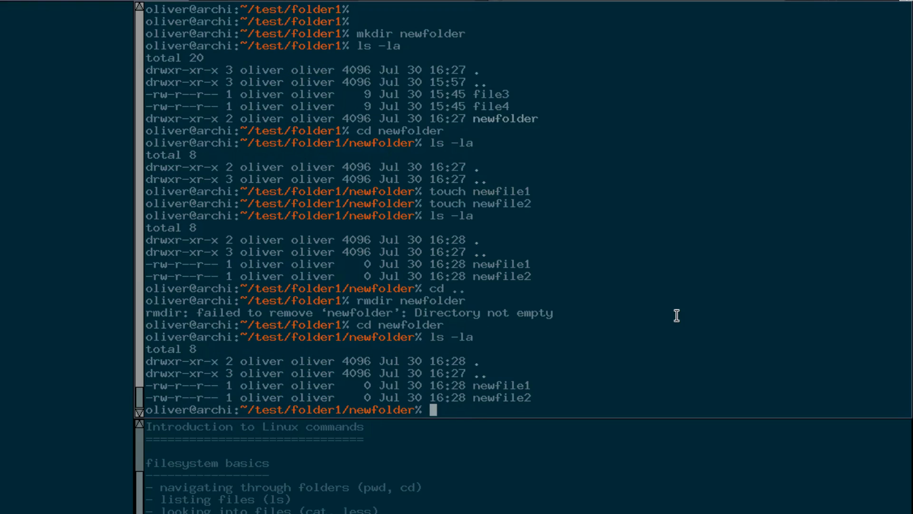
type("rm ne")
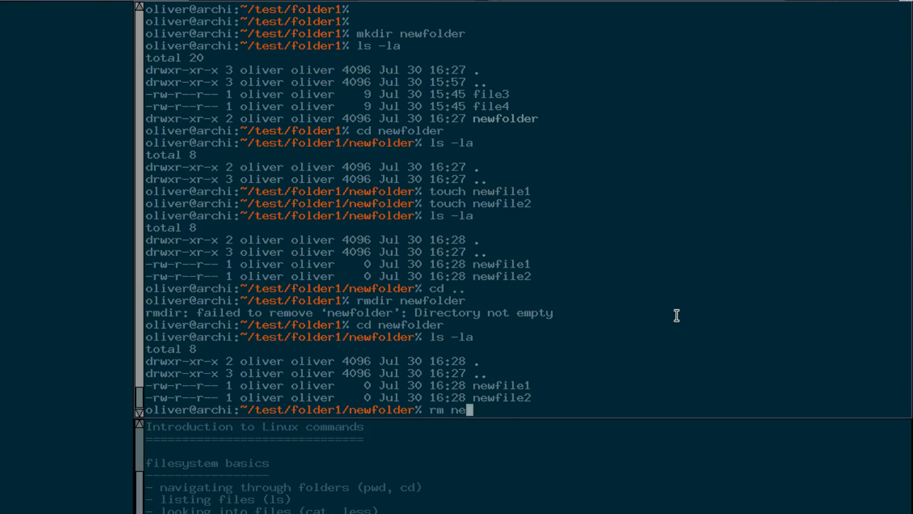
key("Tab")
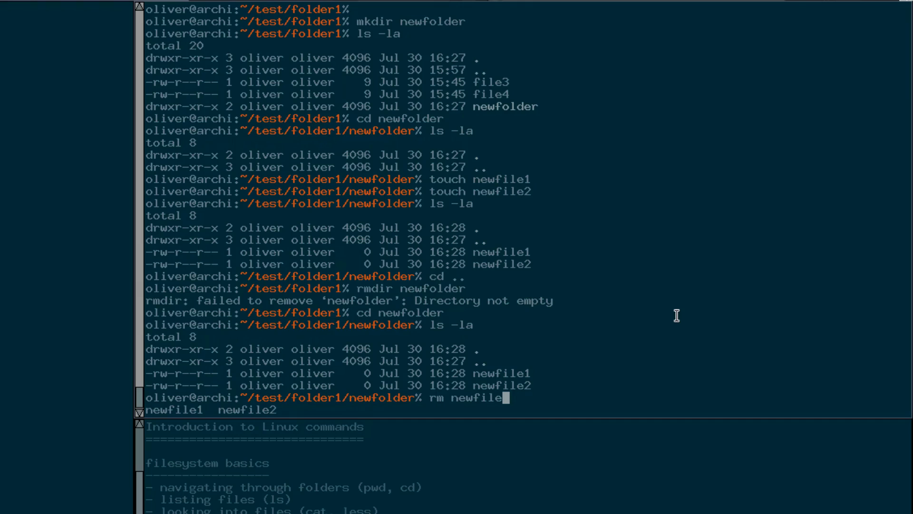
type("1 newfile2")
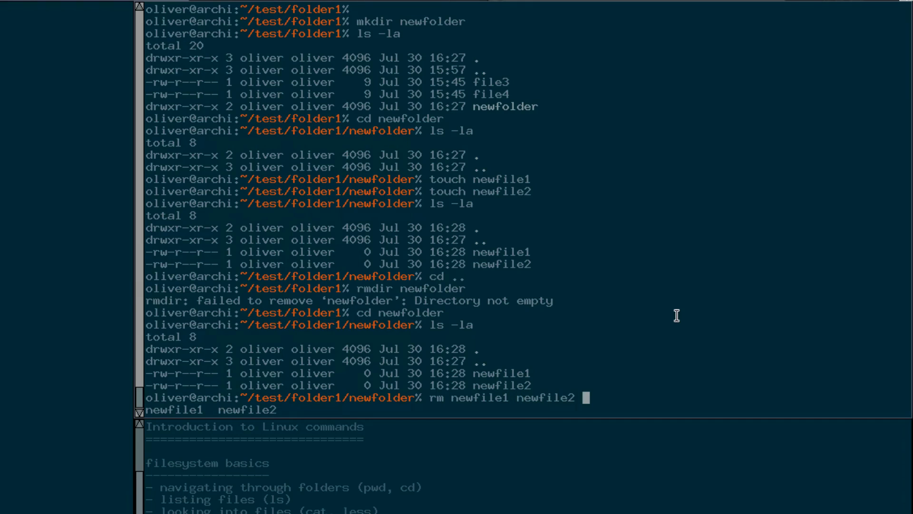
mouse_move(434, 397)
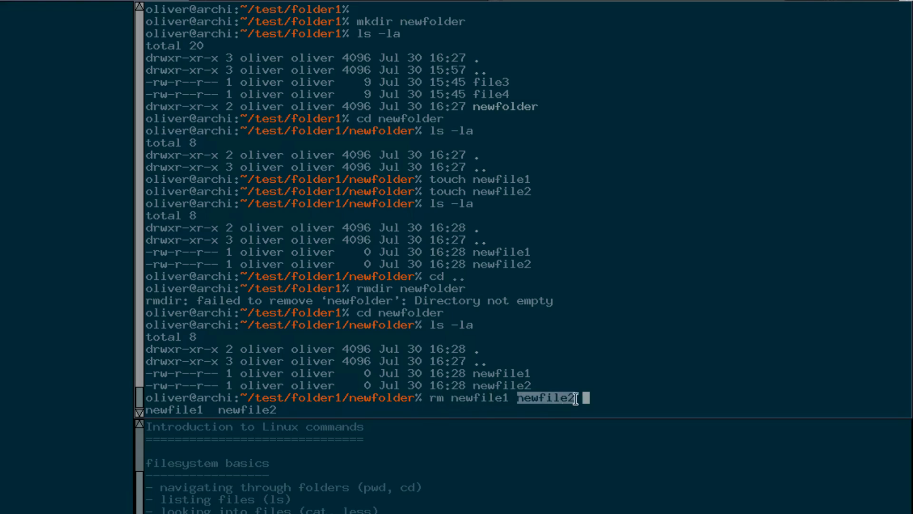
mouse_move(669, 393)
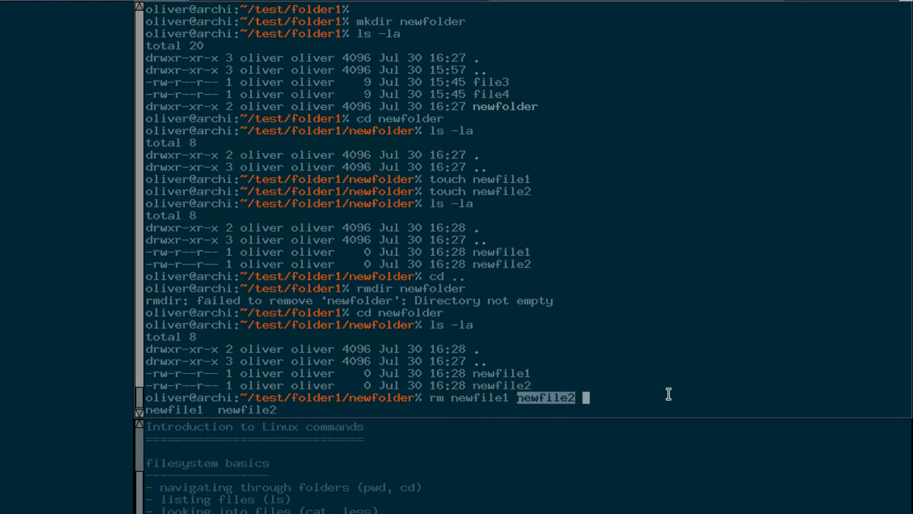
mouse_move(673, 392)
type("ls -")
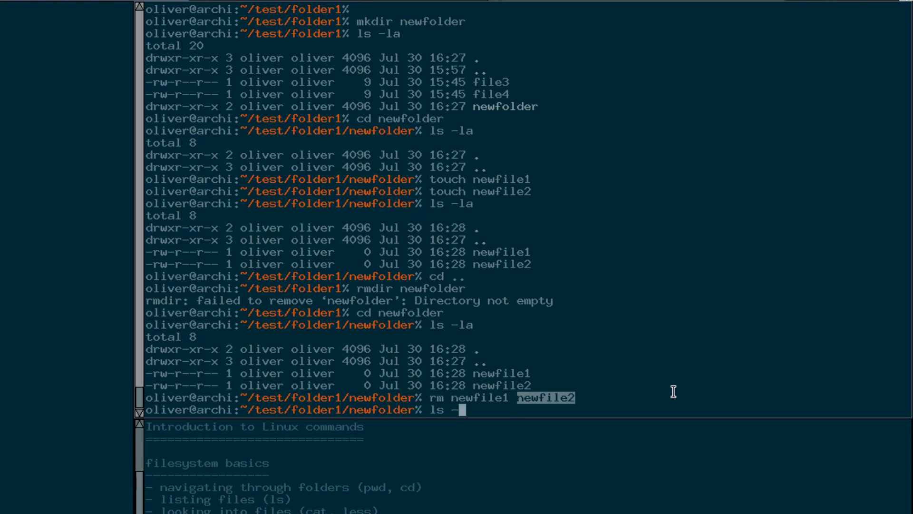
type("la")
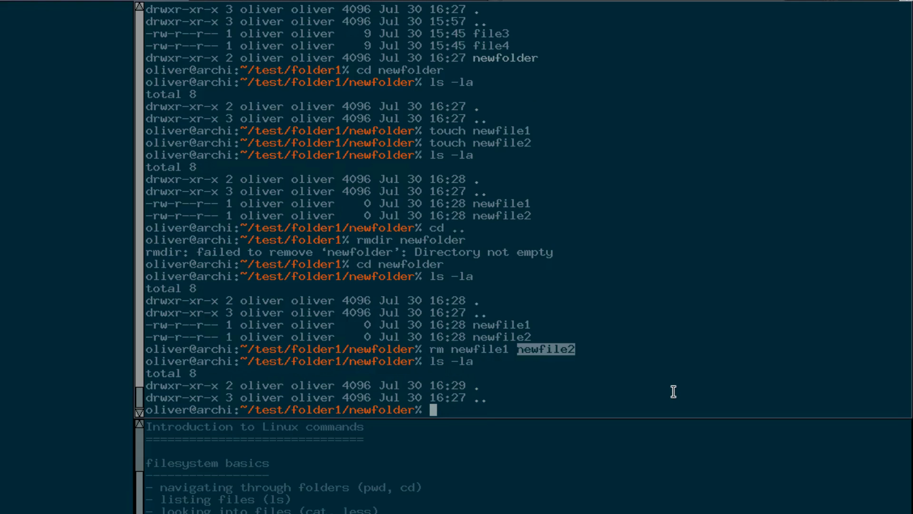
mouse_move(434, 362)
type("rm")
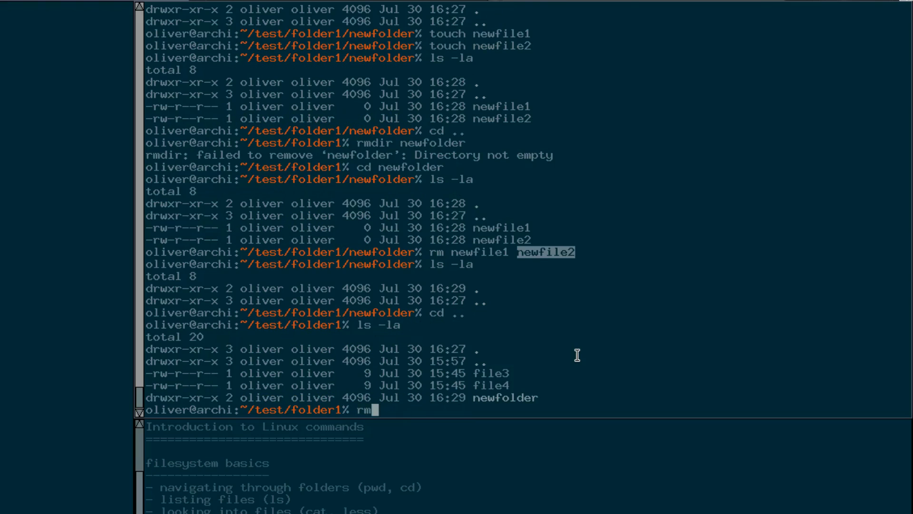
Remove newfolder with rmdir and confirm folder1 lists only file3 and file4.
type("dir newfolder")
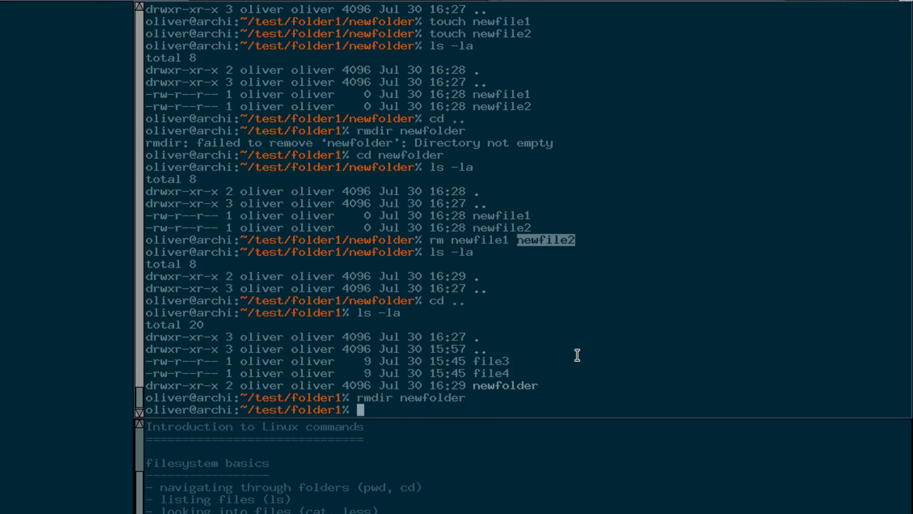
type("ls -la")
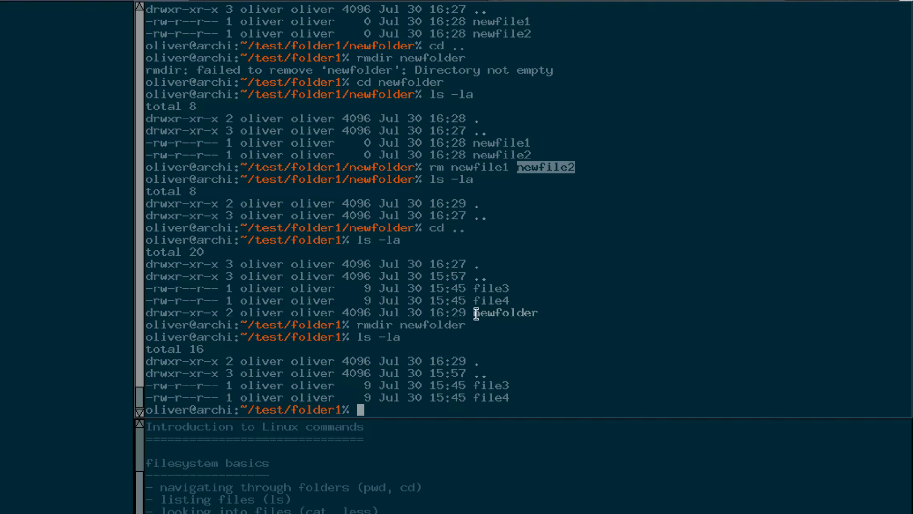
mouse_move(597, 372)
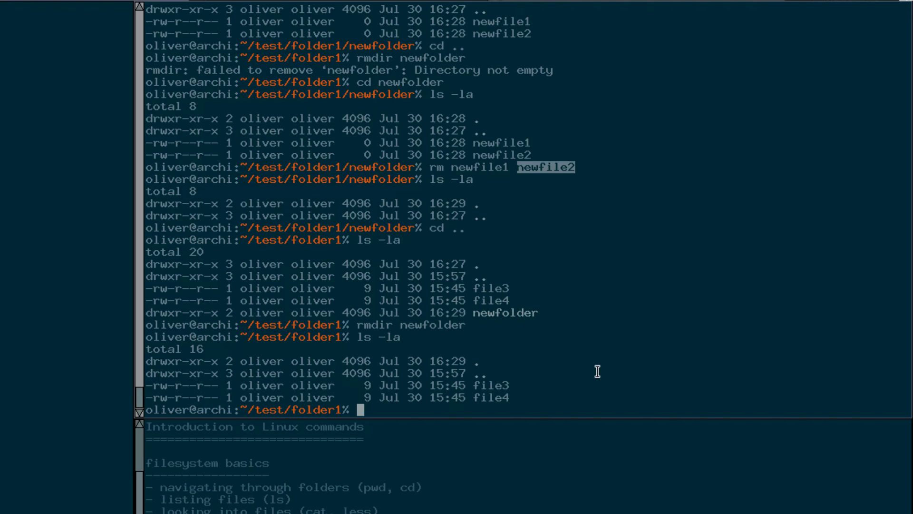